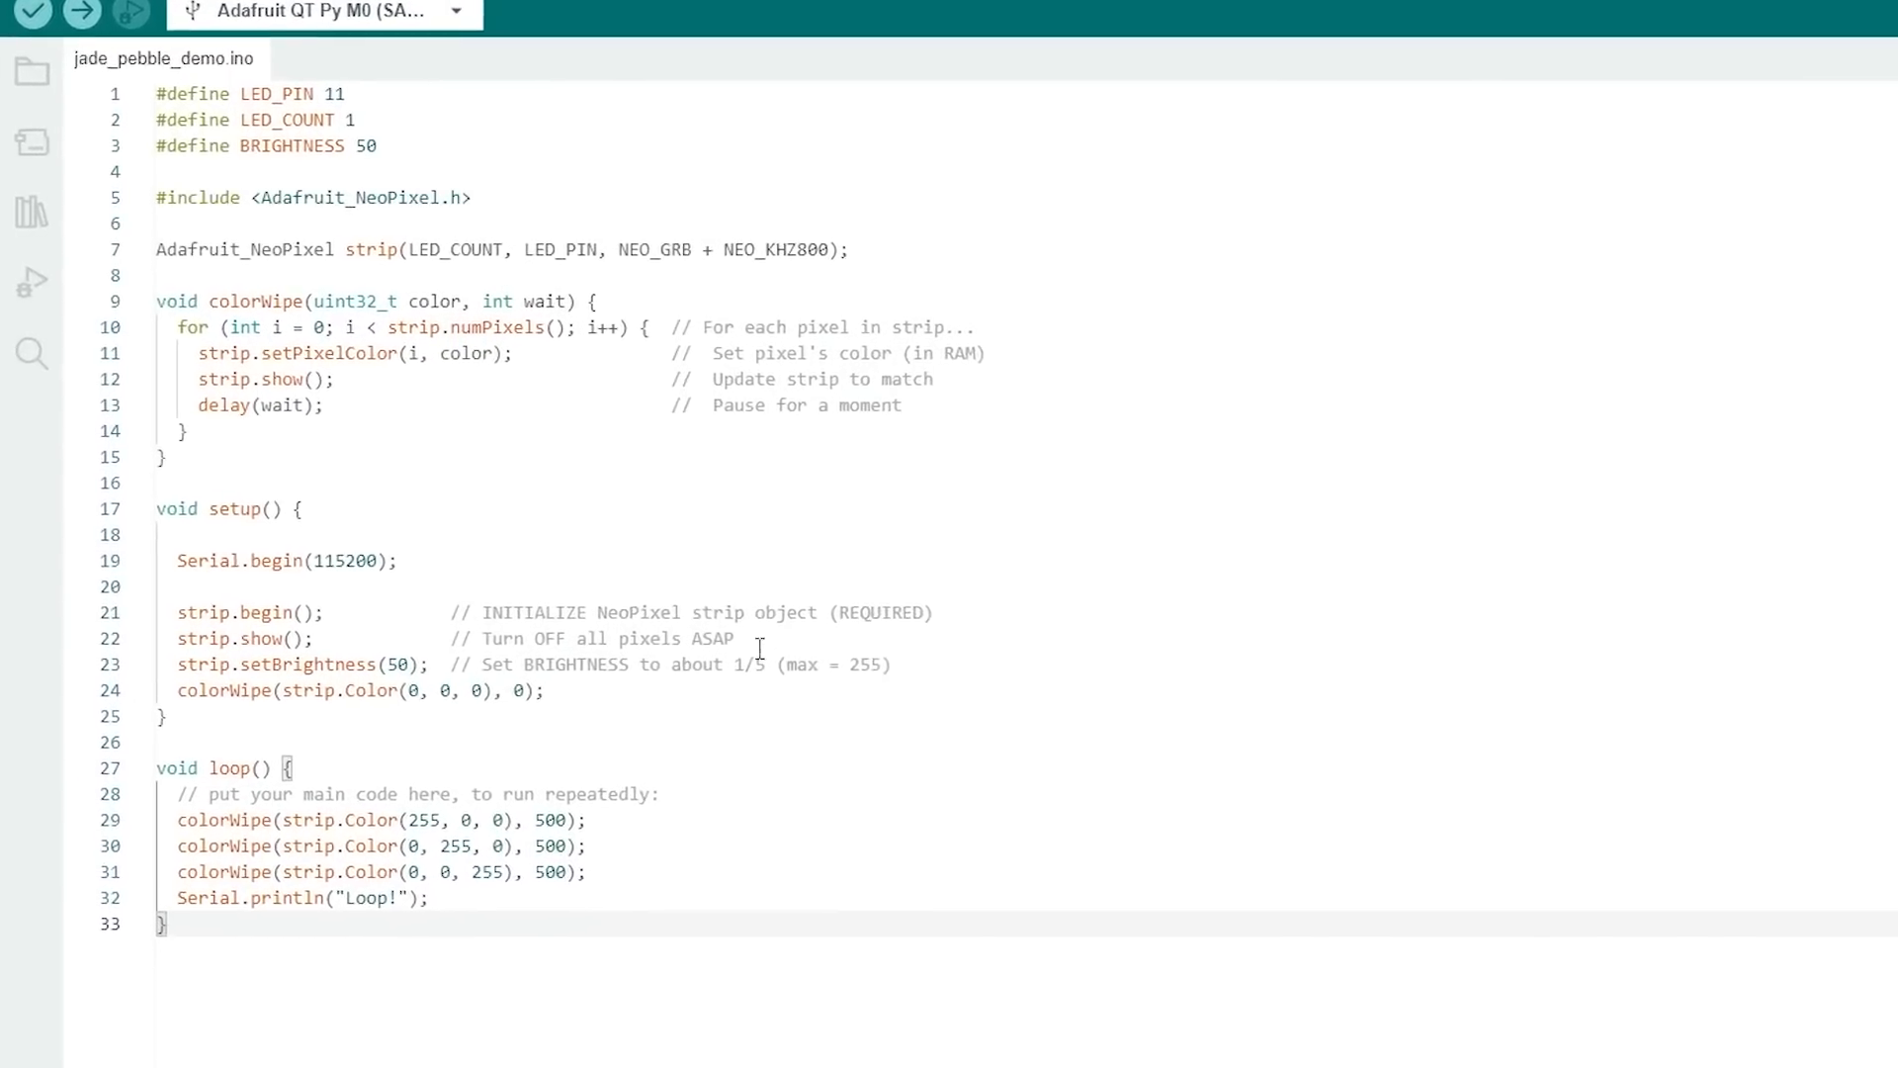
Highlight every occurrence of NeoPixel in the sketch.
double_click(344, 258)
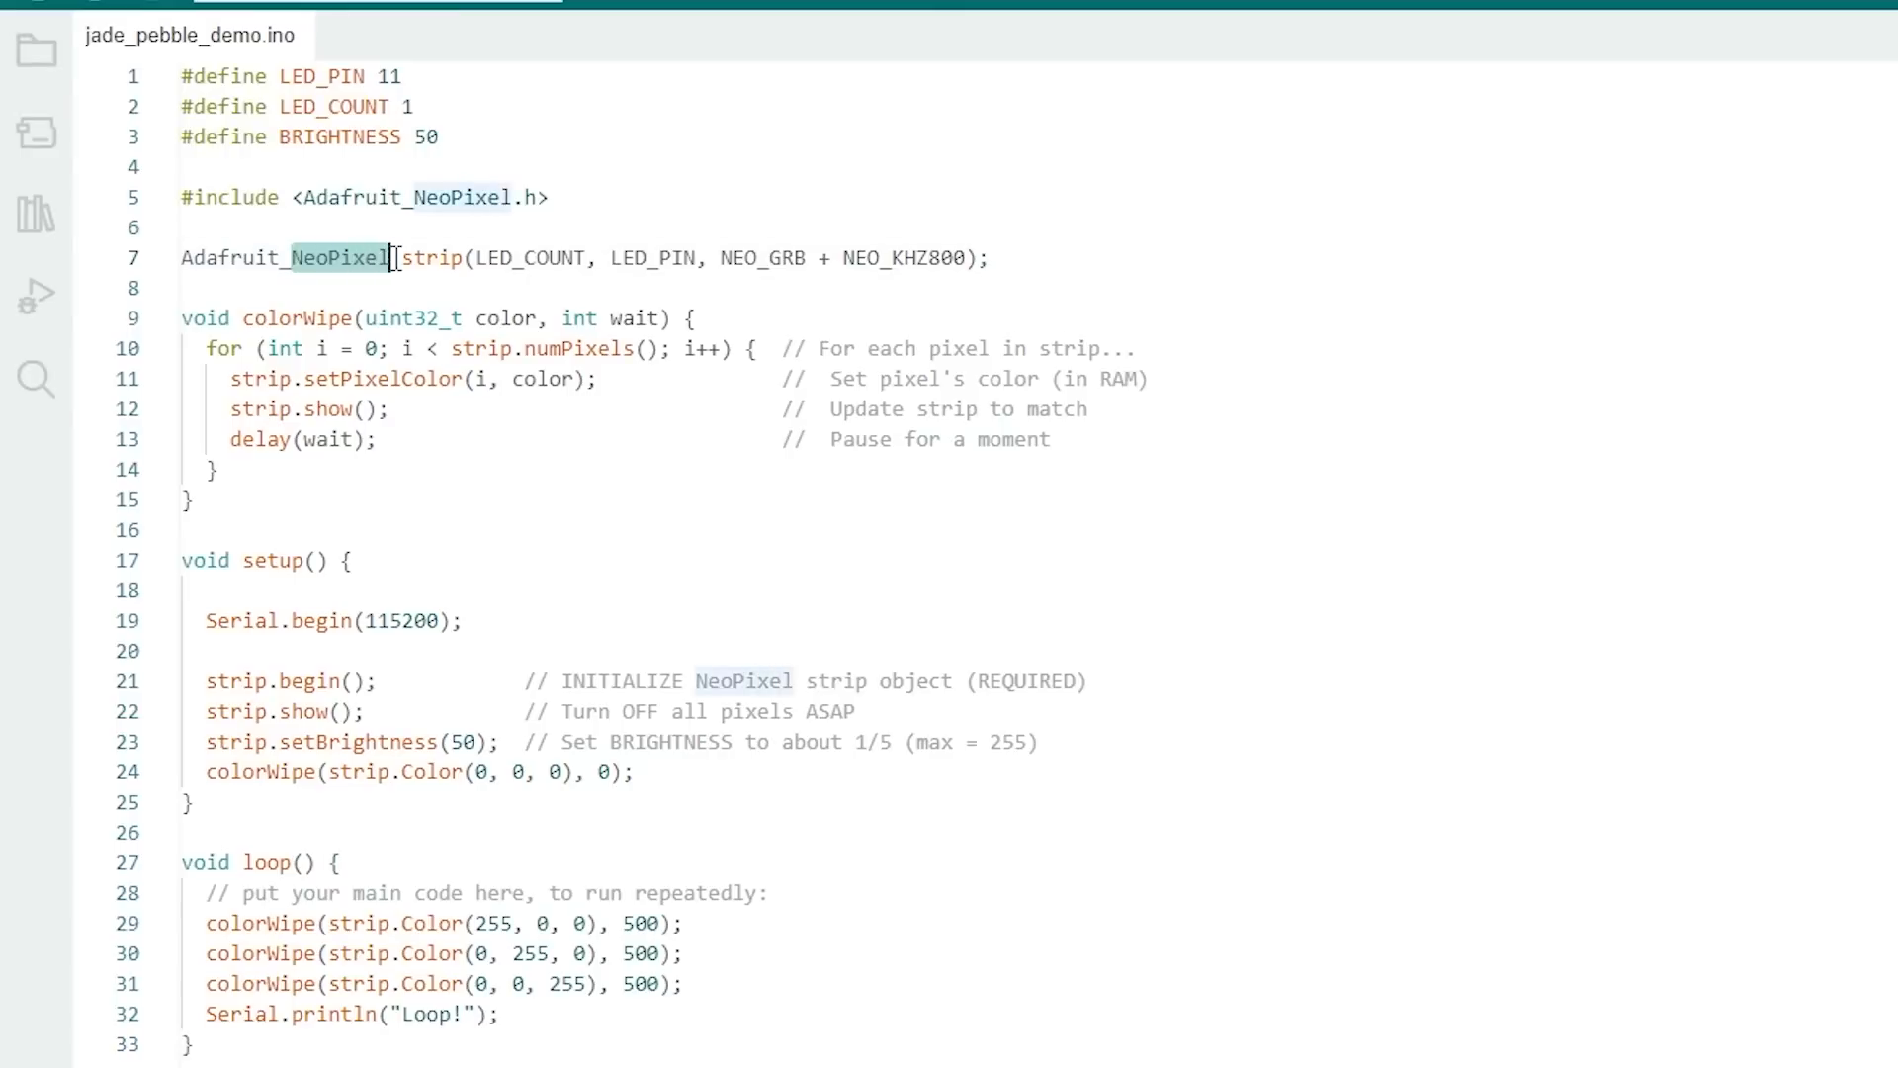
mouse_move(351, 366)
text(Serial.println("fgdfgfgd");)
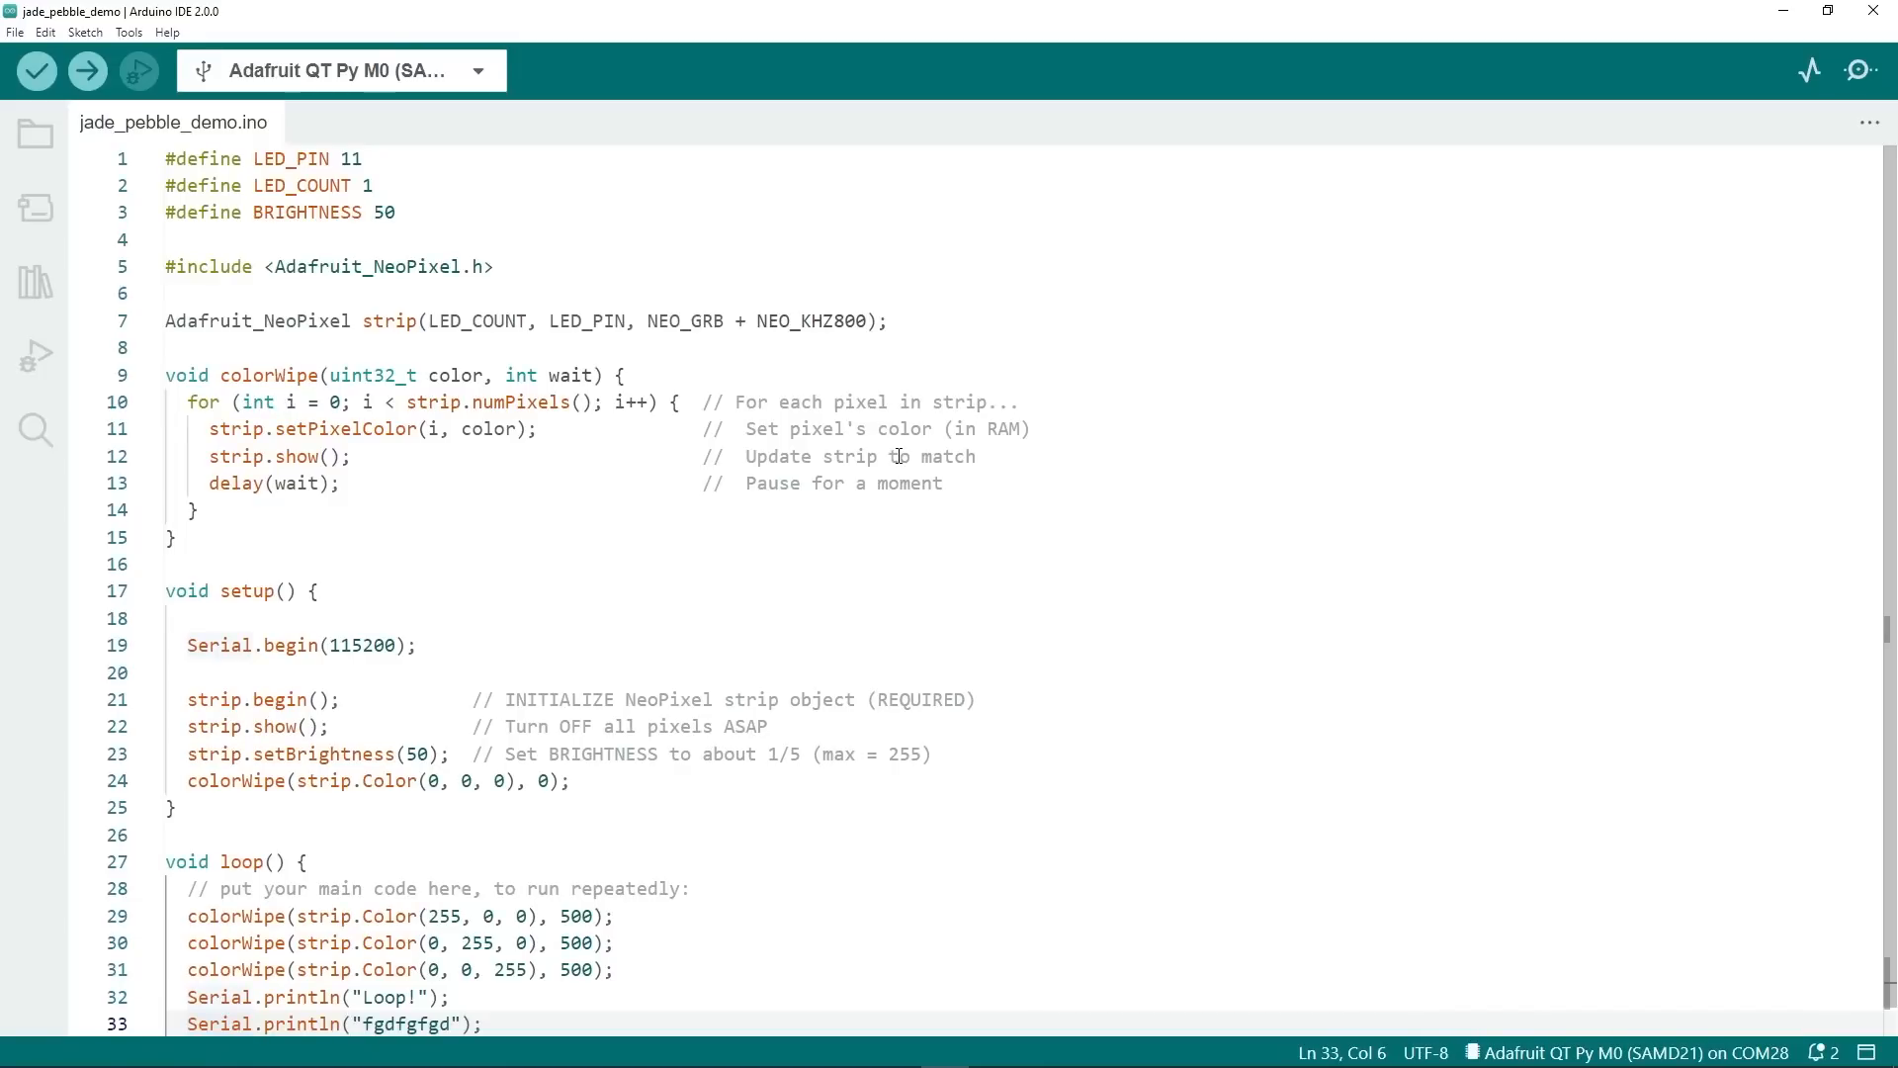
mouse_move(654, 633)
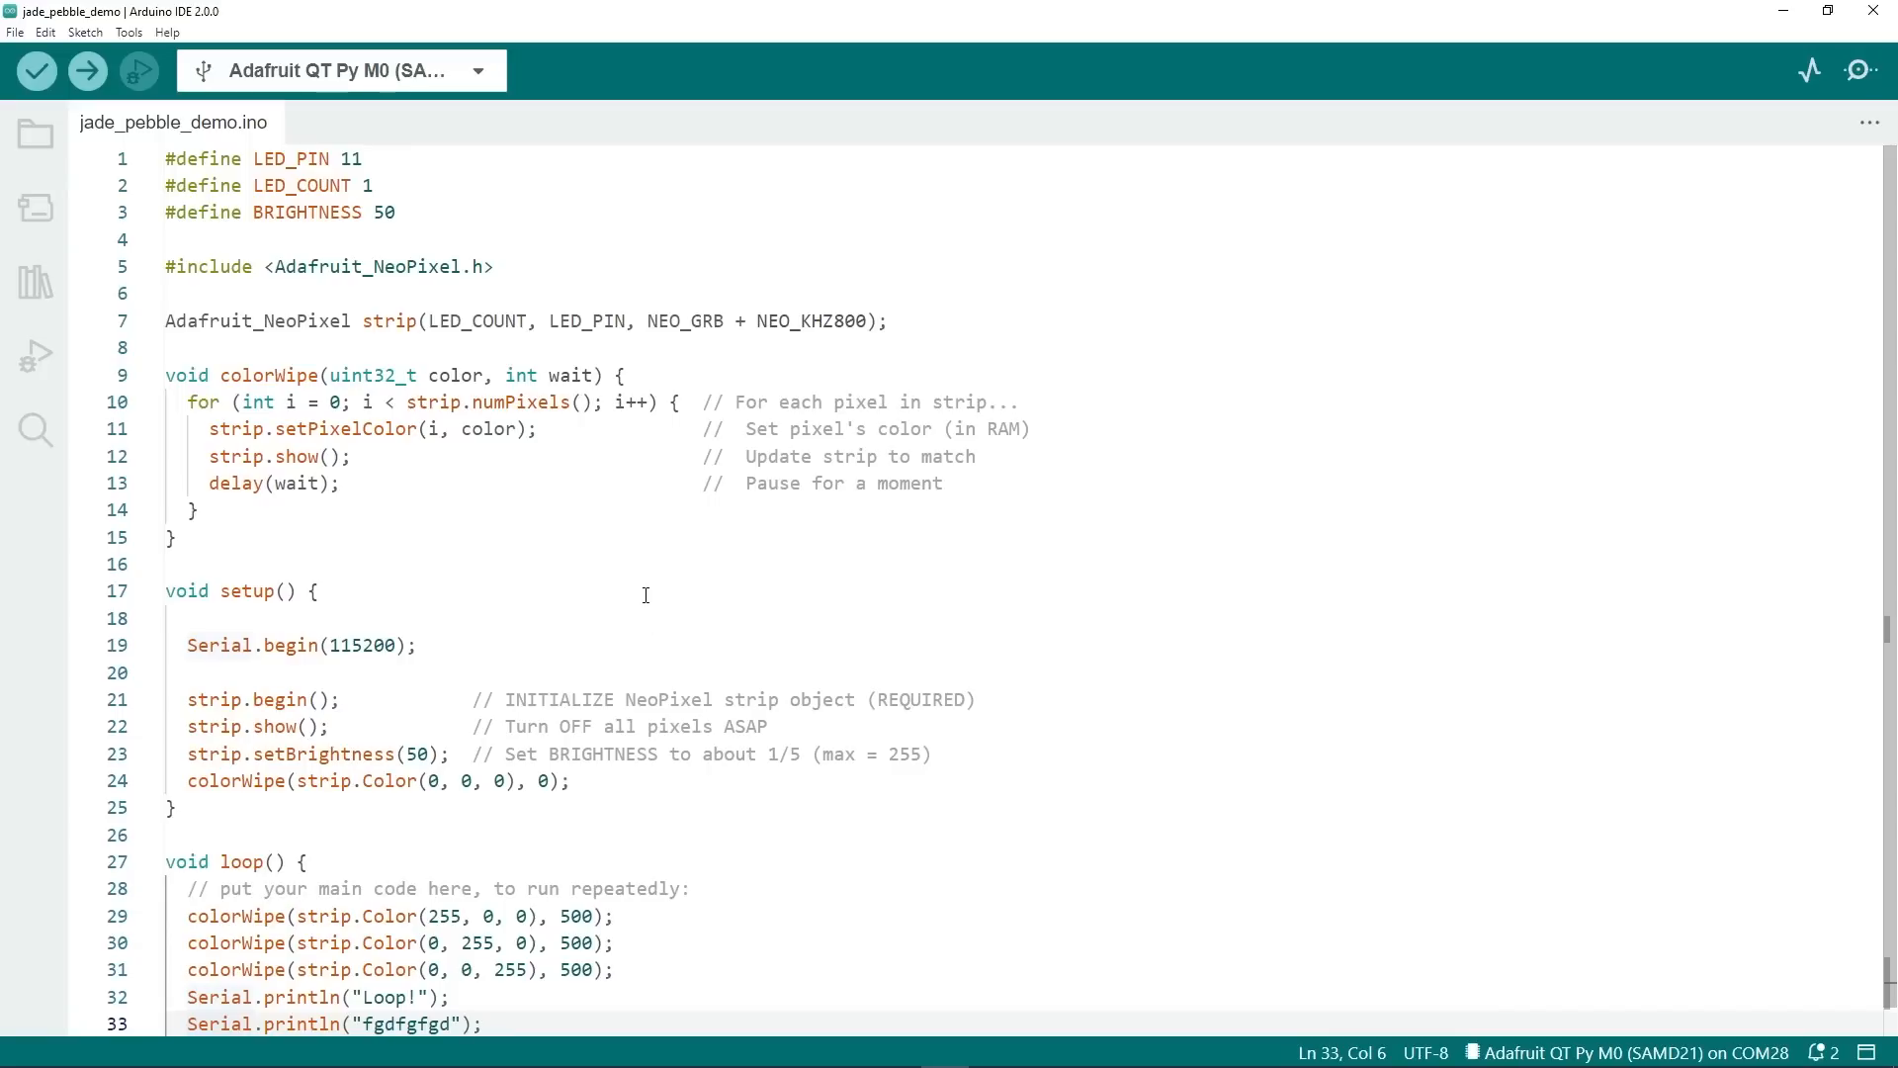
mouse_move(668, 583)
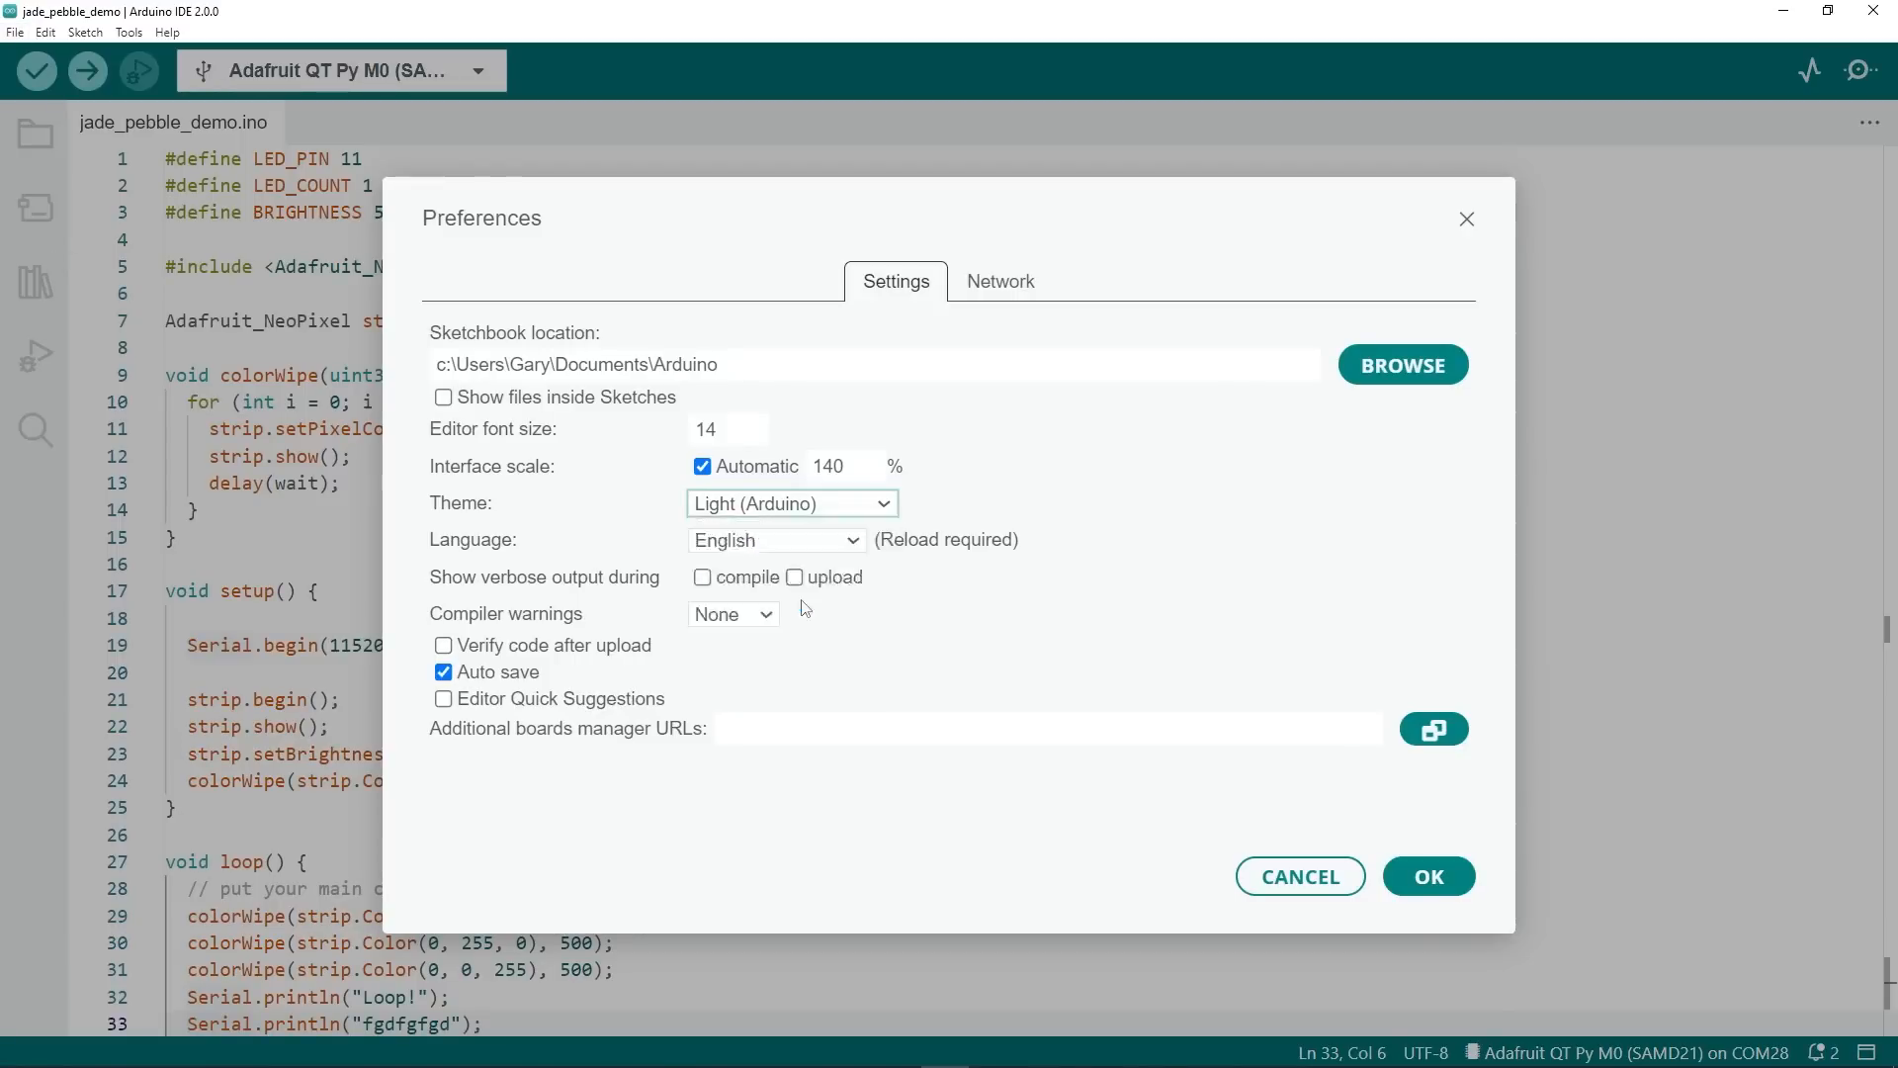
Choose the Dark (Arduino) theme in Preferences and apply it.
click(791, 503)
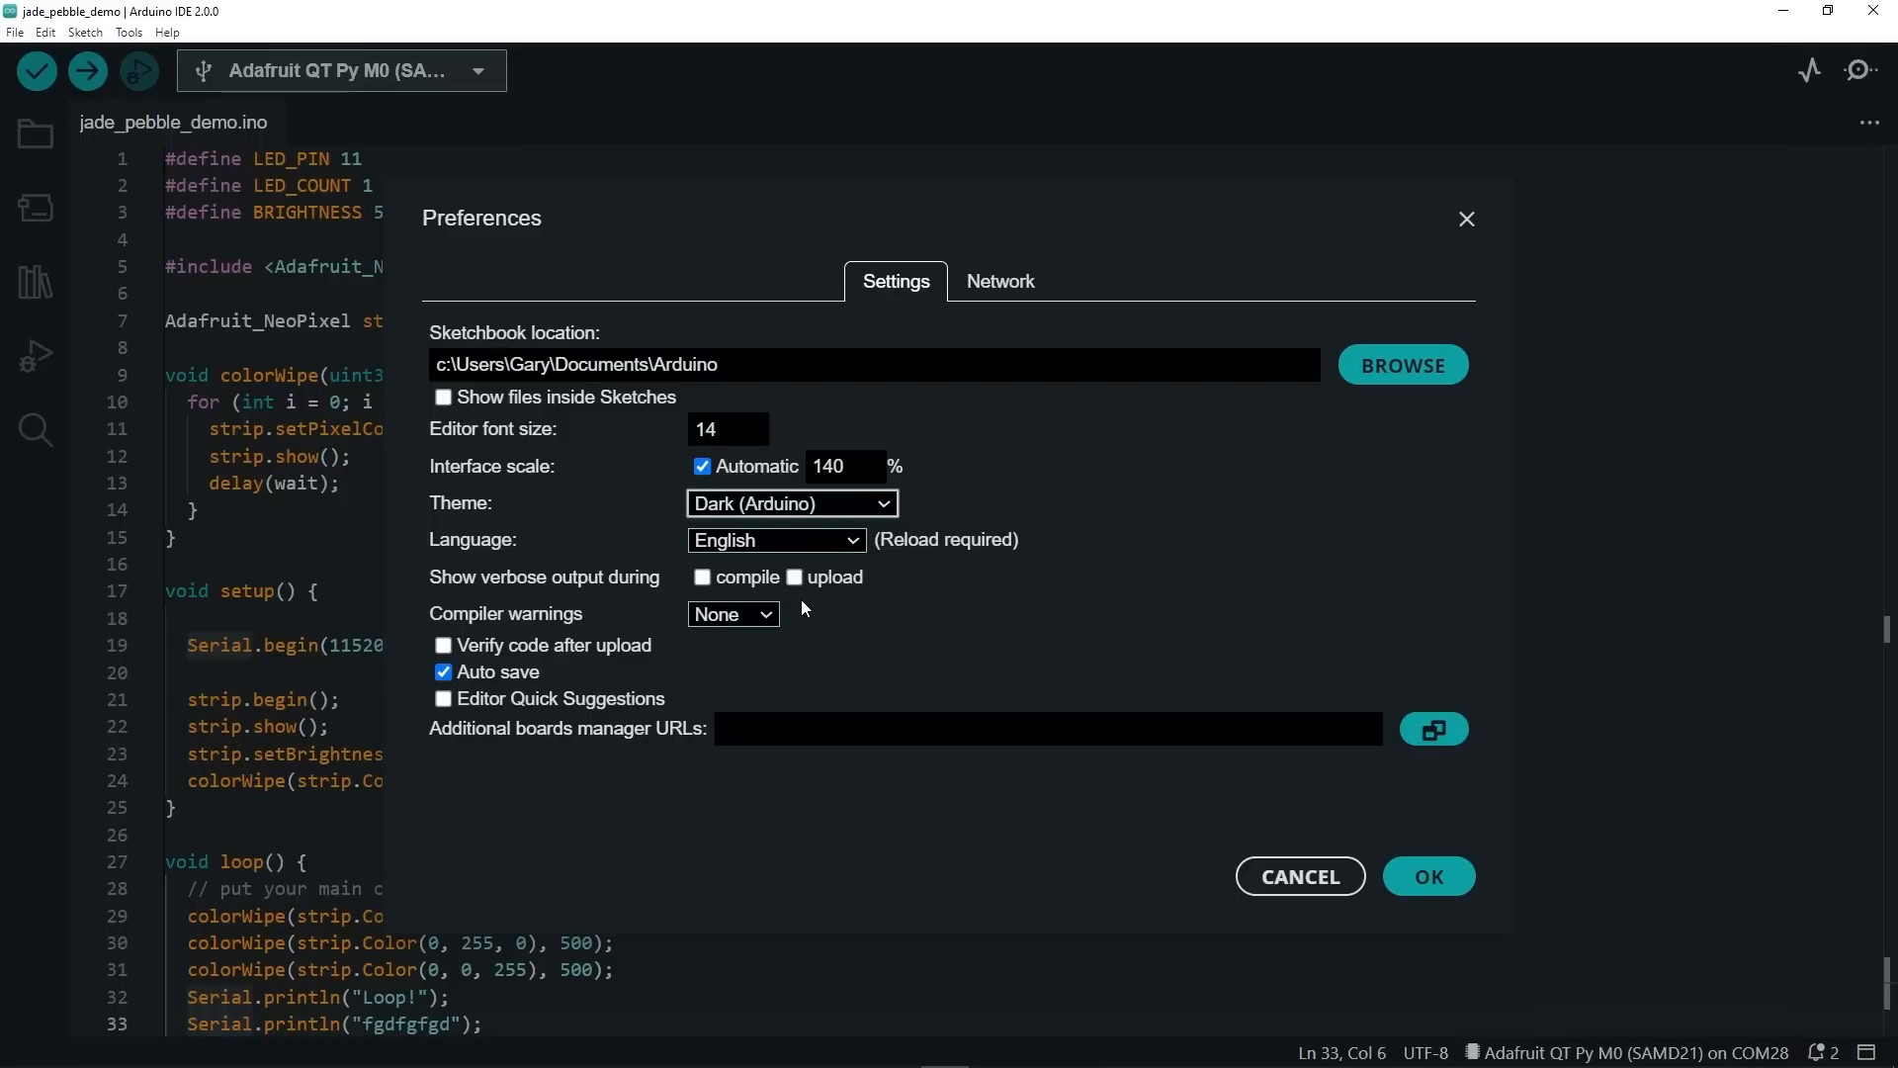
click(791, 502)
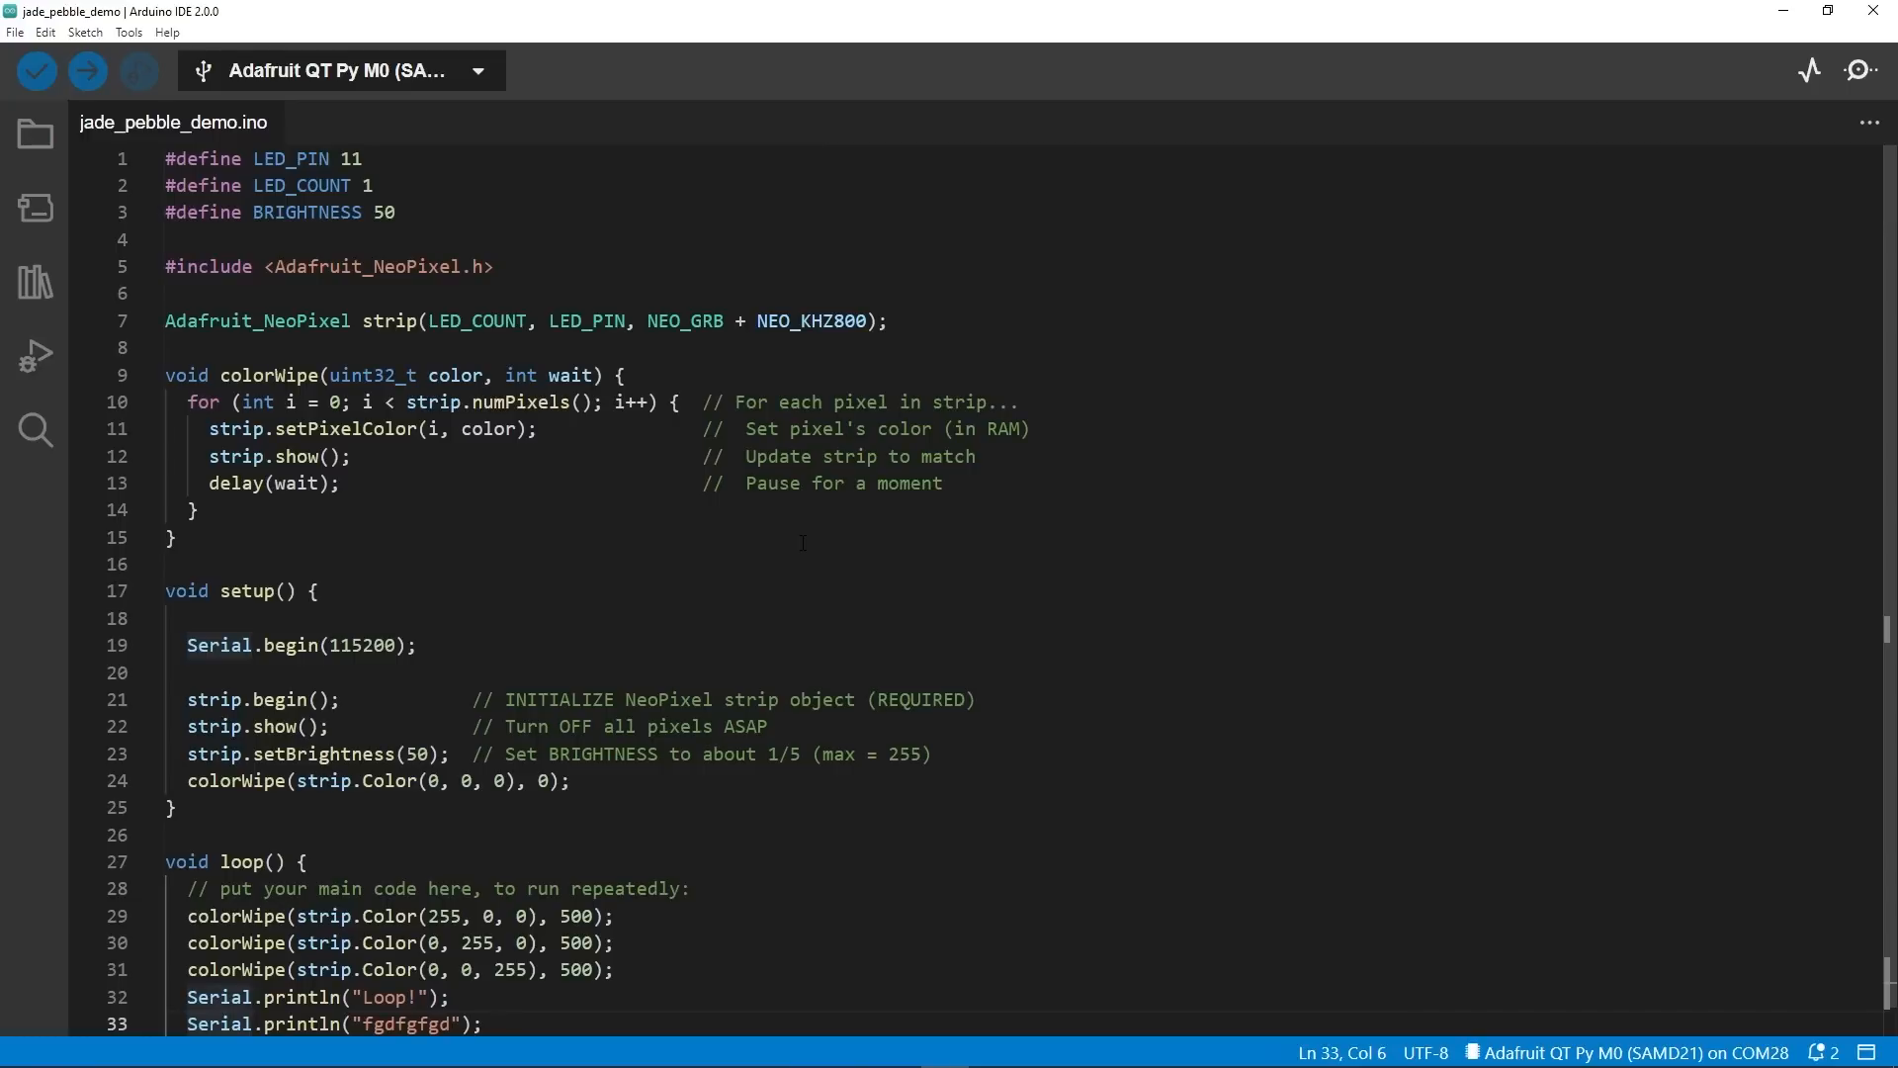
mouse_move(690, 525)
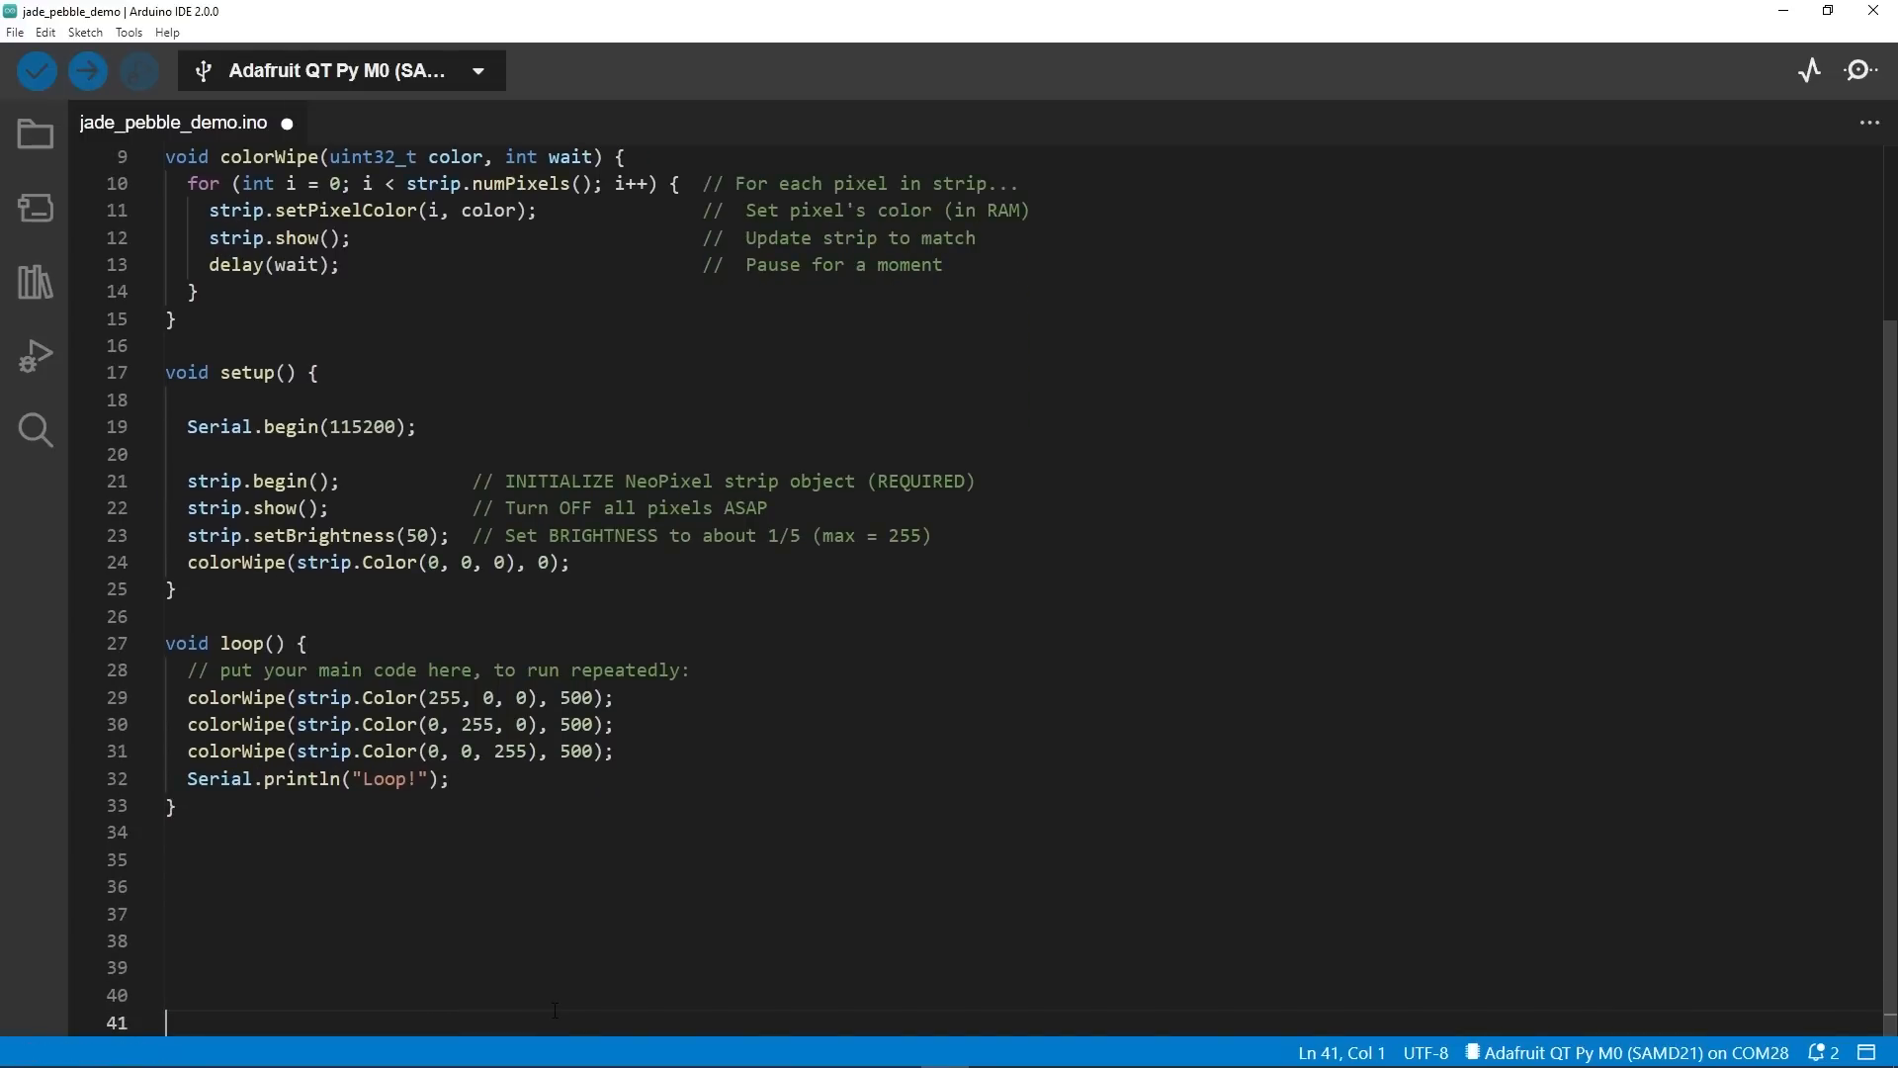
Add Serial.println("gfdfgfgd") after the Loop! print via autocomplete, then save.
scroll(down, 3)
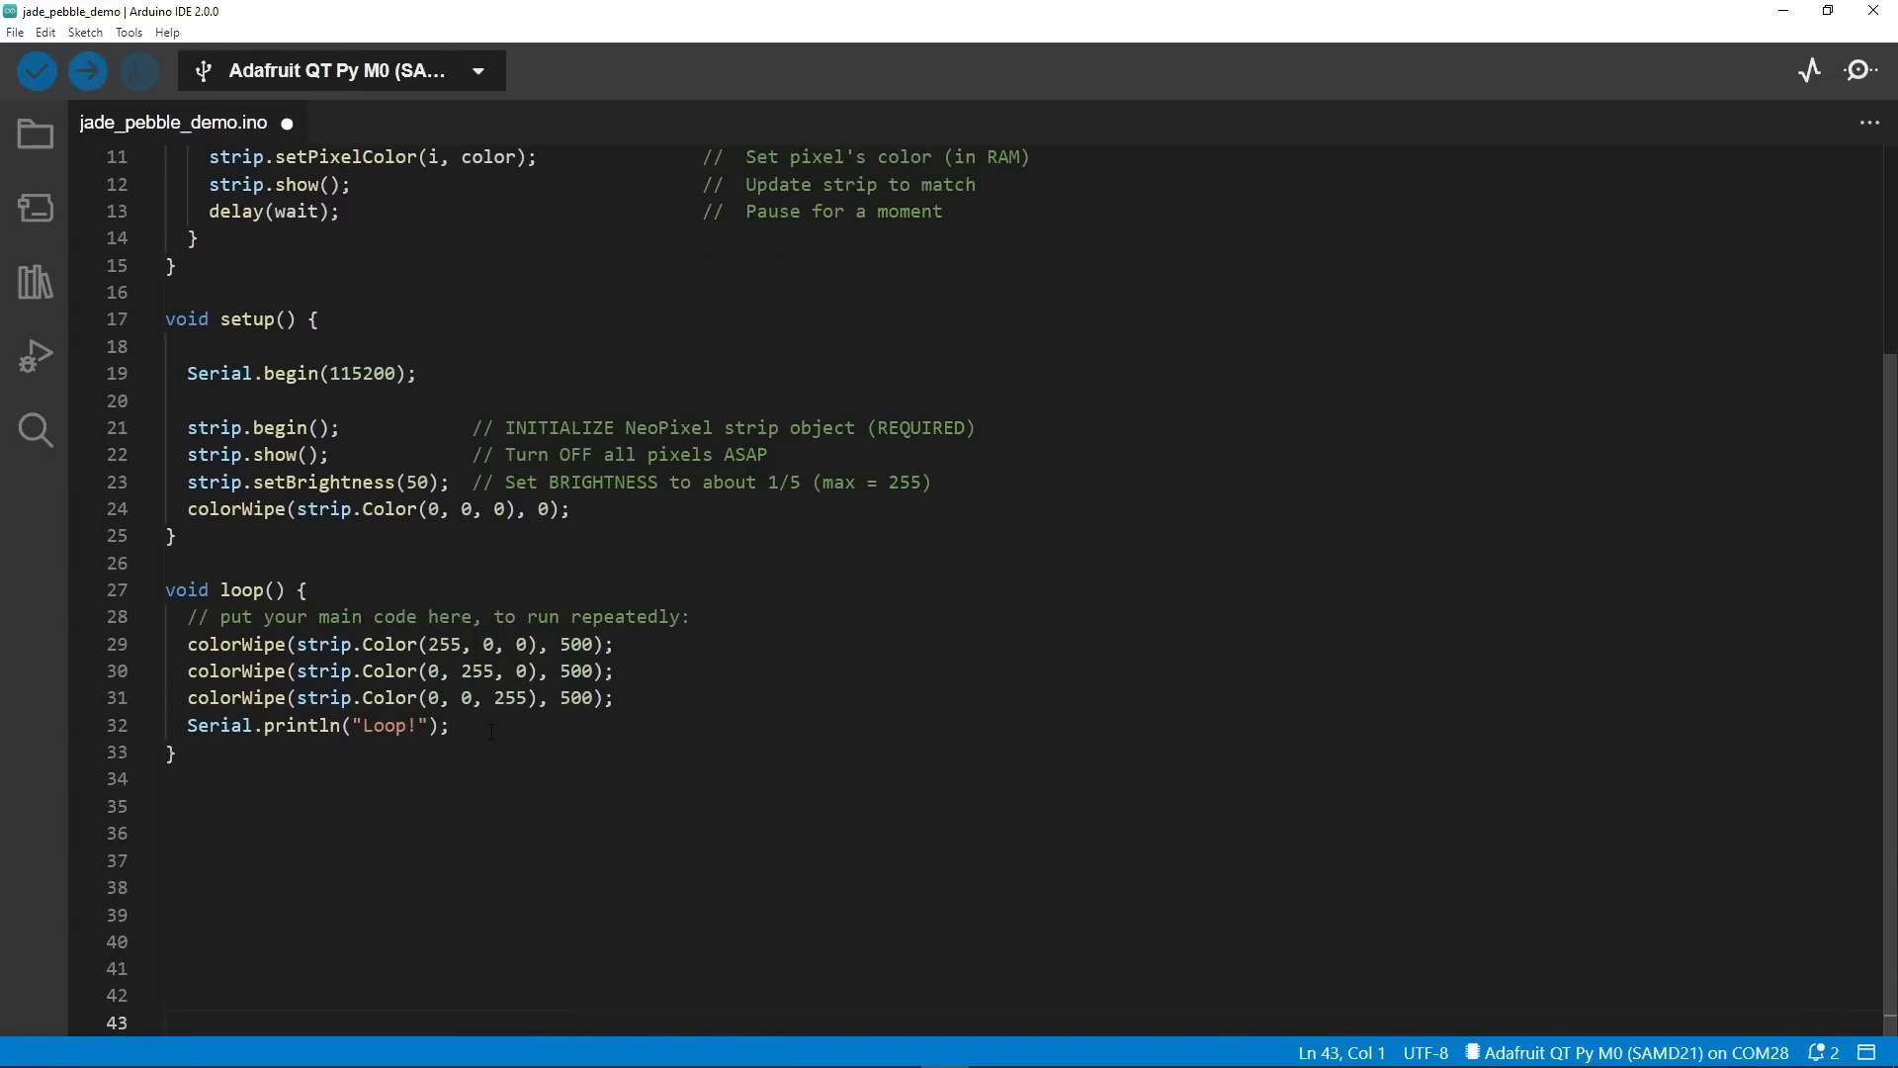
text(S)
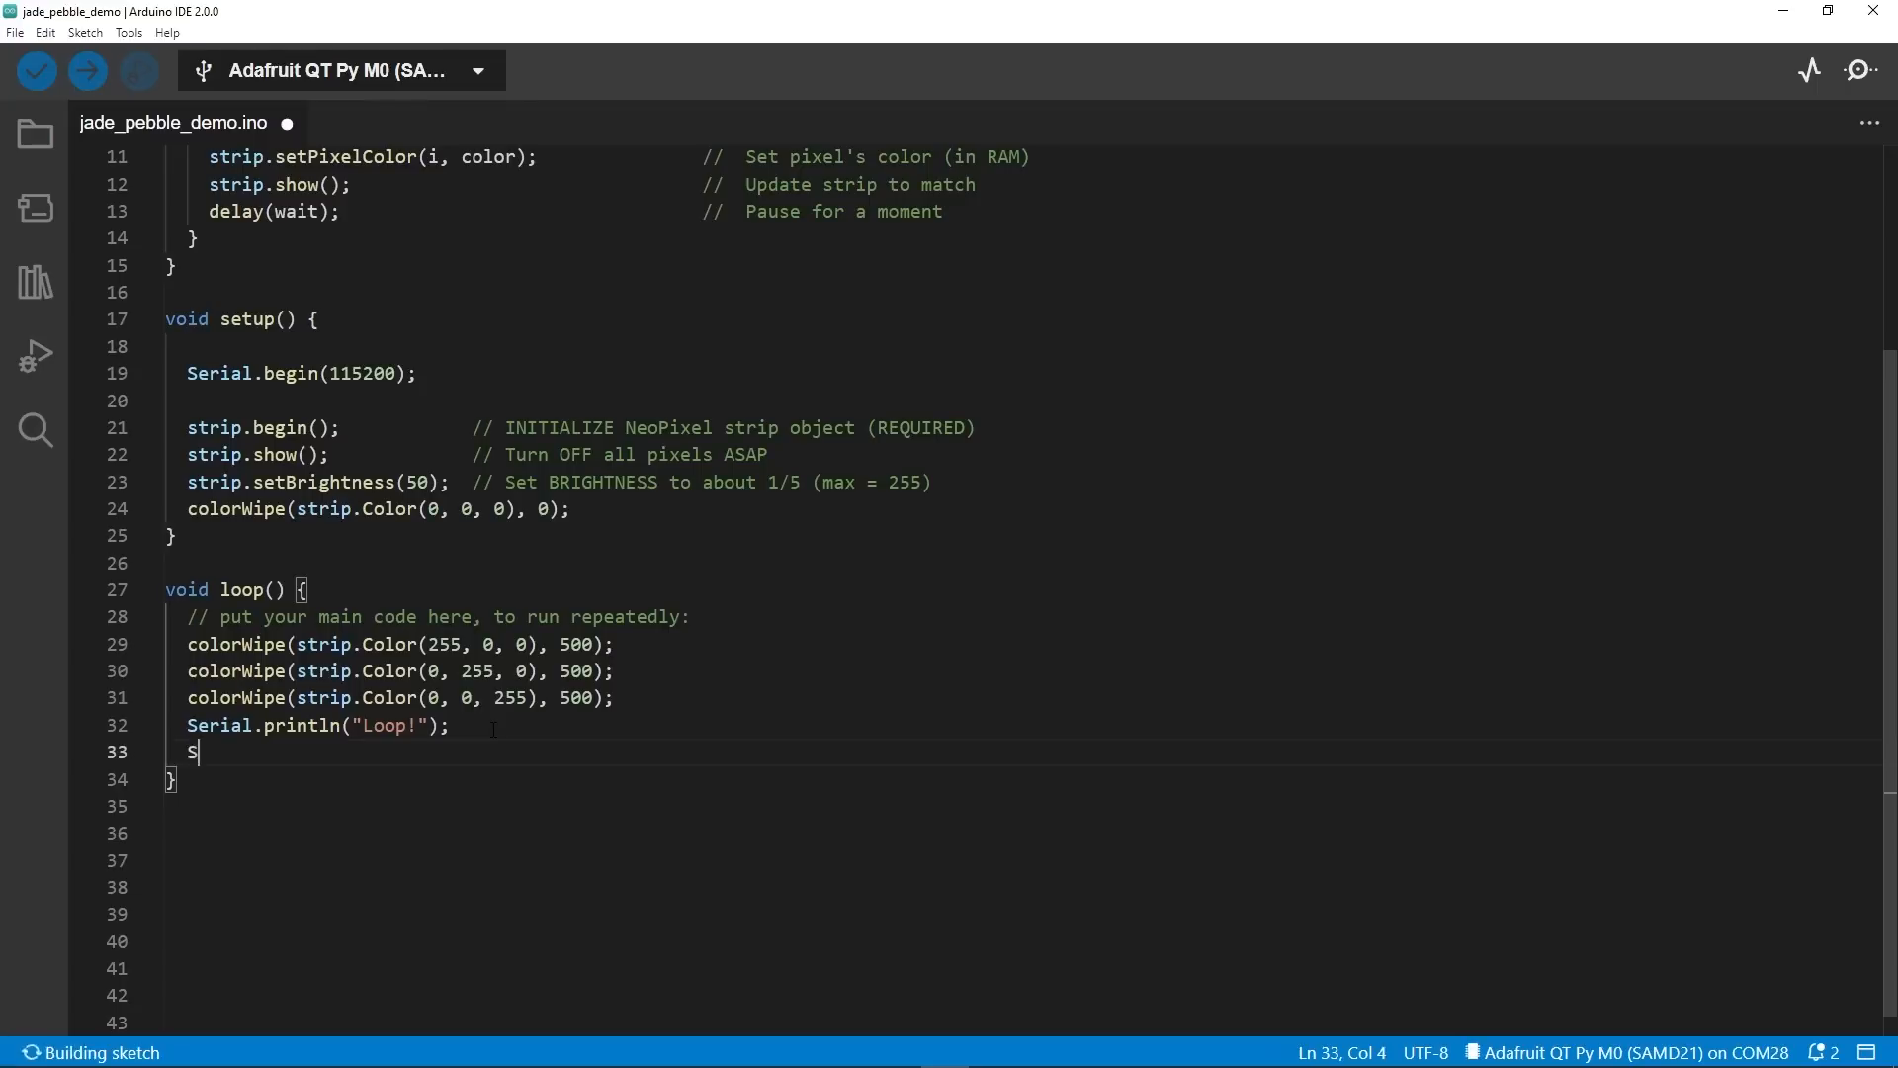
text(erial.)
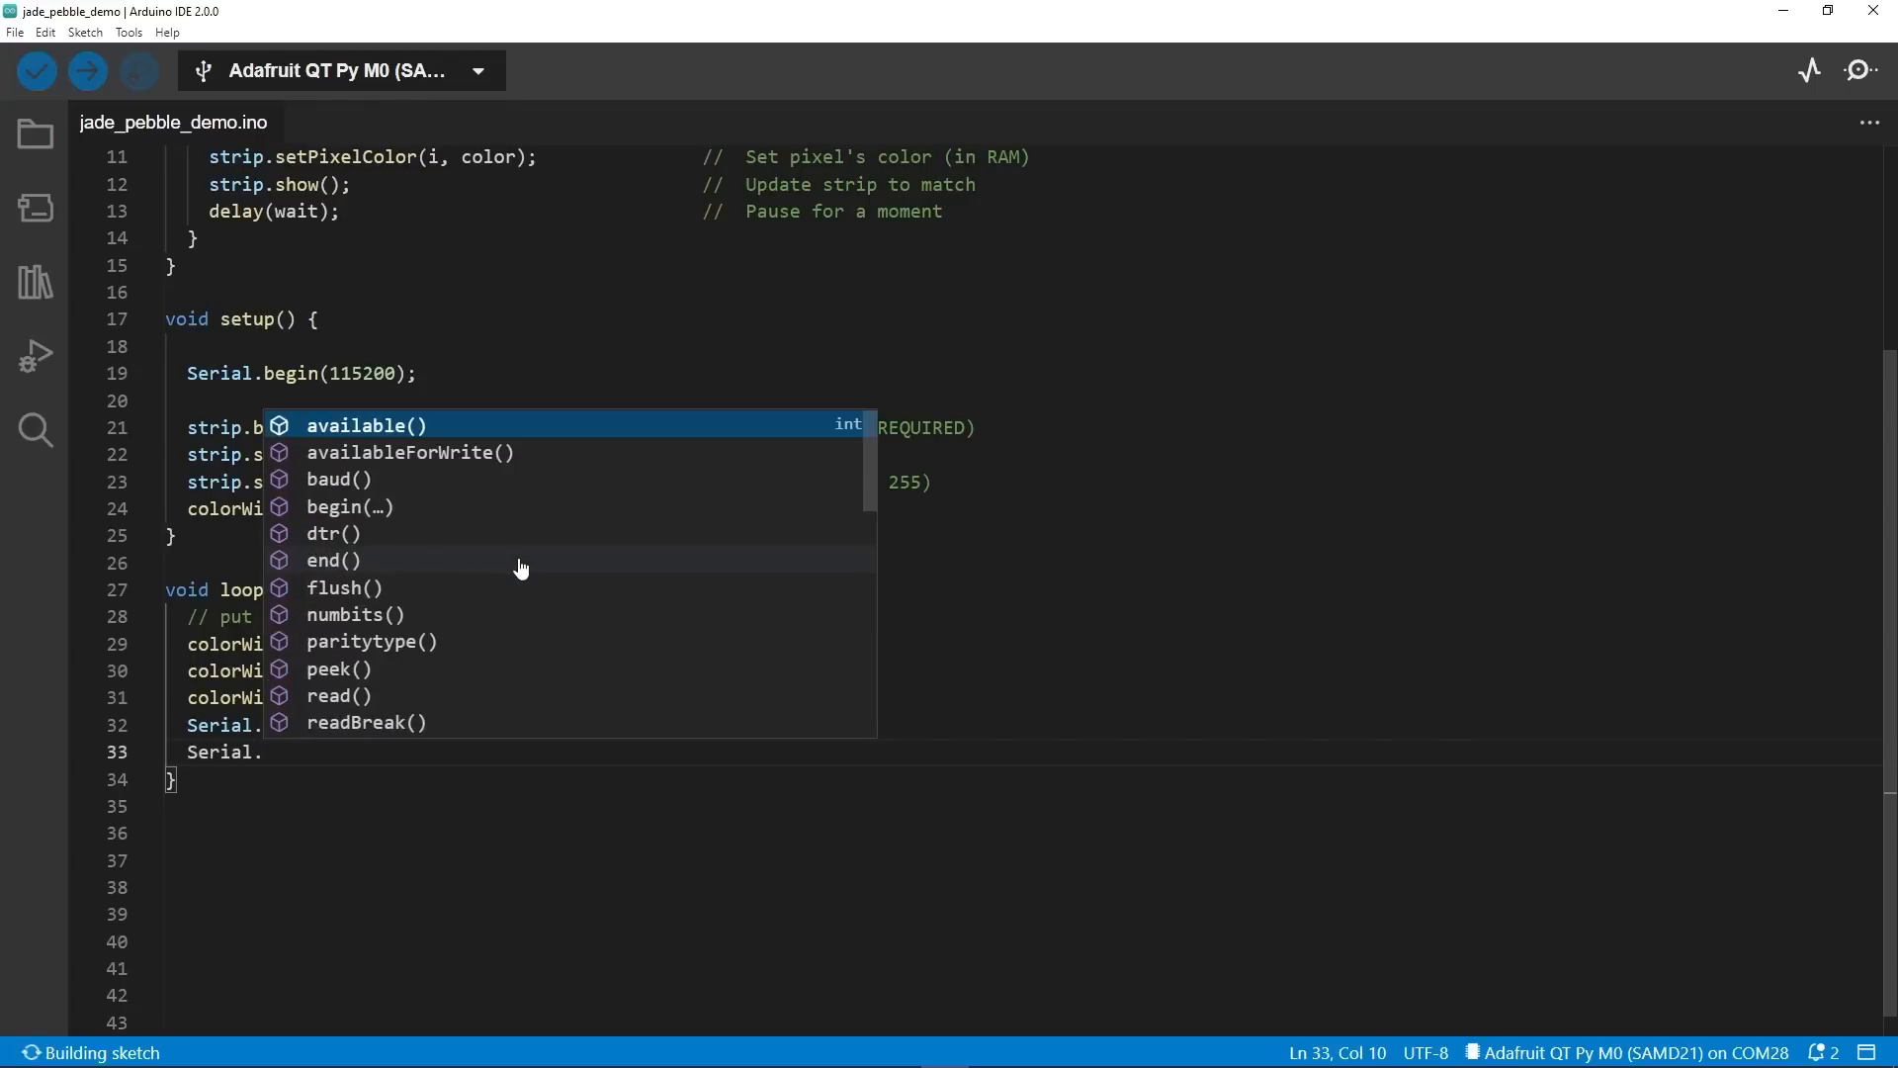
scroll(down, 3)
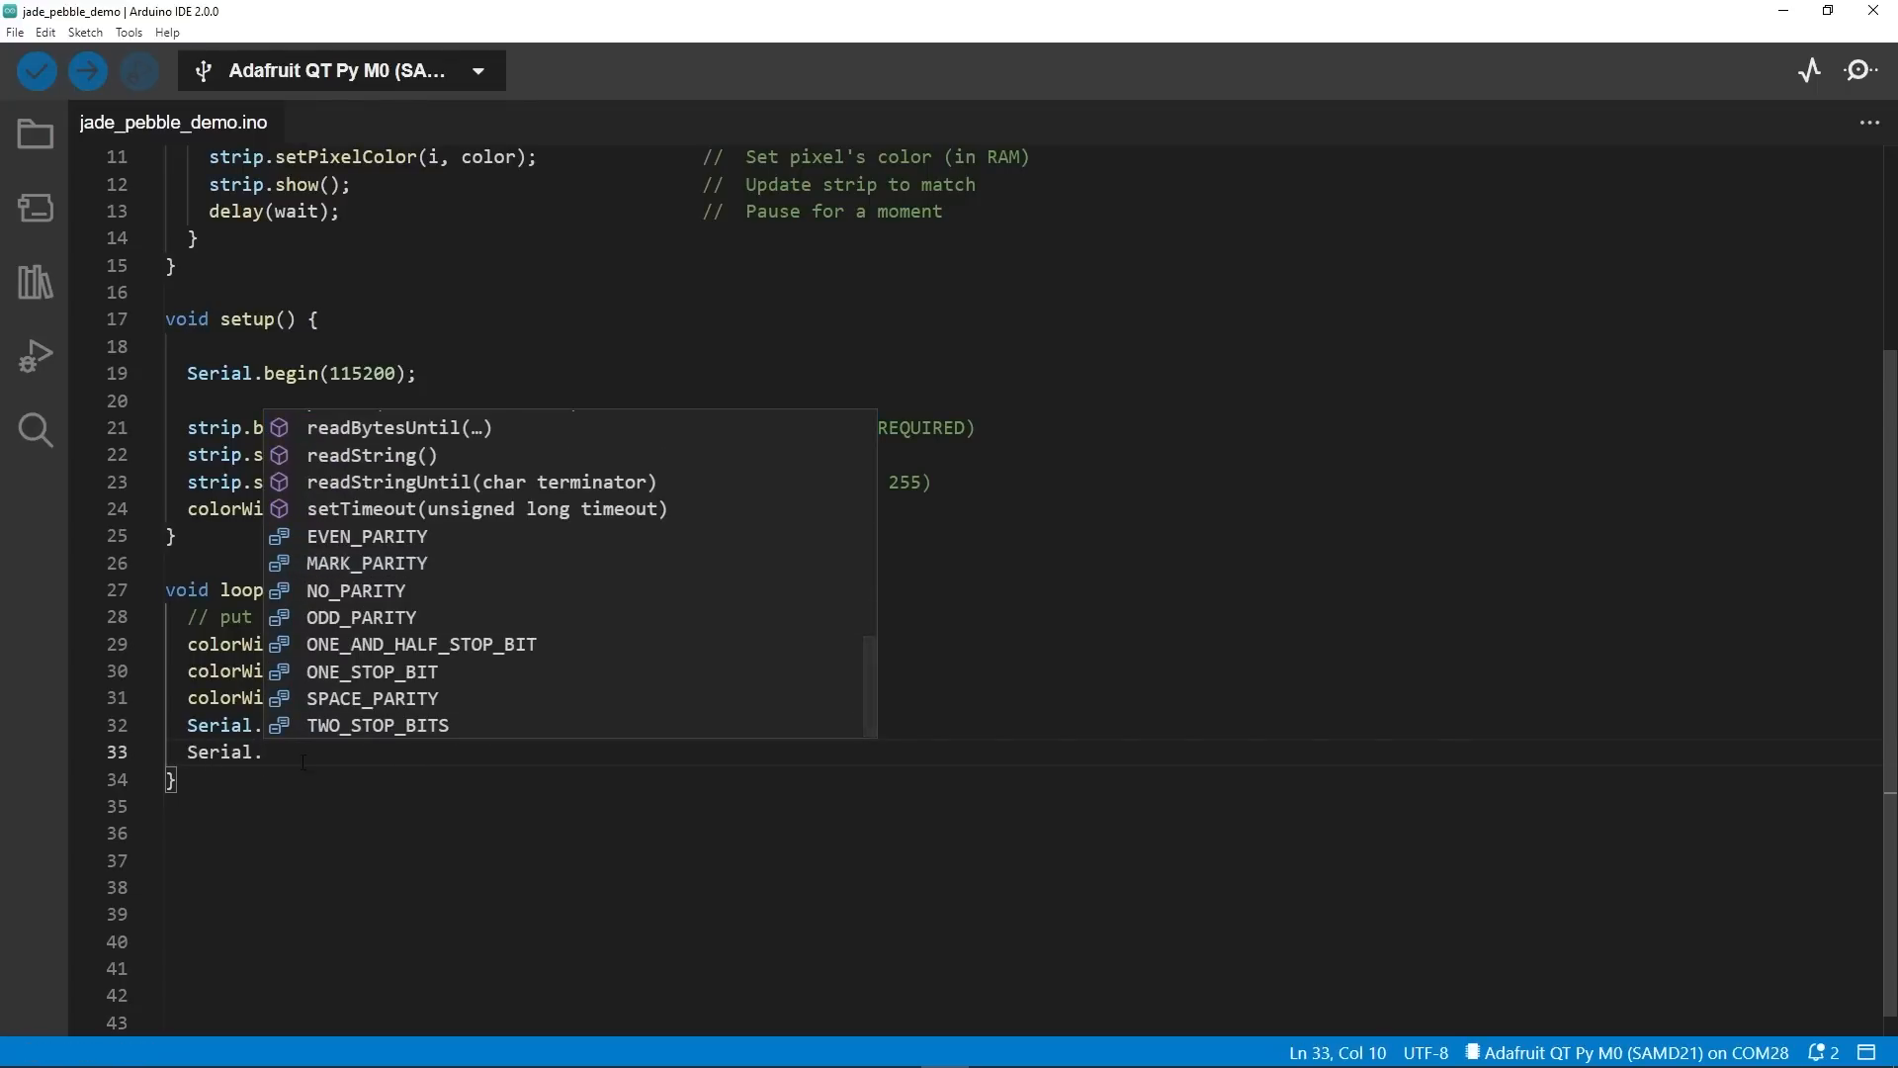
text(println(")
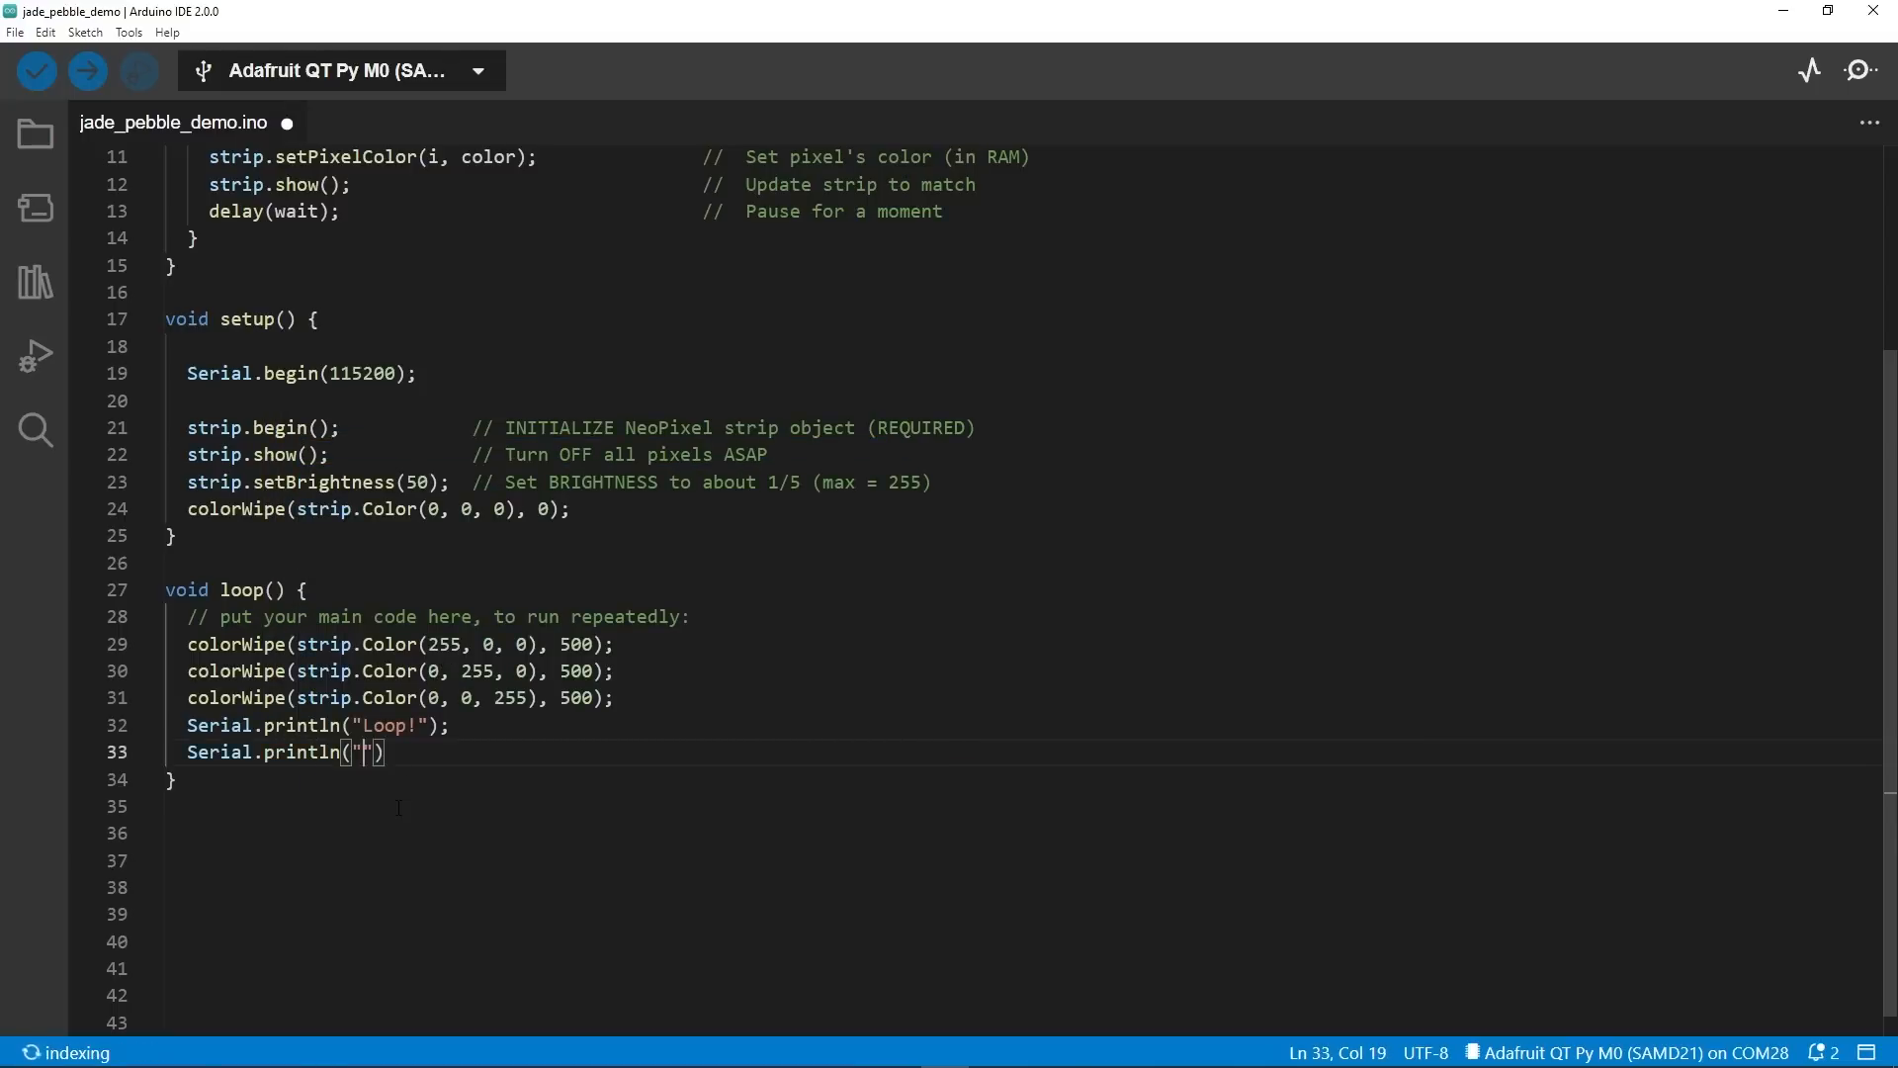
text(gfdfgfd)
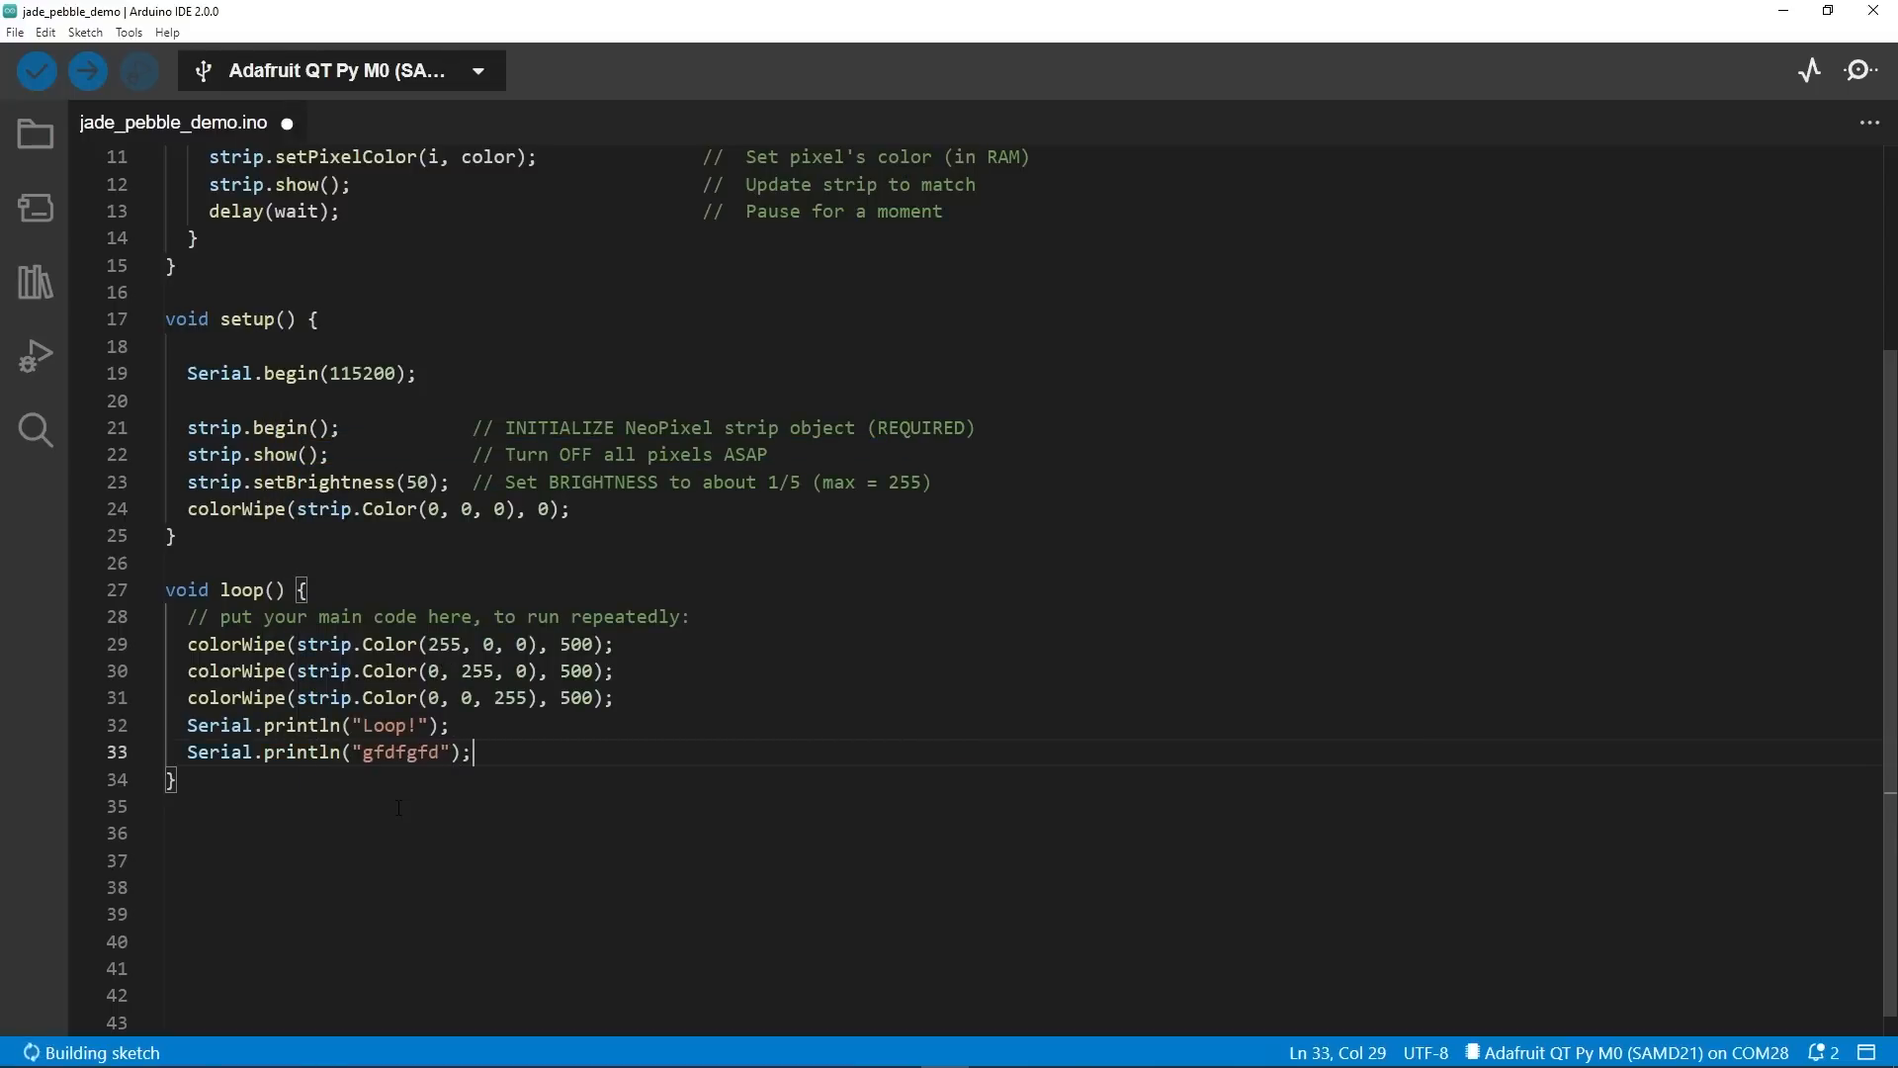
key(ctrl+s)
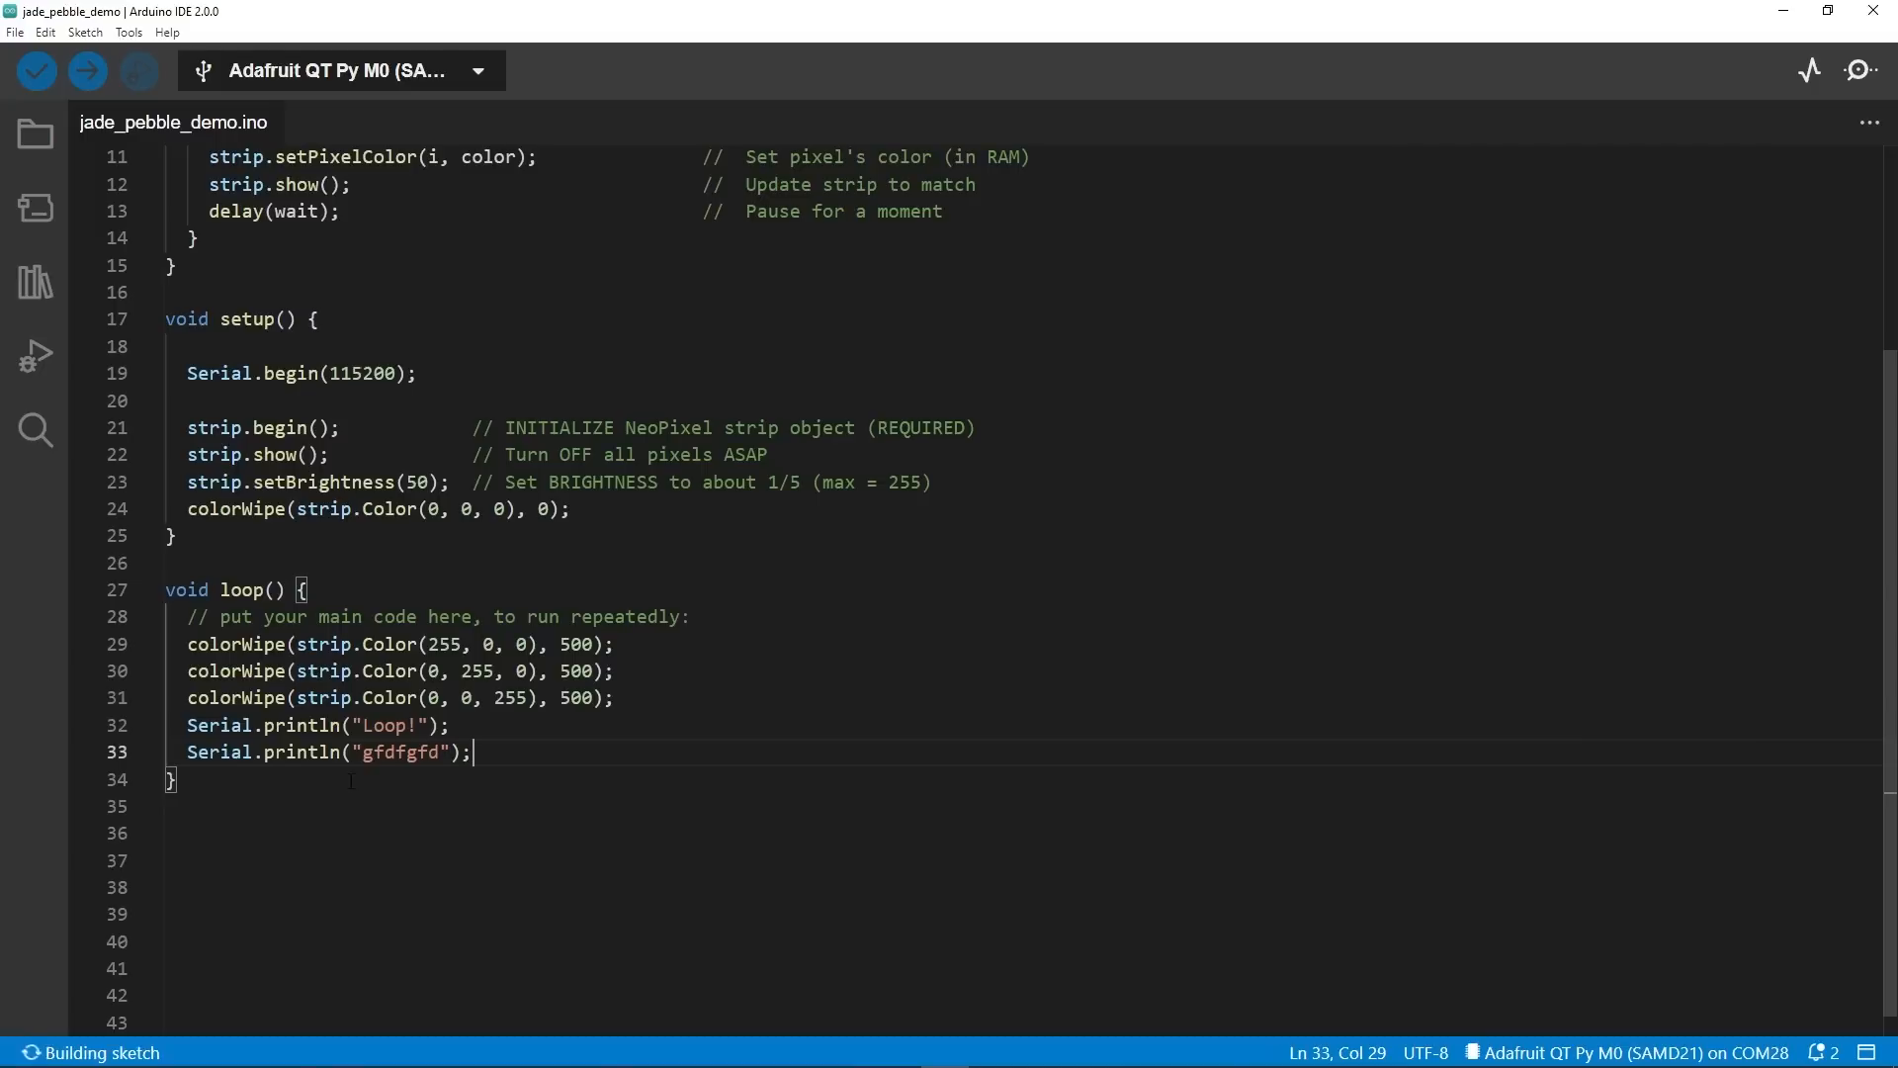
mouse_move(320, 508)
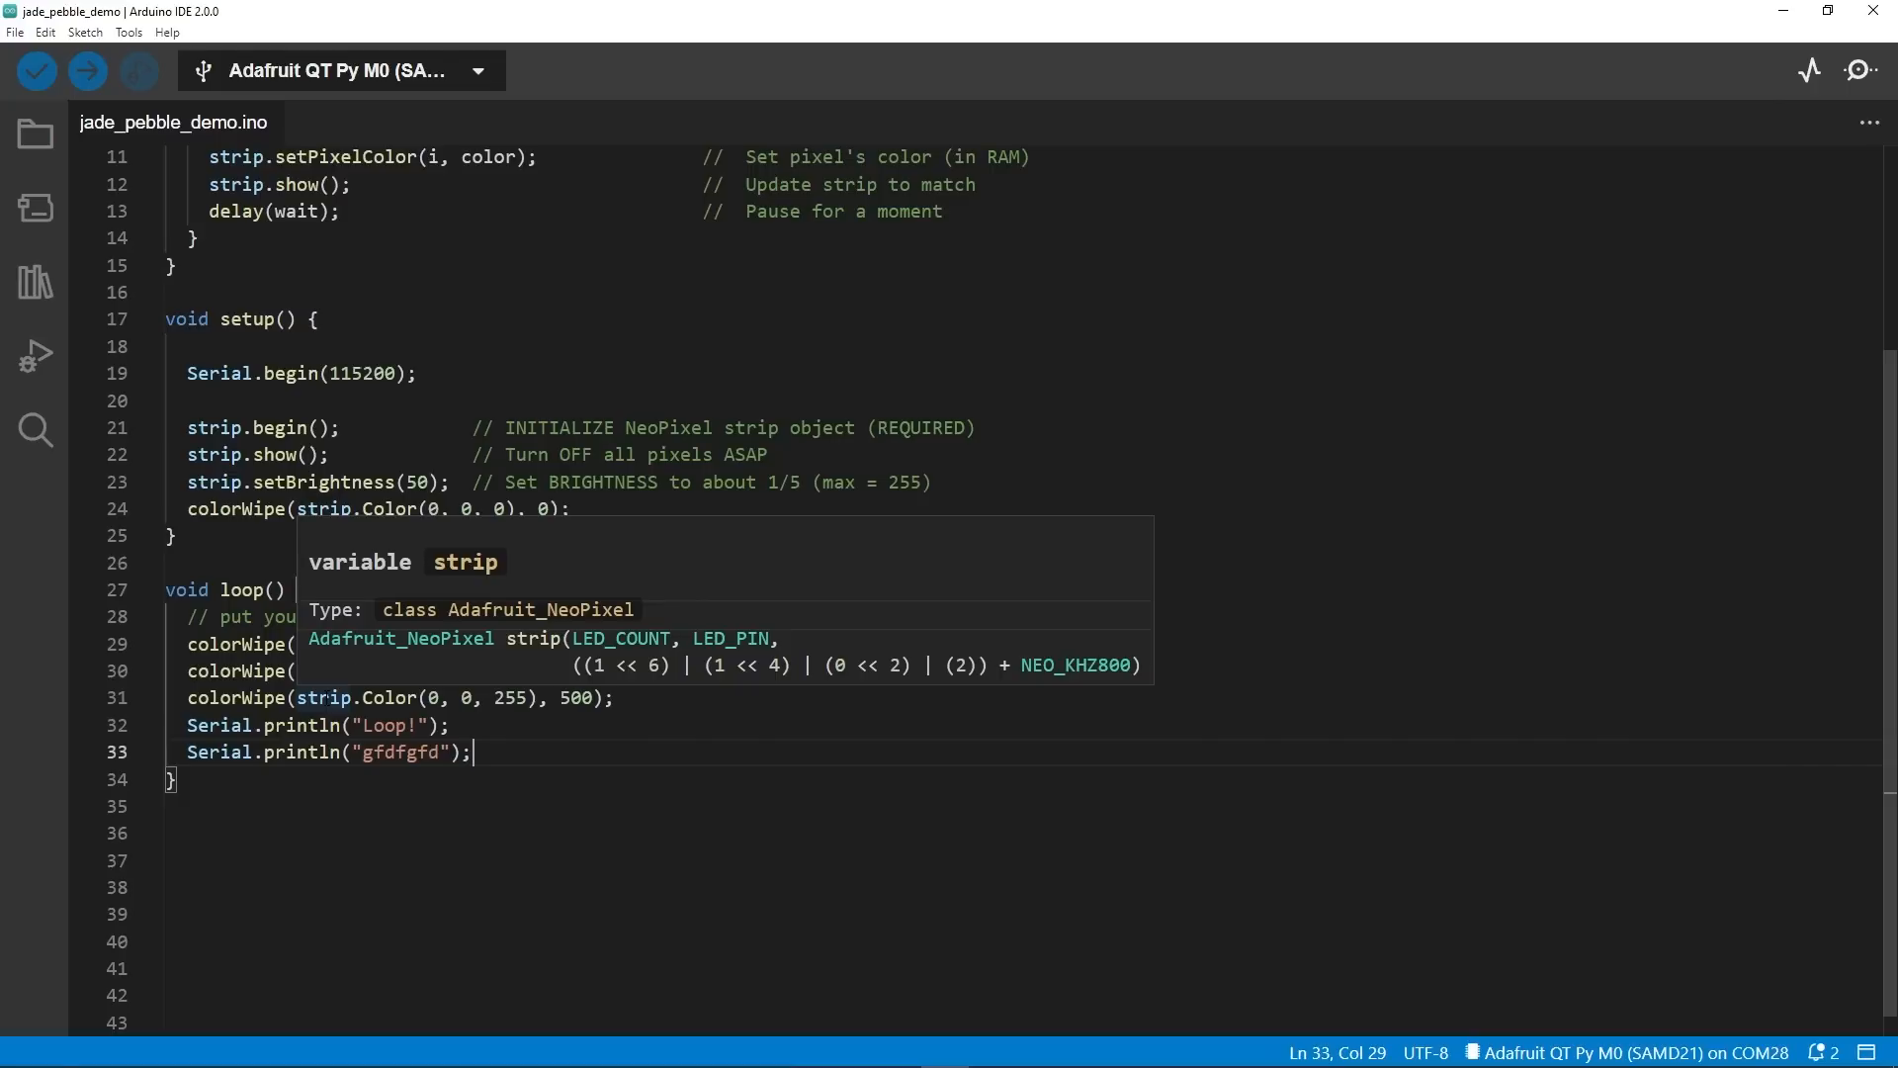
Highlight strip's uses, then peek at Serial's definition in CDC.cpp.
right_click(328, 697)
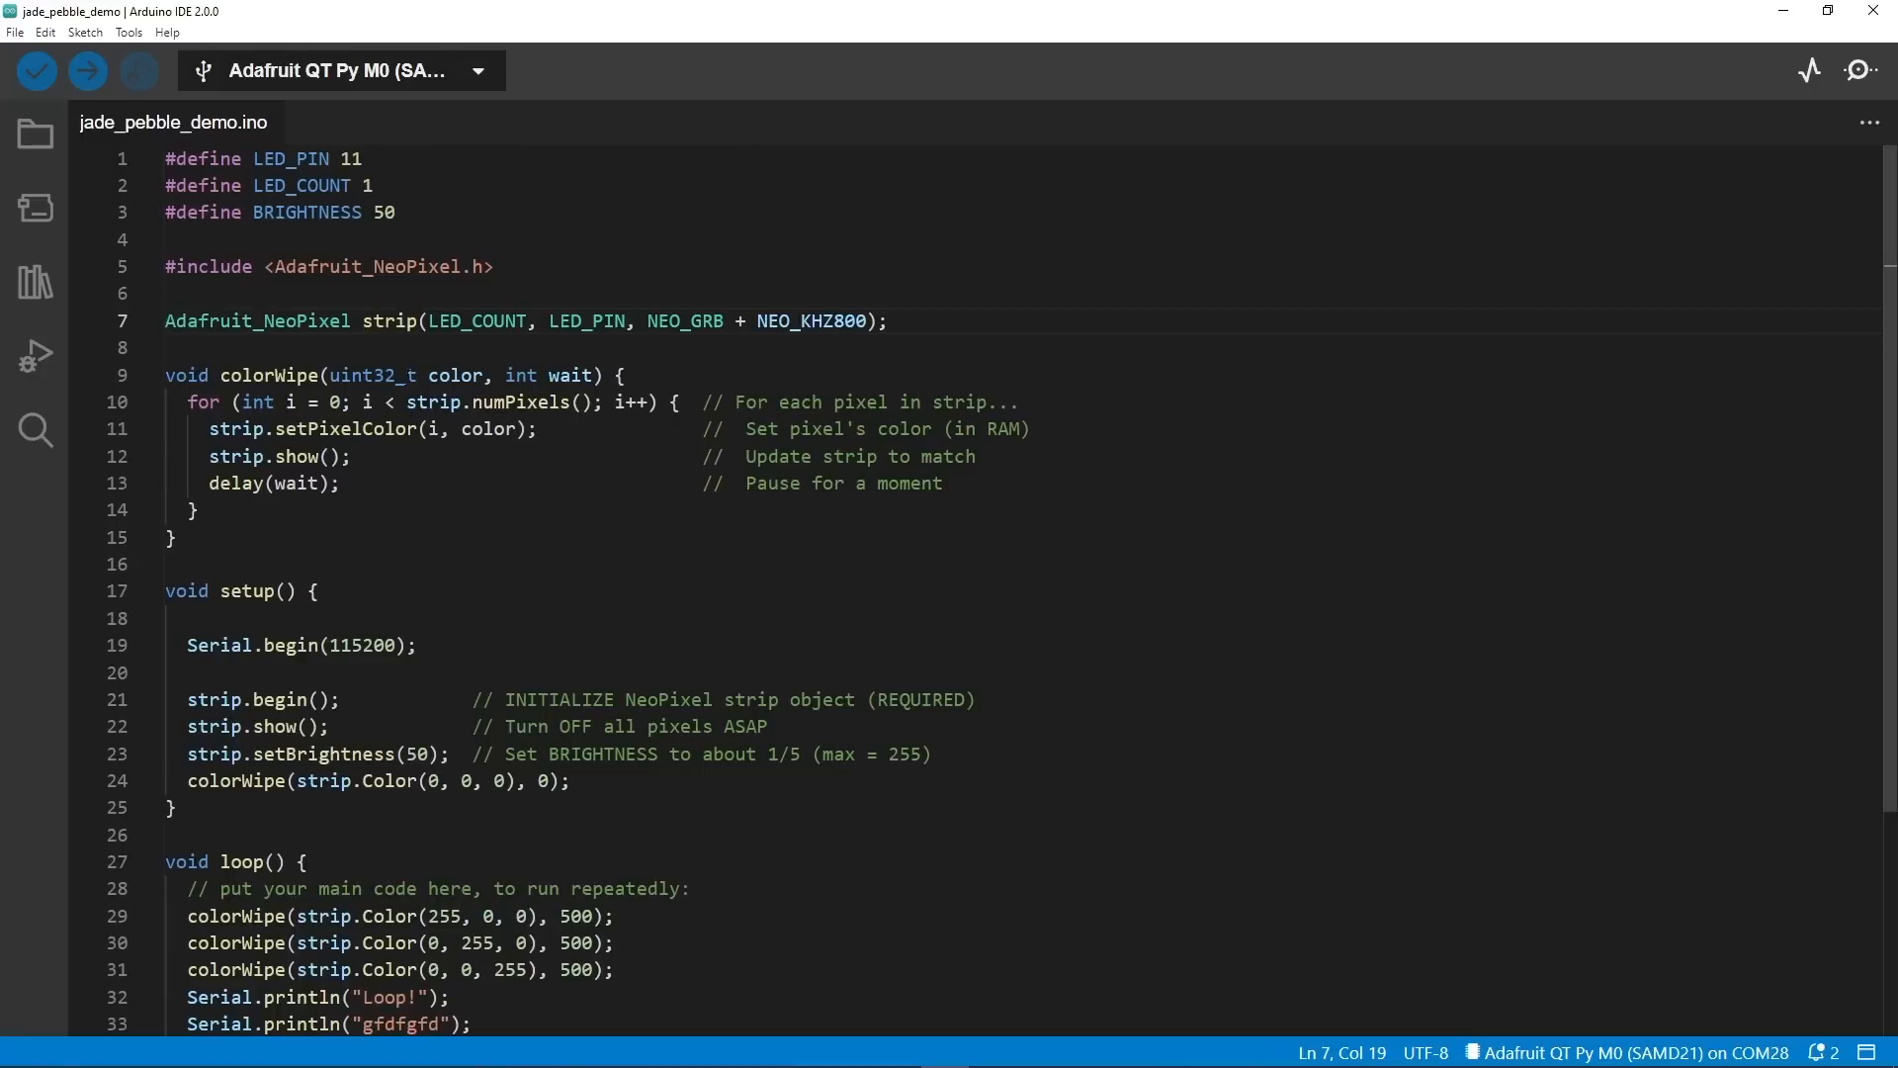
double_click(388, 321)
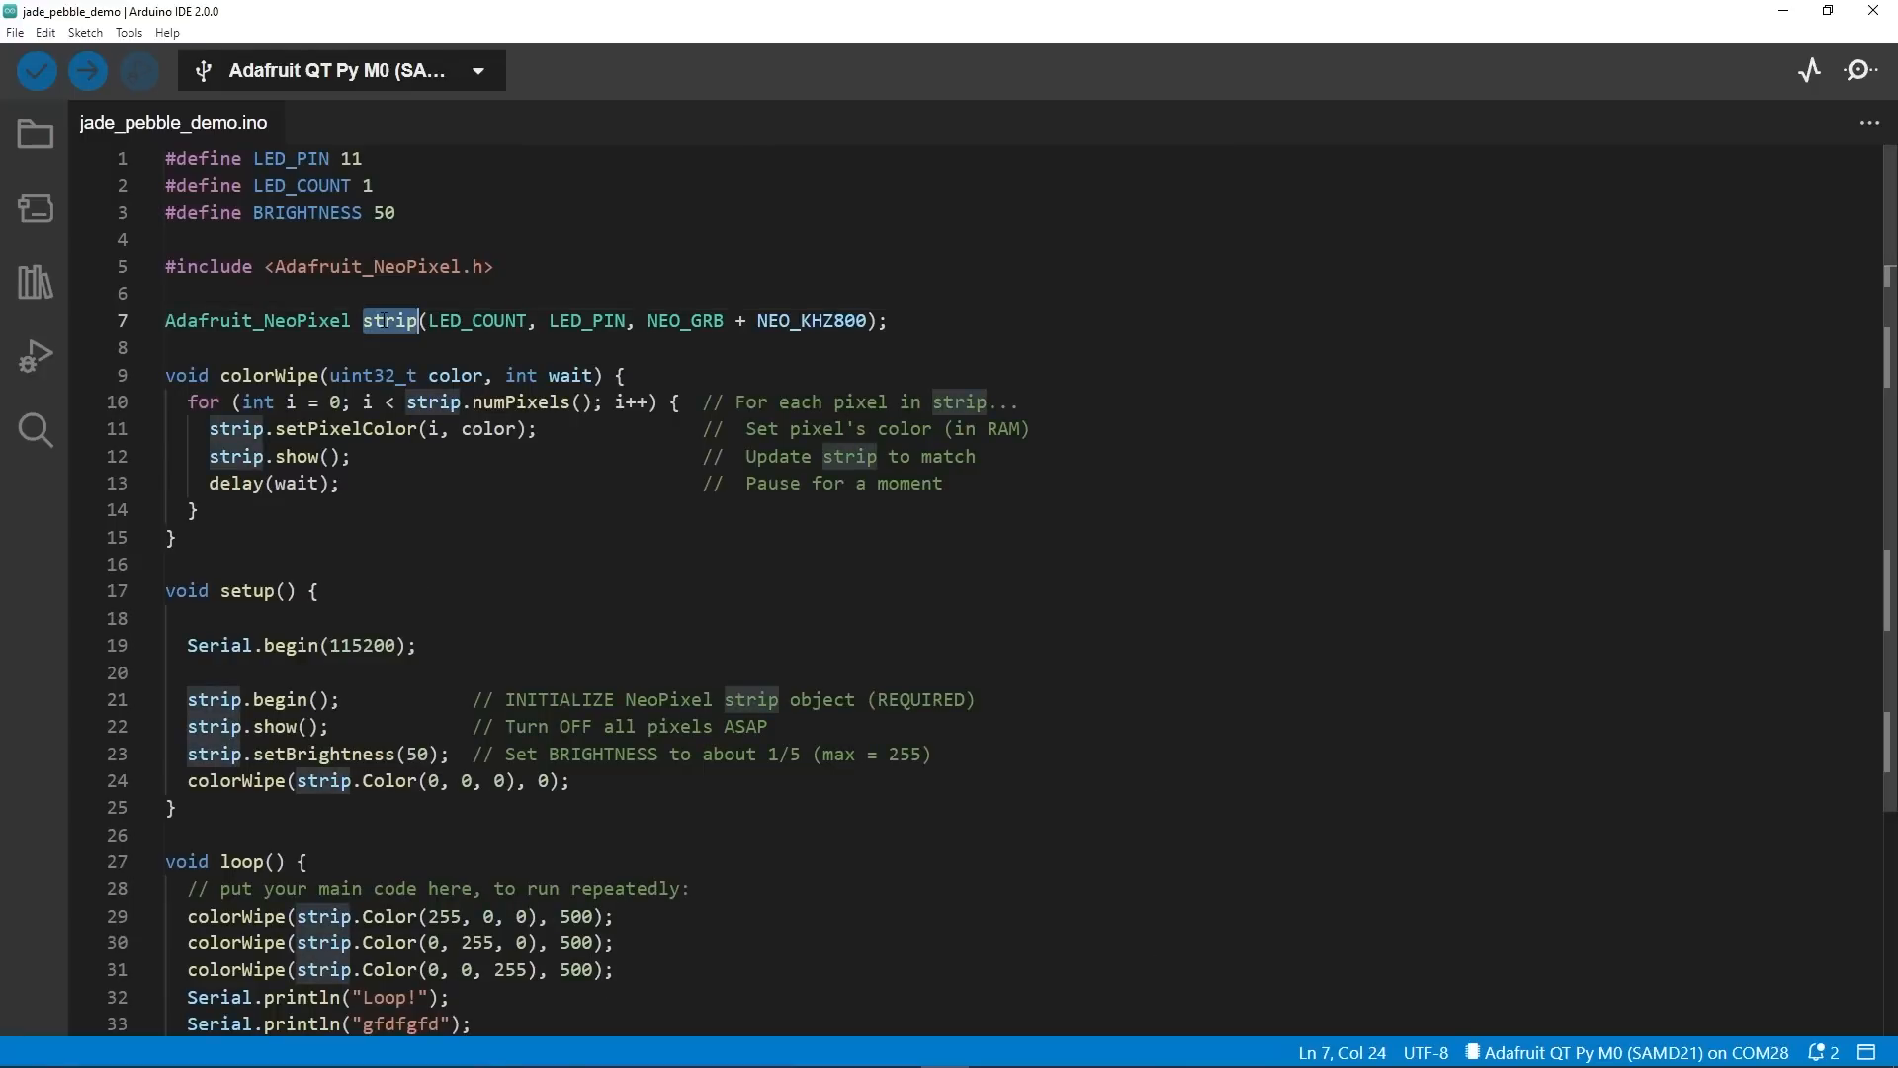
right_click(212, 697)
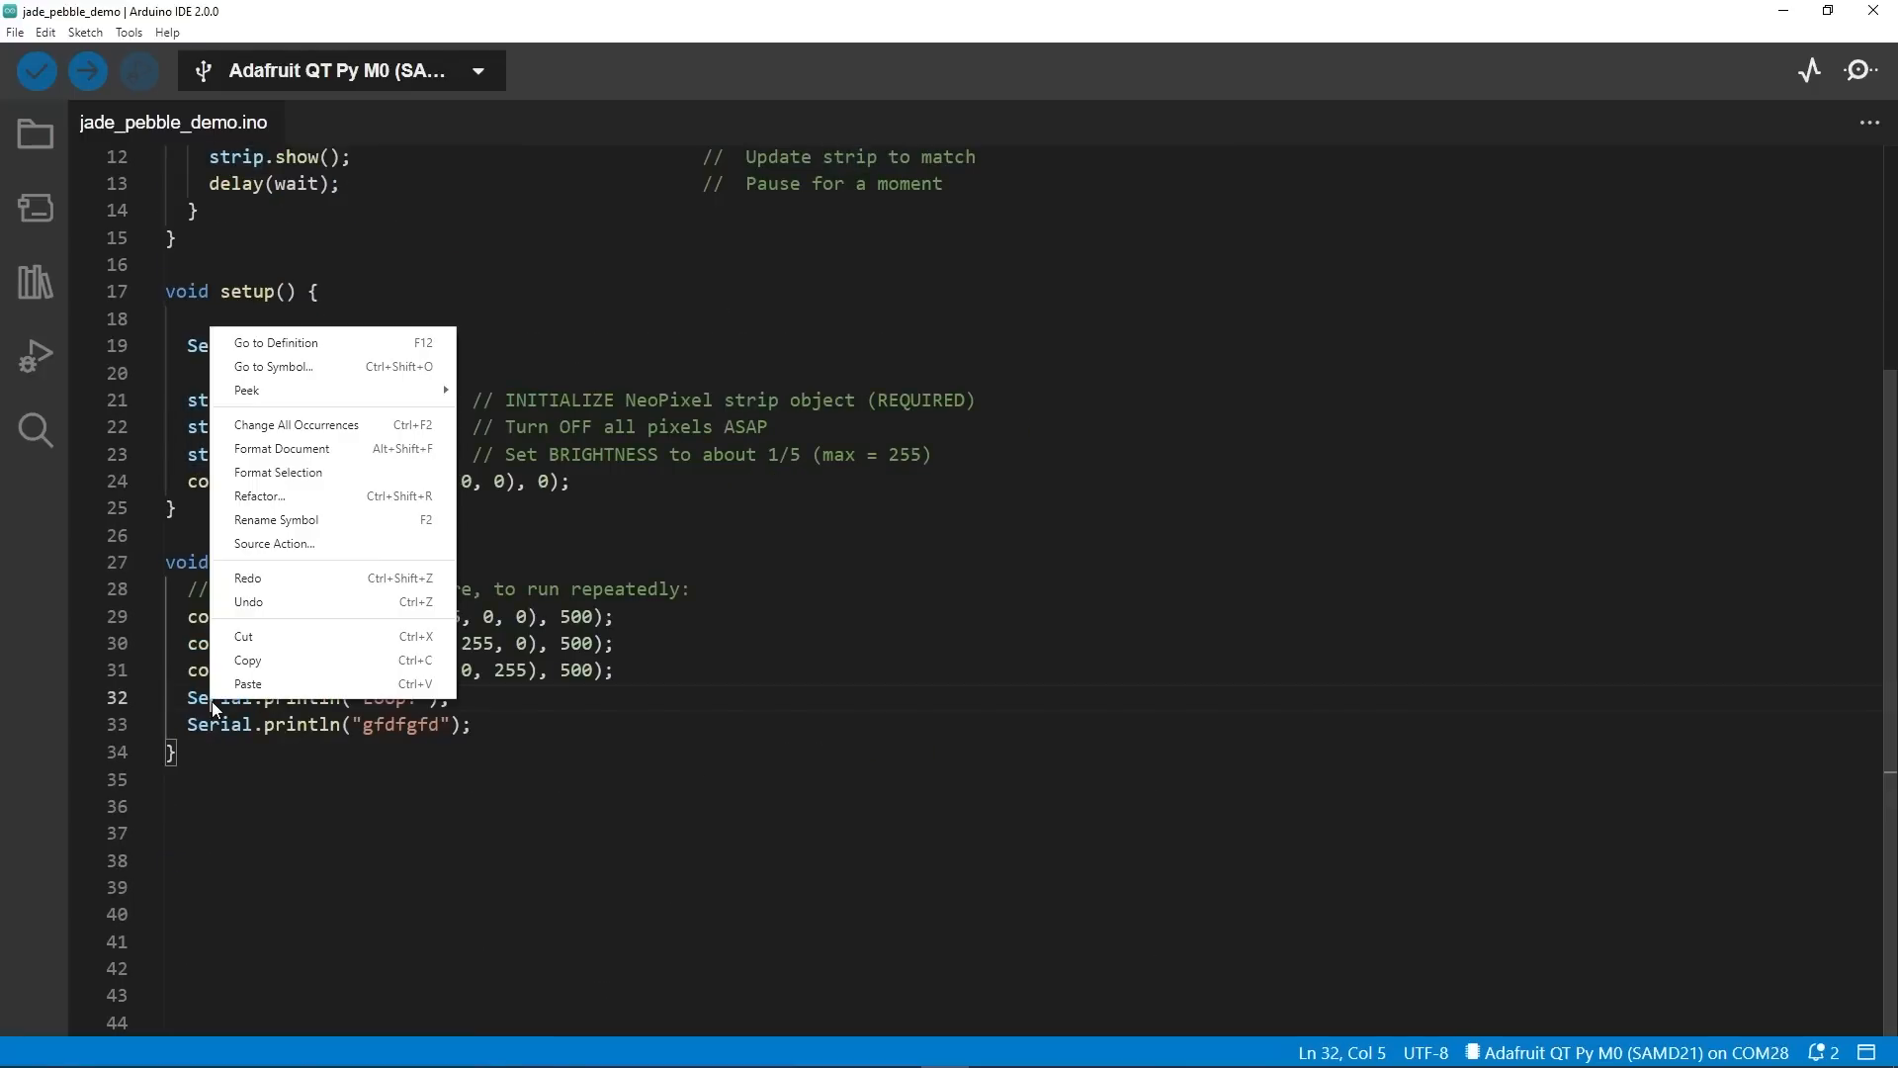
mouse_move(247, 389)
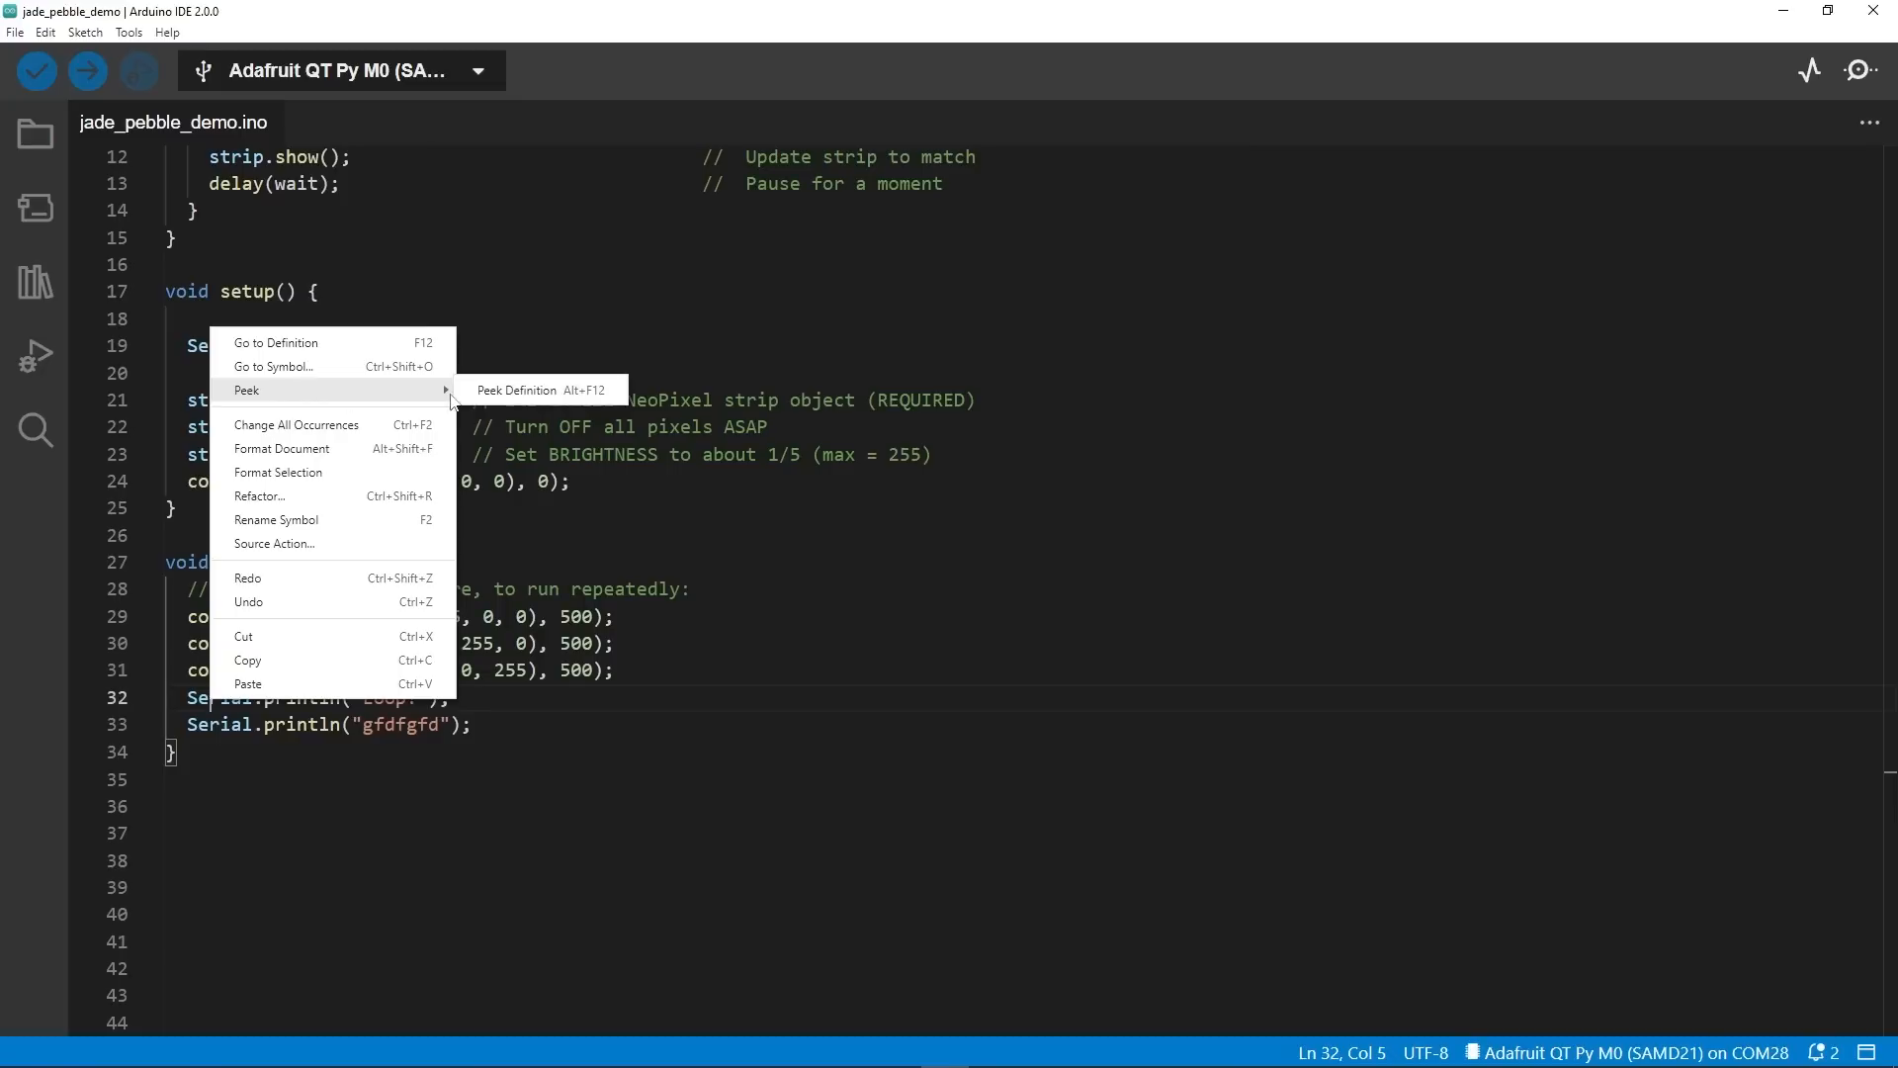
click(514, 390)
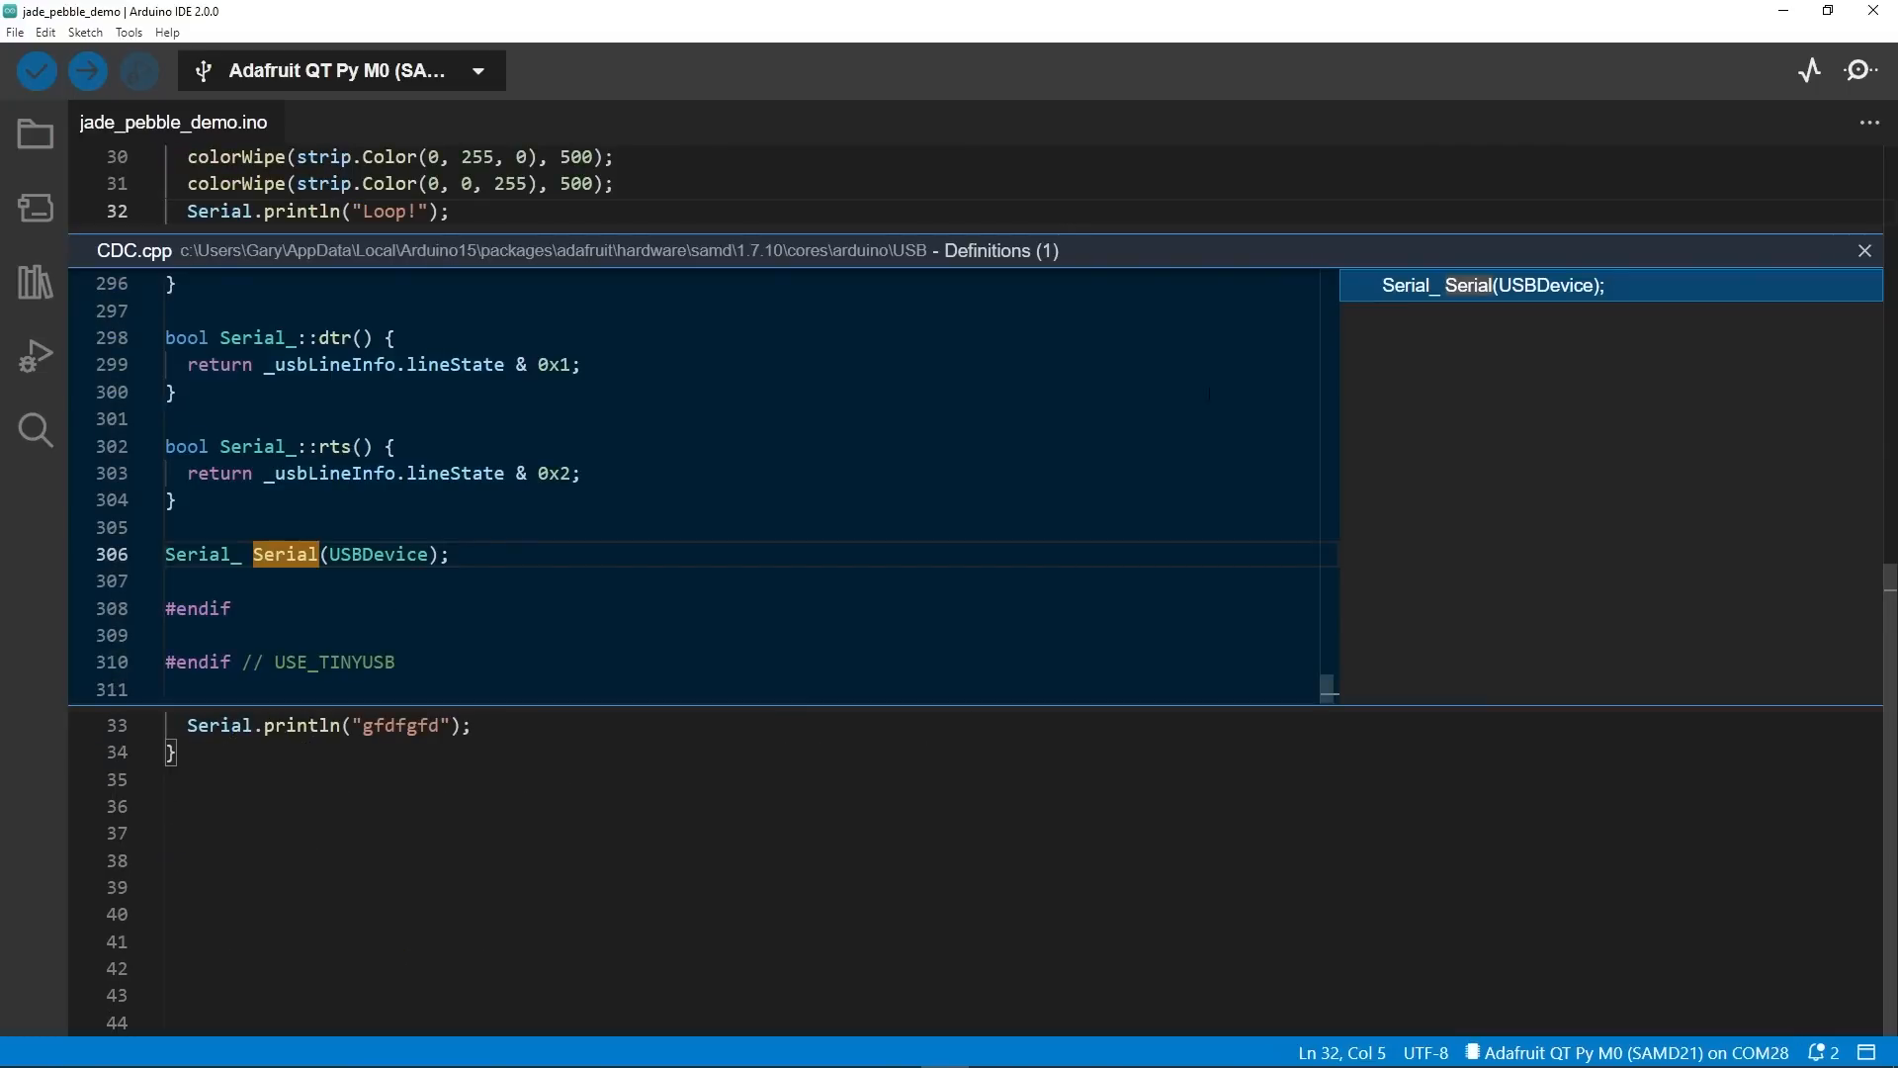
Open CDC.cpp from the peek panel, scroll it, then close its tab.
click(1862, 250)
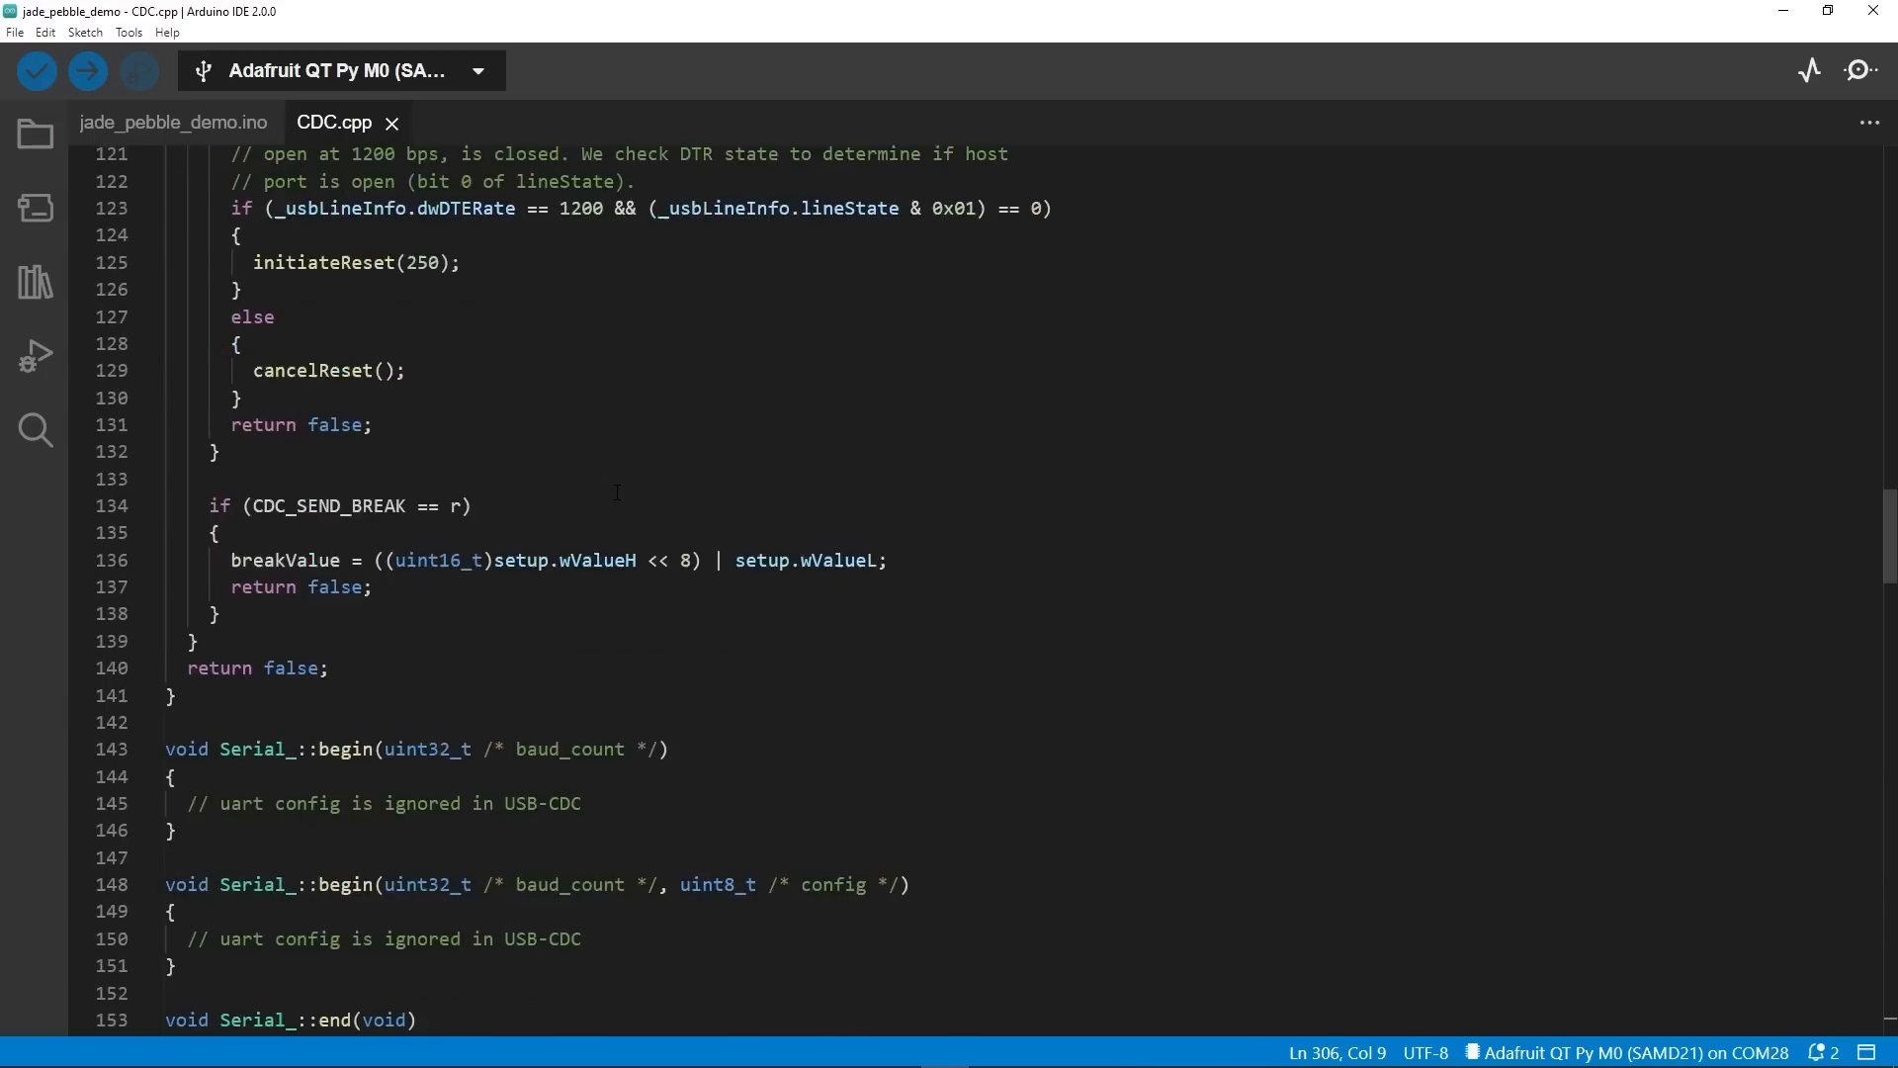
scroll(down, 3)
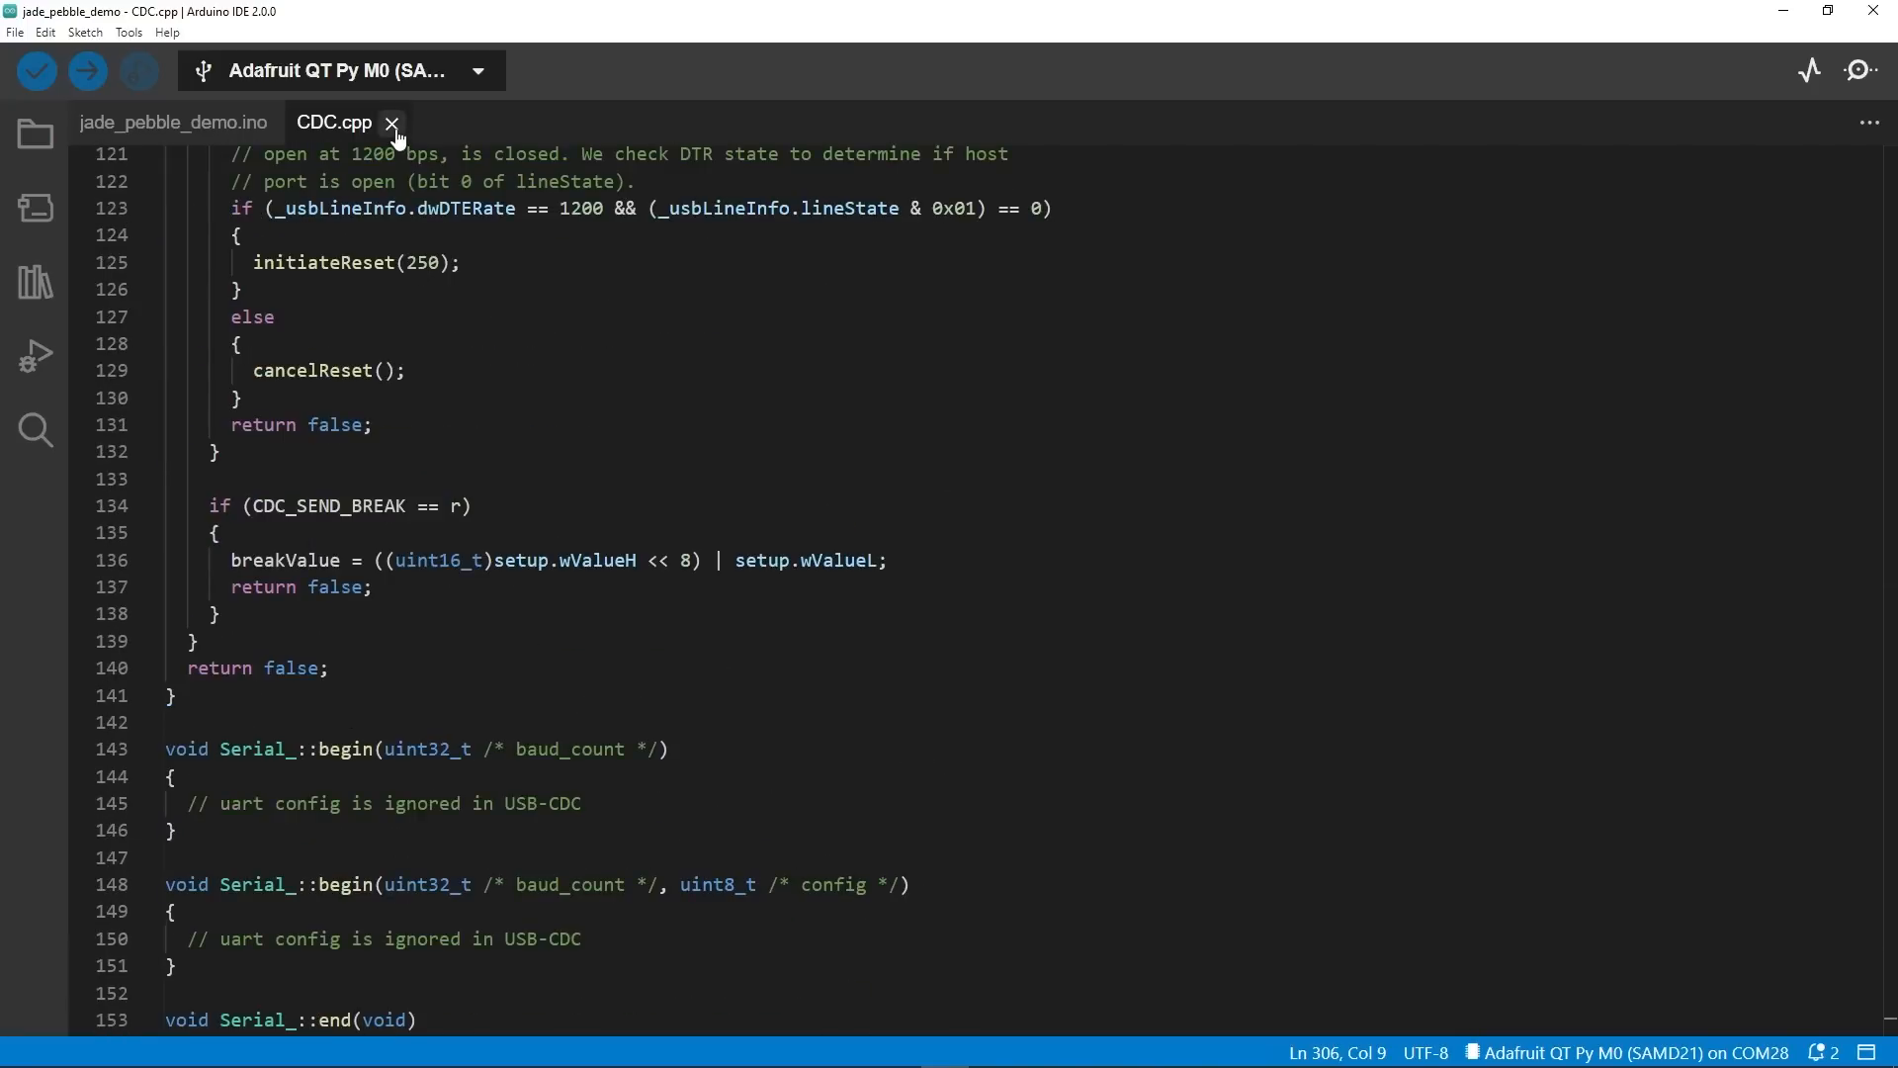
click(392, 123)
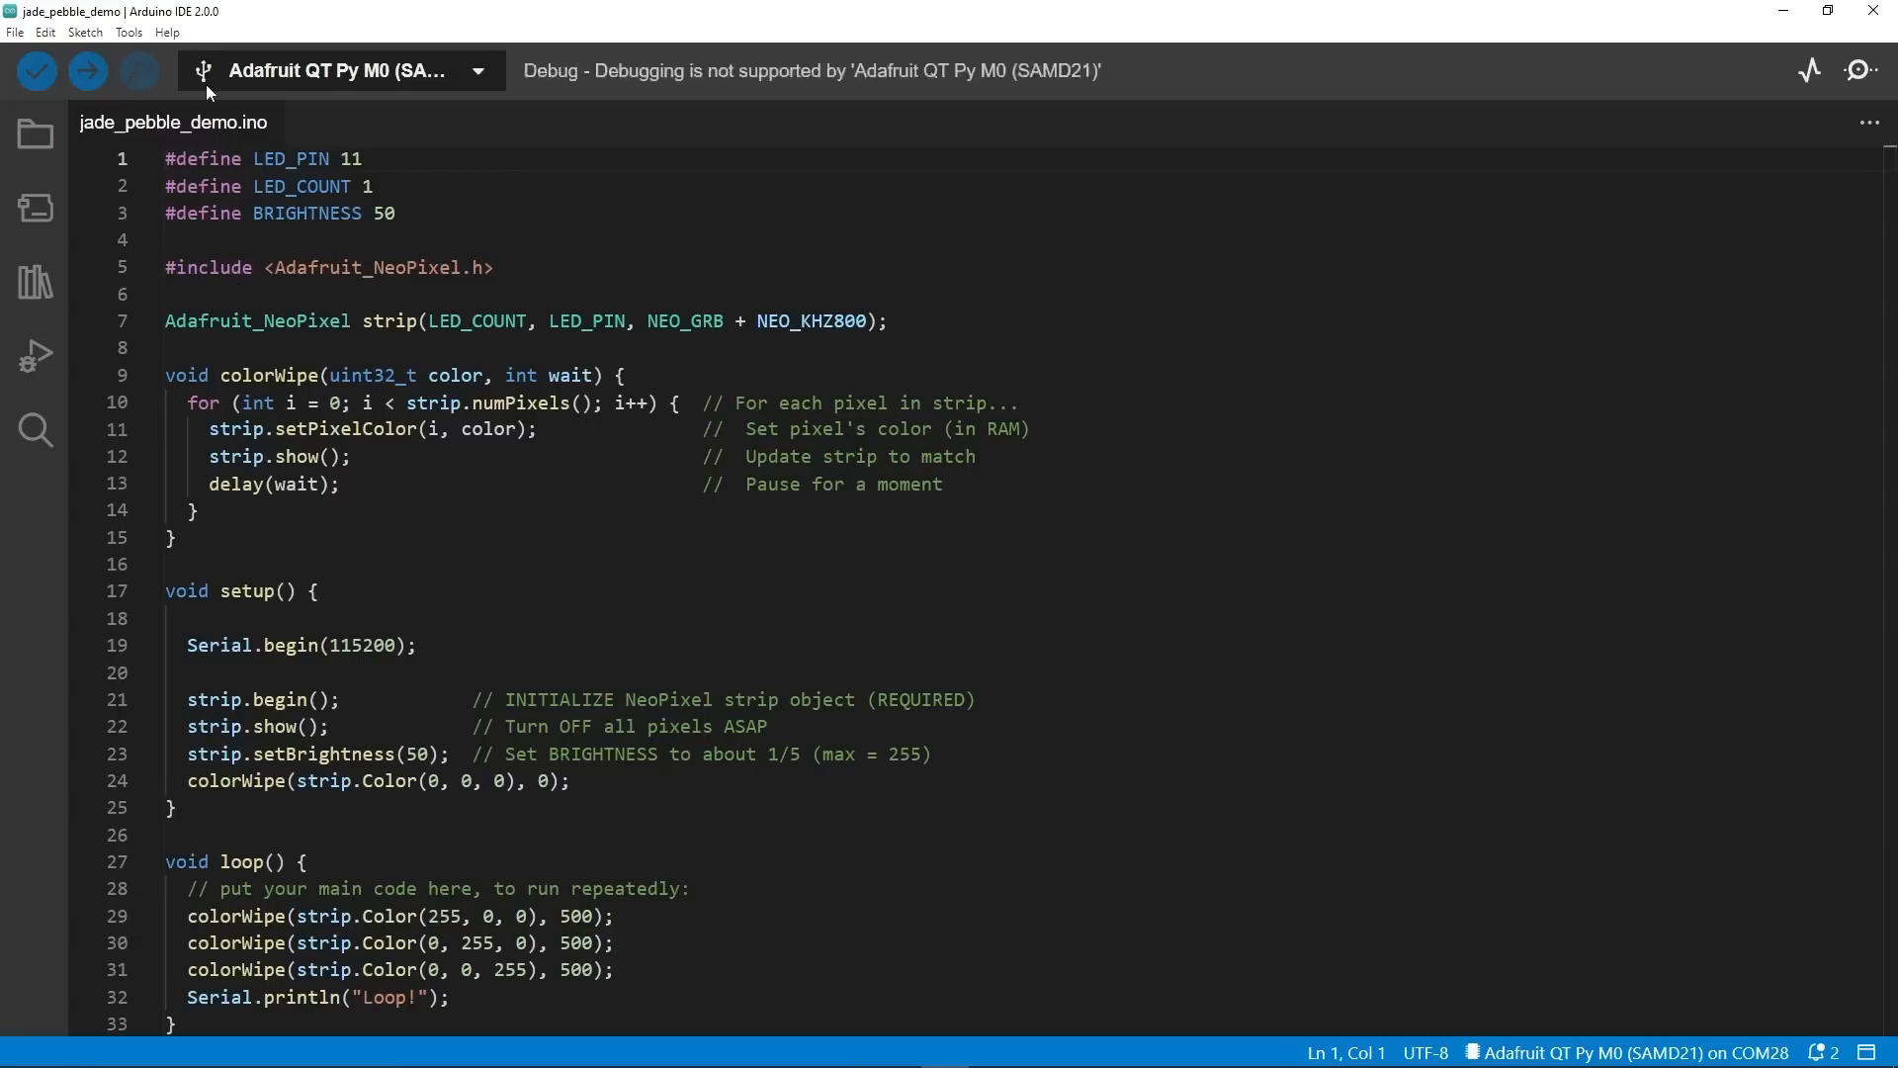
click(129, 32)
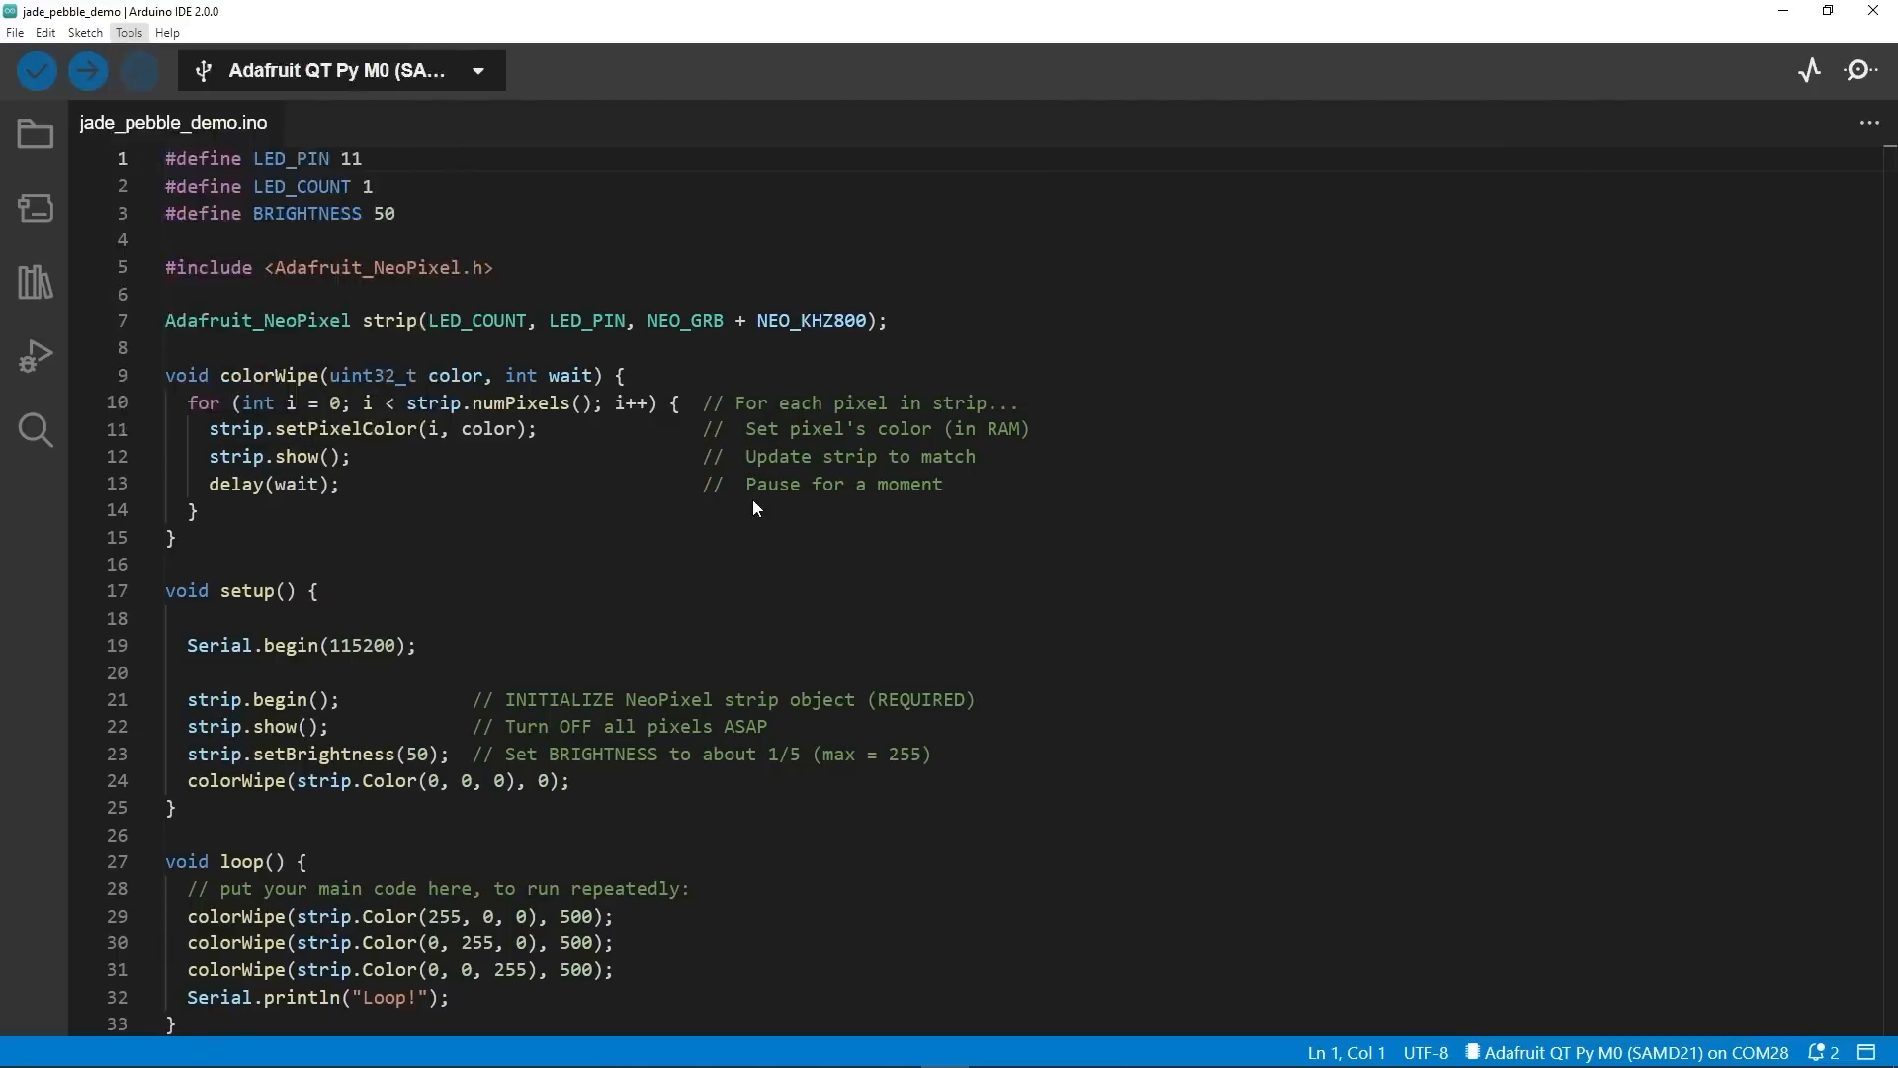
Upload the NeoPixel sketch to the Adafruit QT Py M0 board.
click(343, 71)
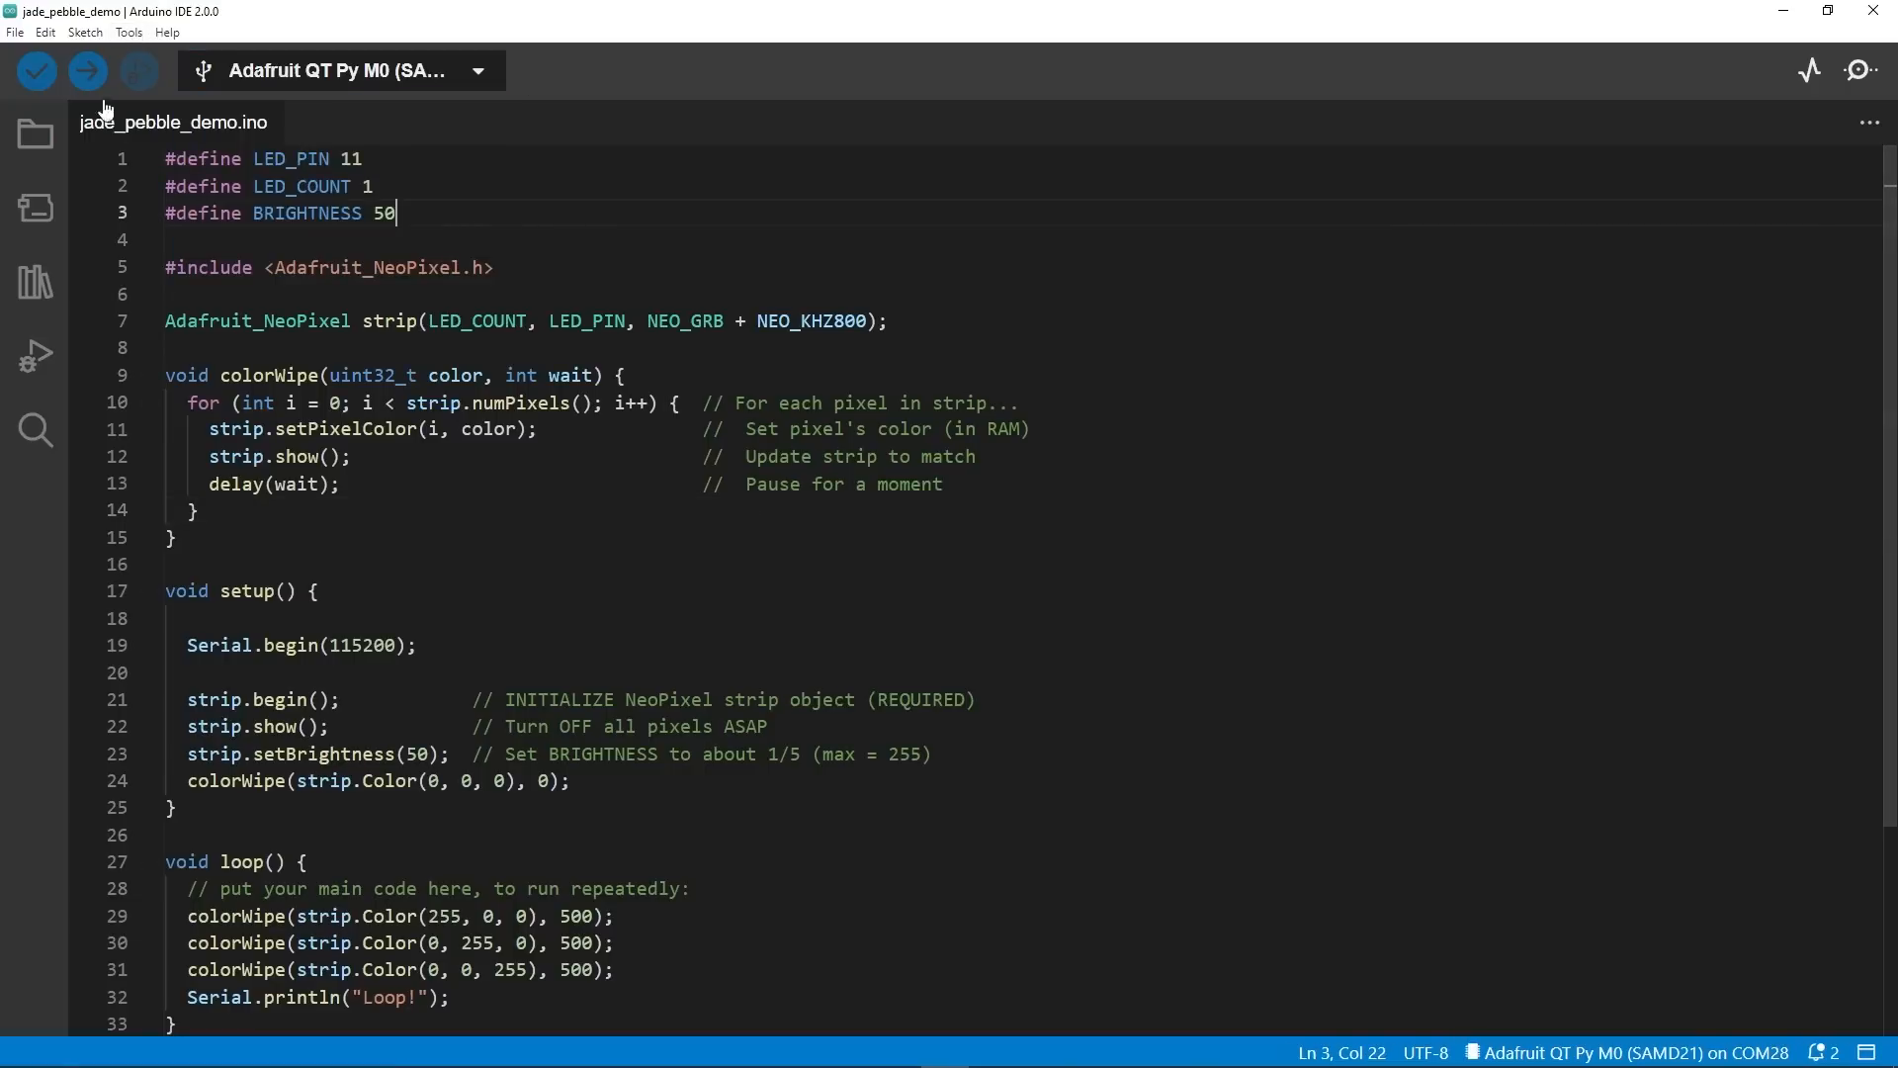
click(86, 70)
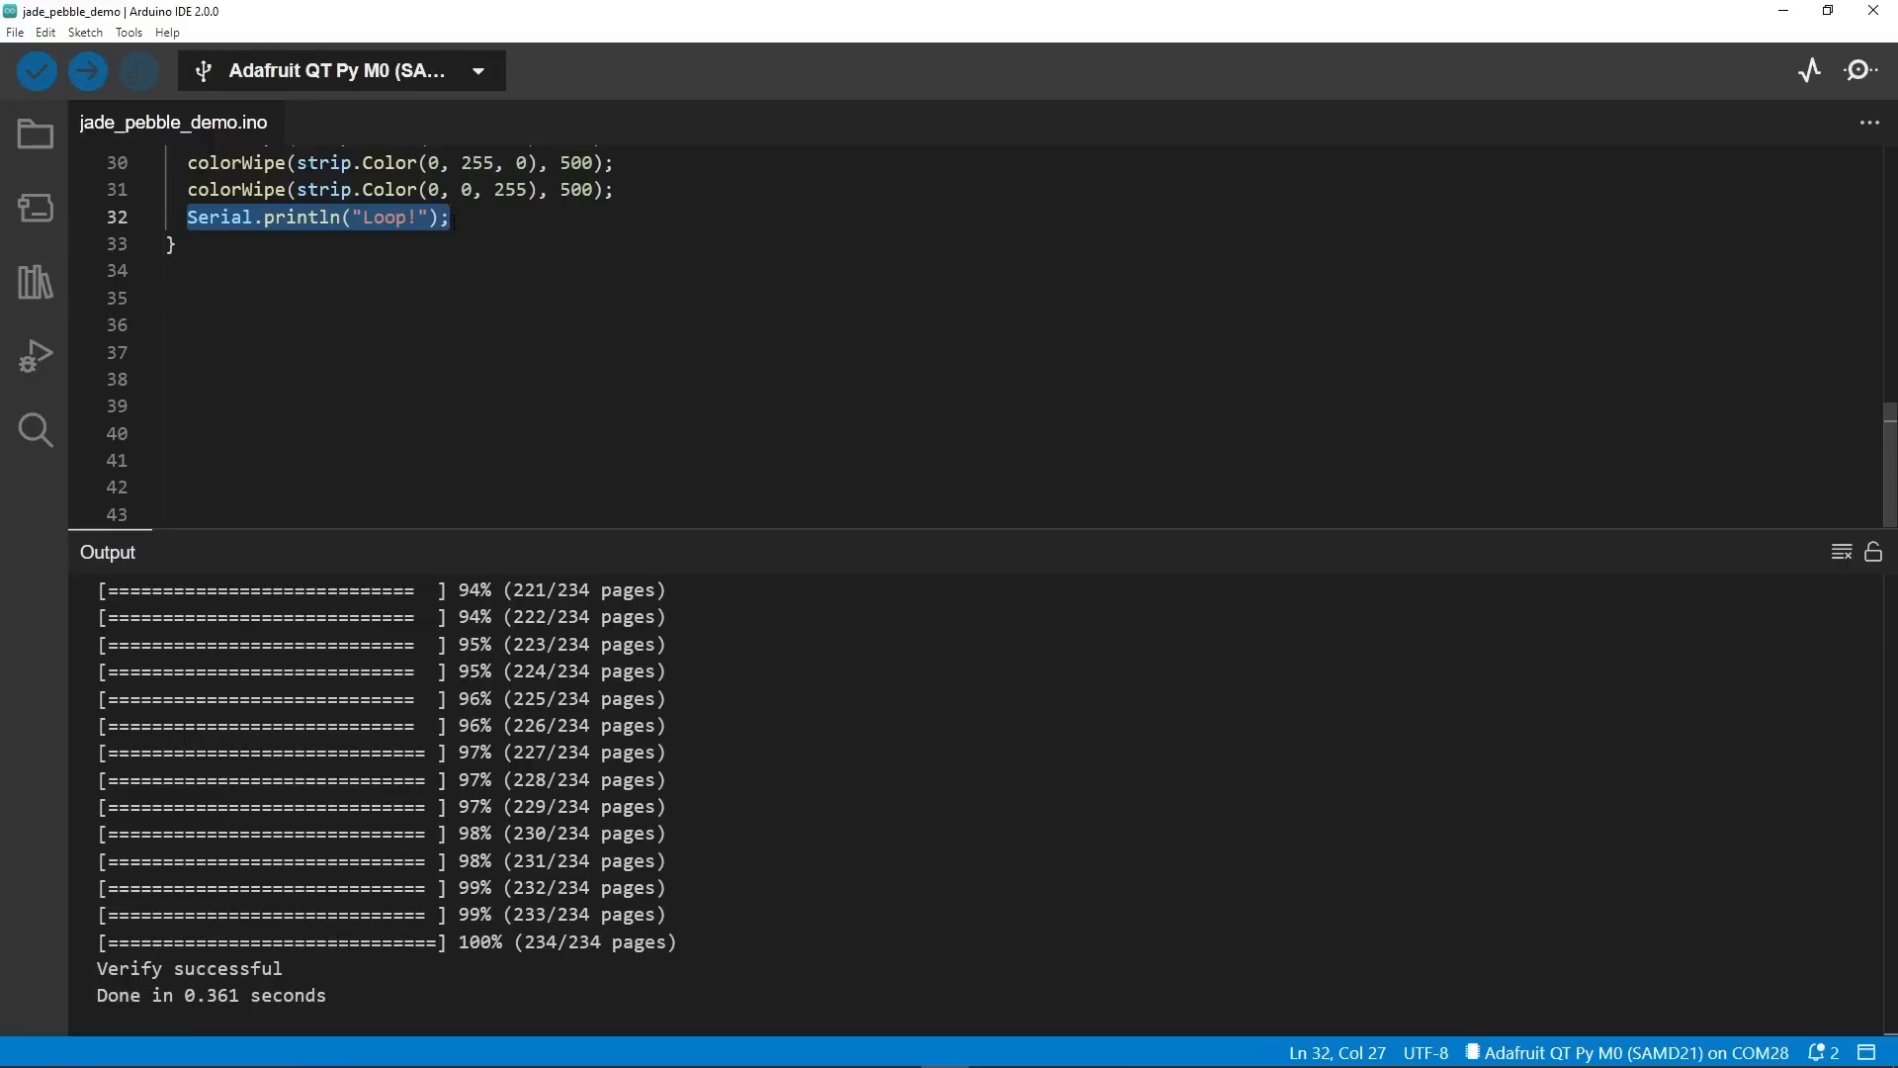
mouse_move(1861, 71)
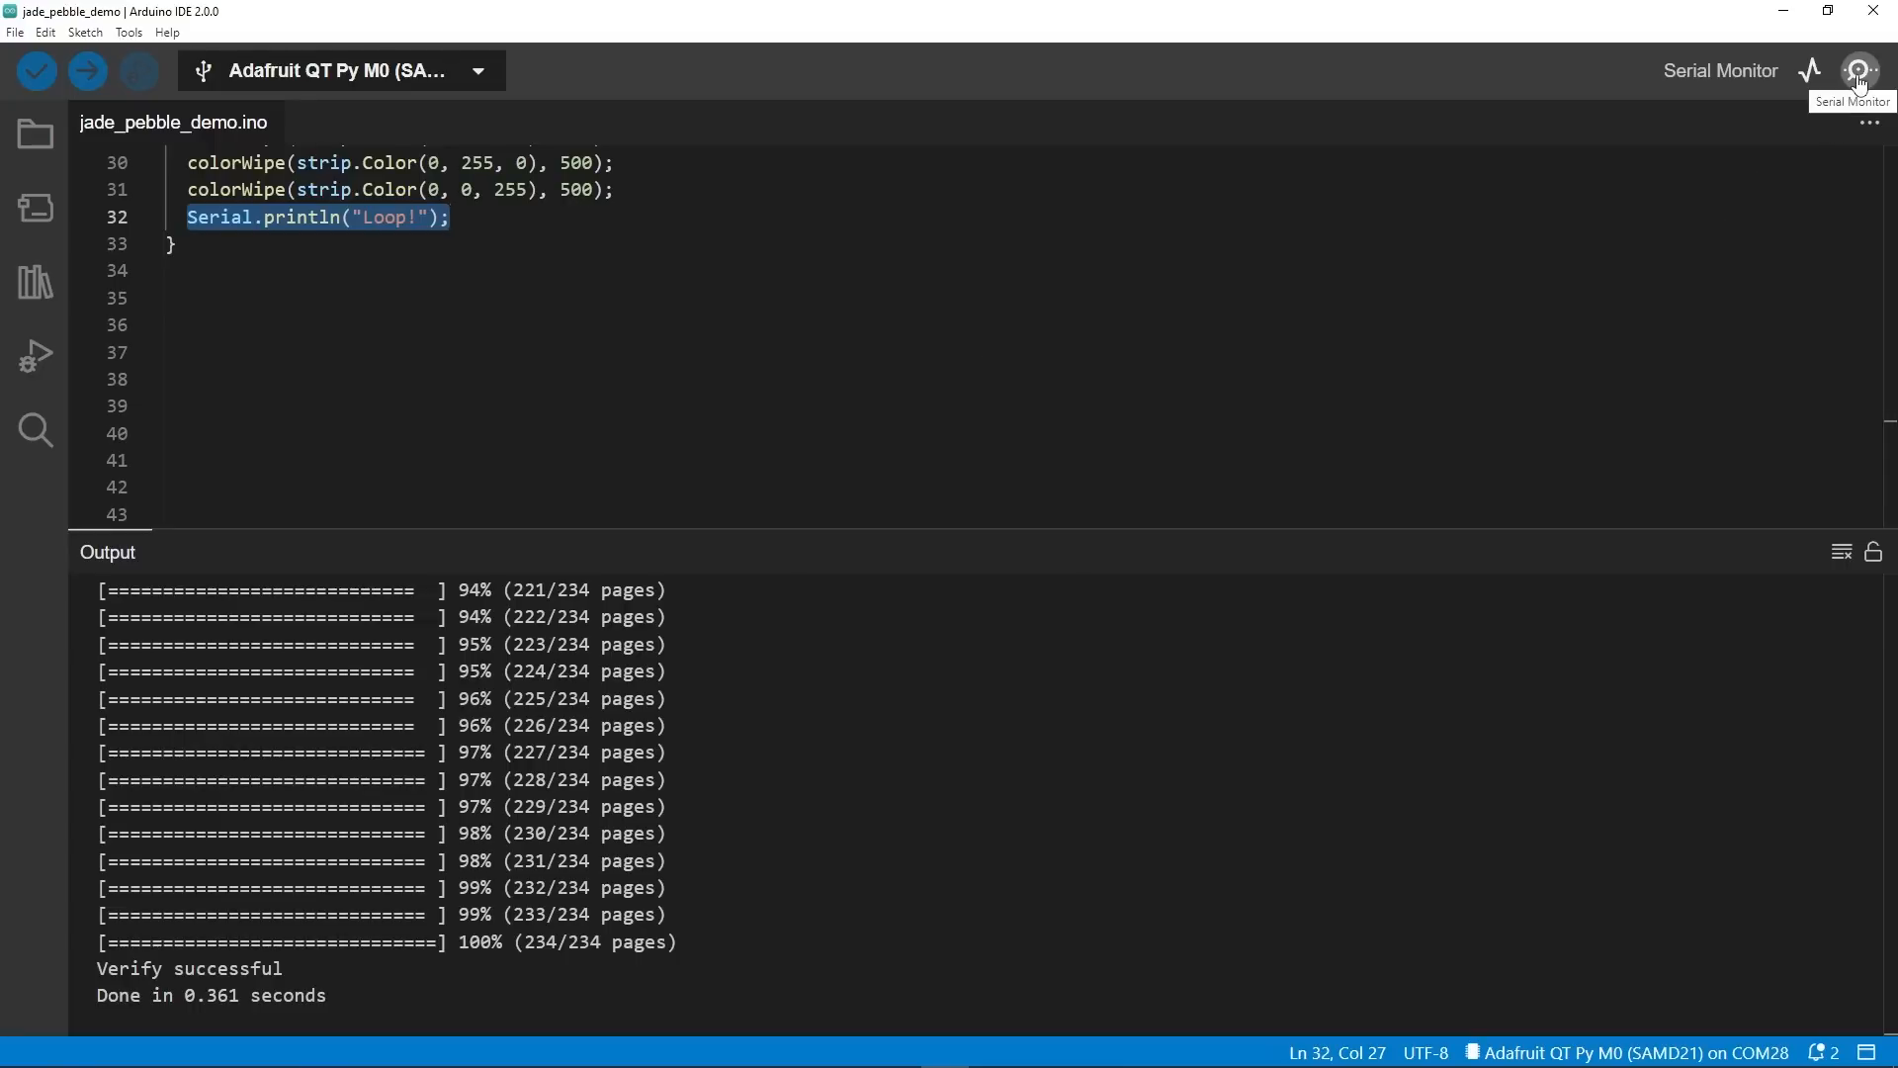
Watch the repeating Loop! lines in the Serial Monitor, then clear the output.
click(1863, 70)
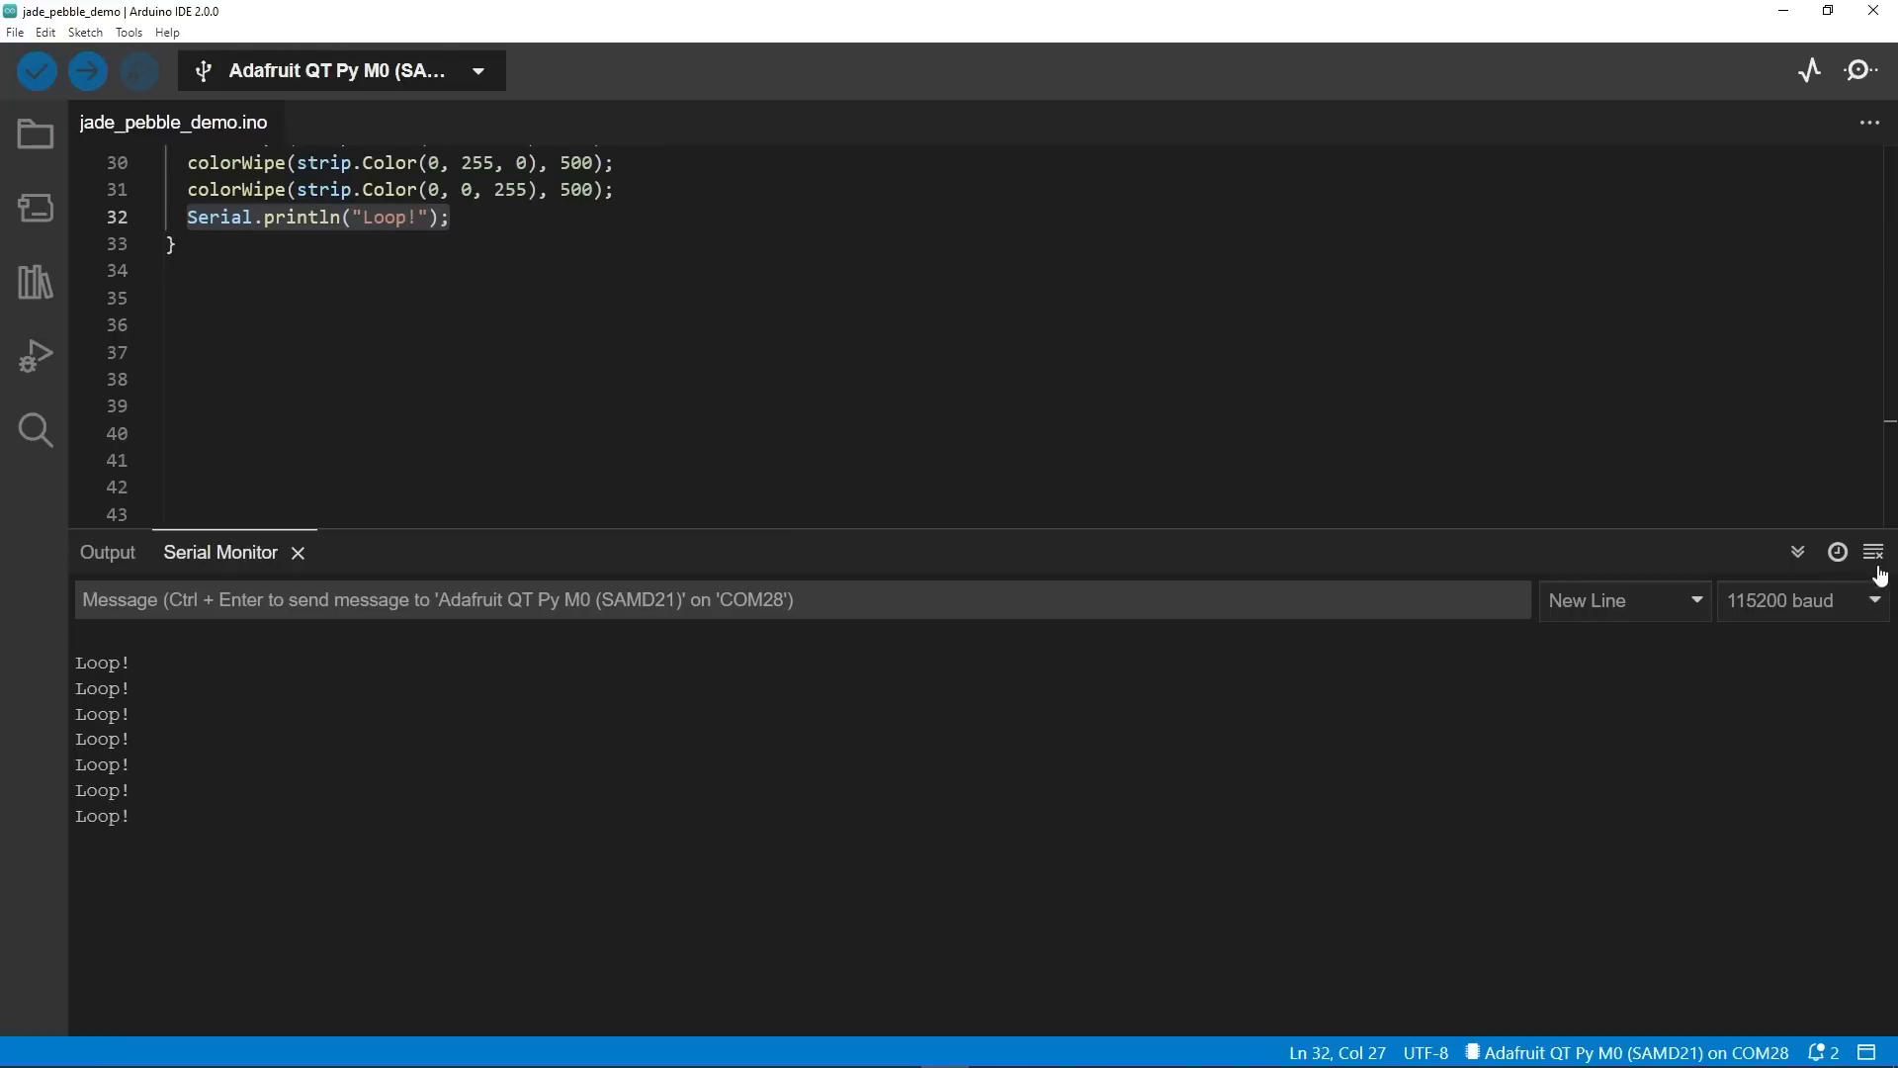
click(1872, 551)
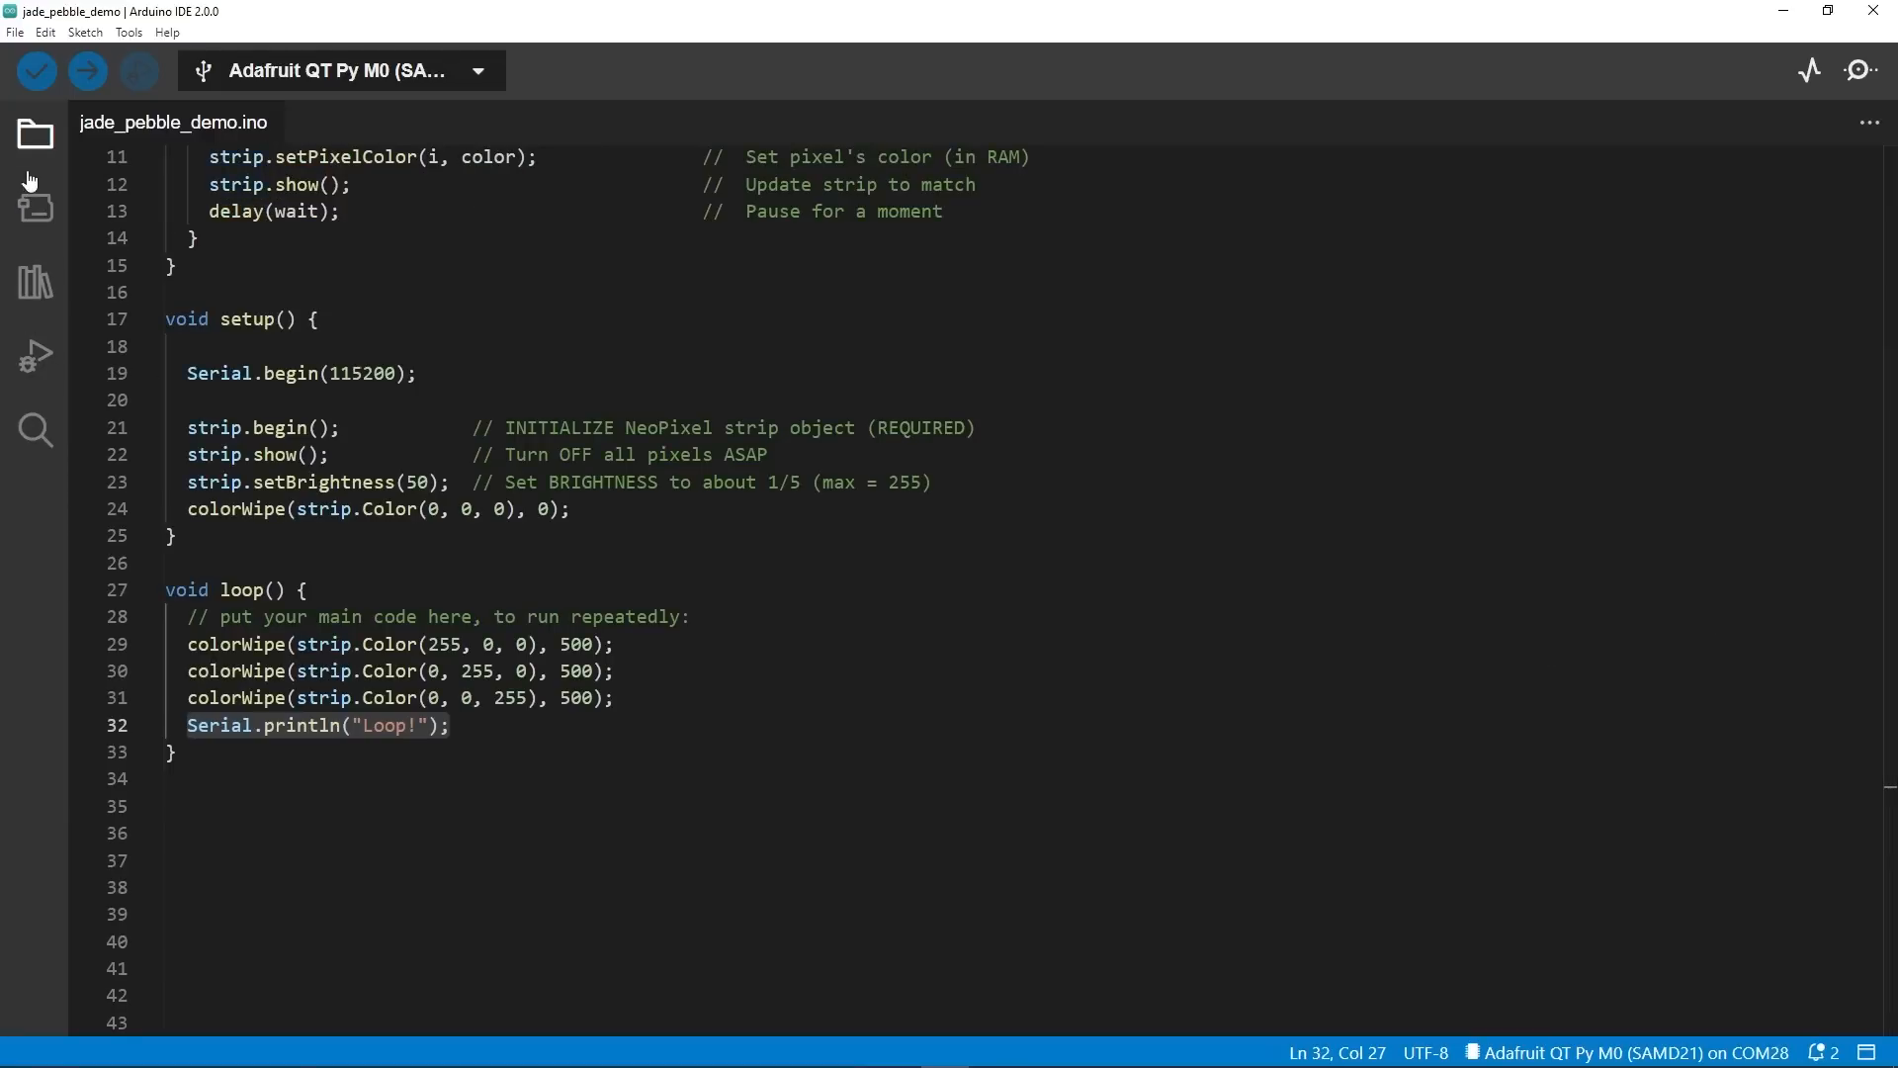
mouse_move(36, 209)
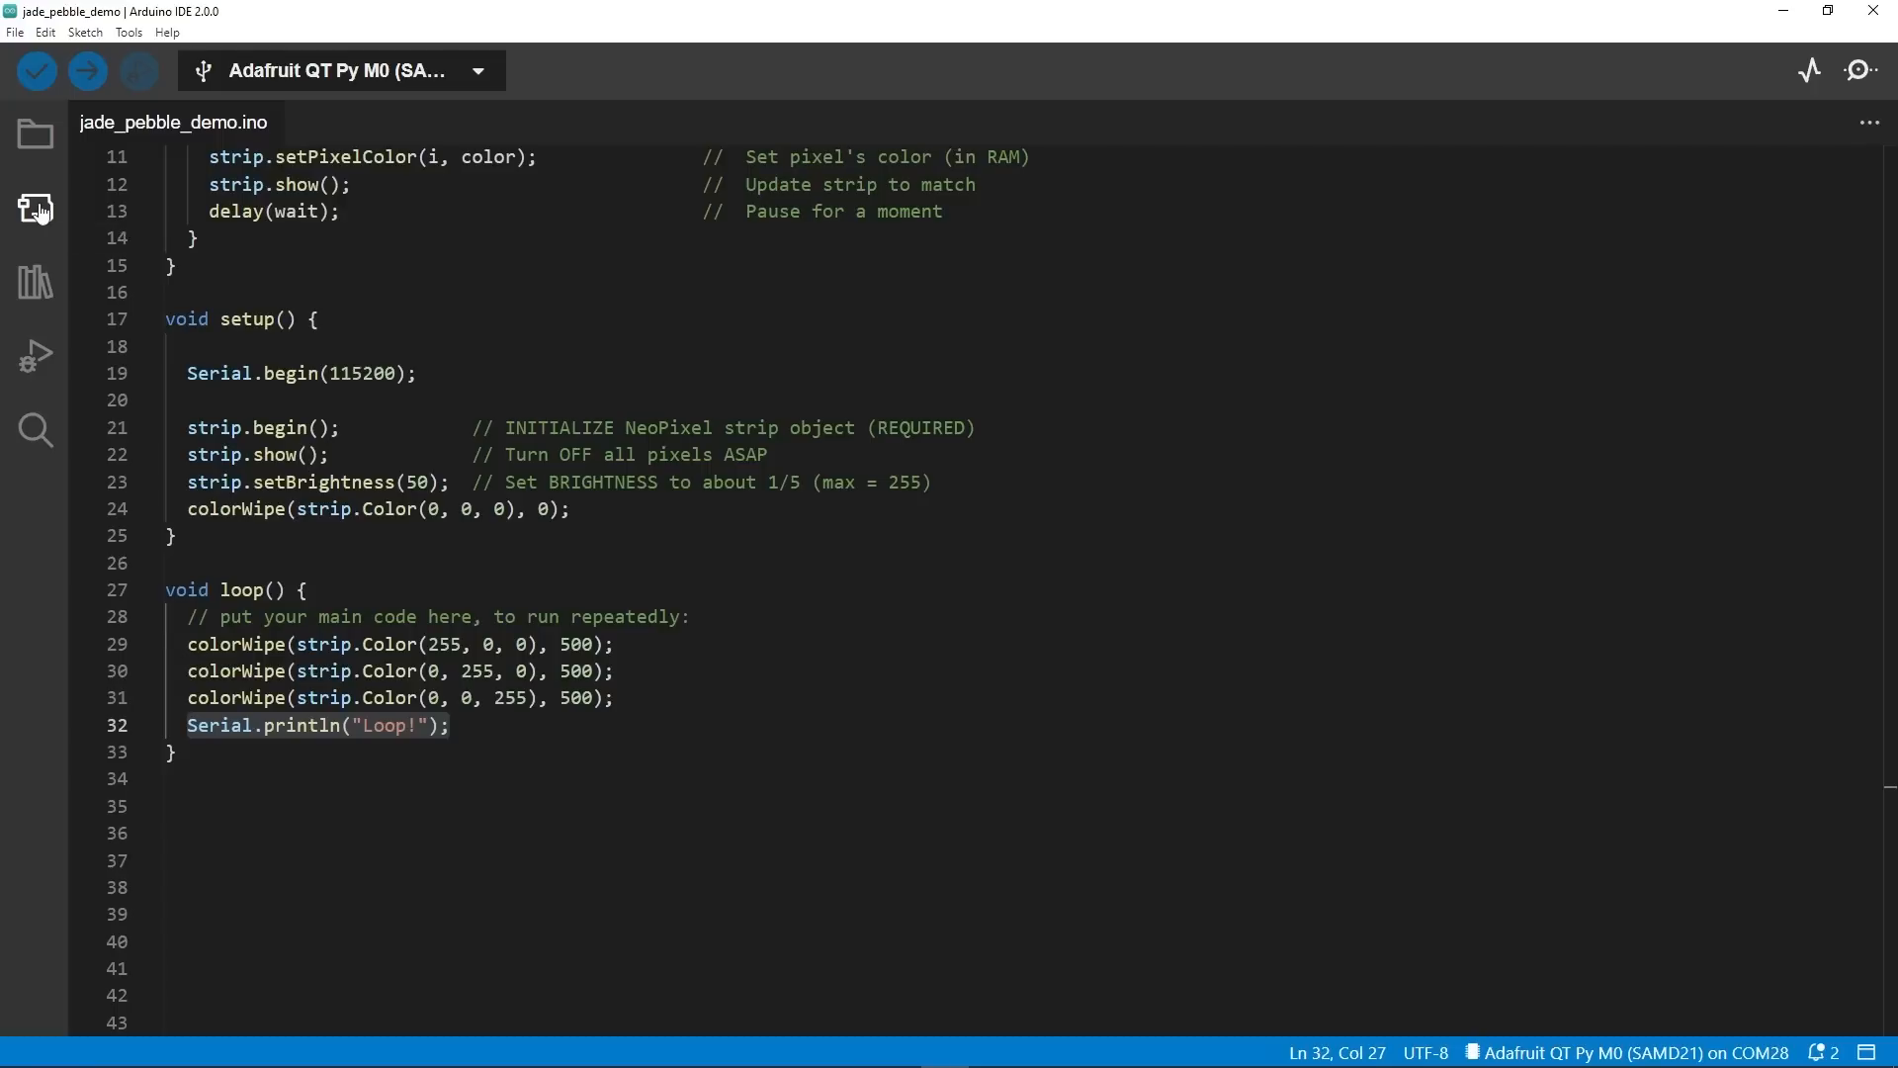
Search the Boards Manager for rp2040 packages and scroll the results.
click(37, 210)
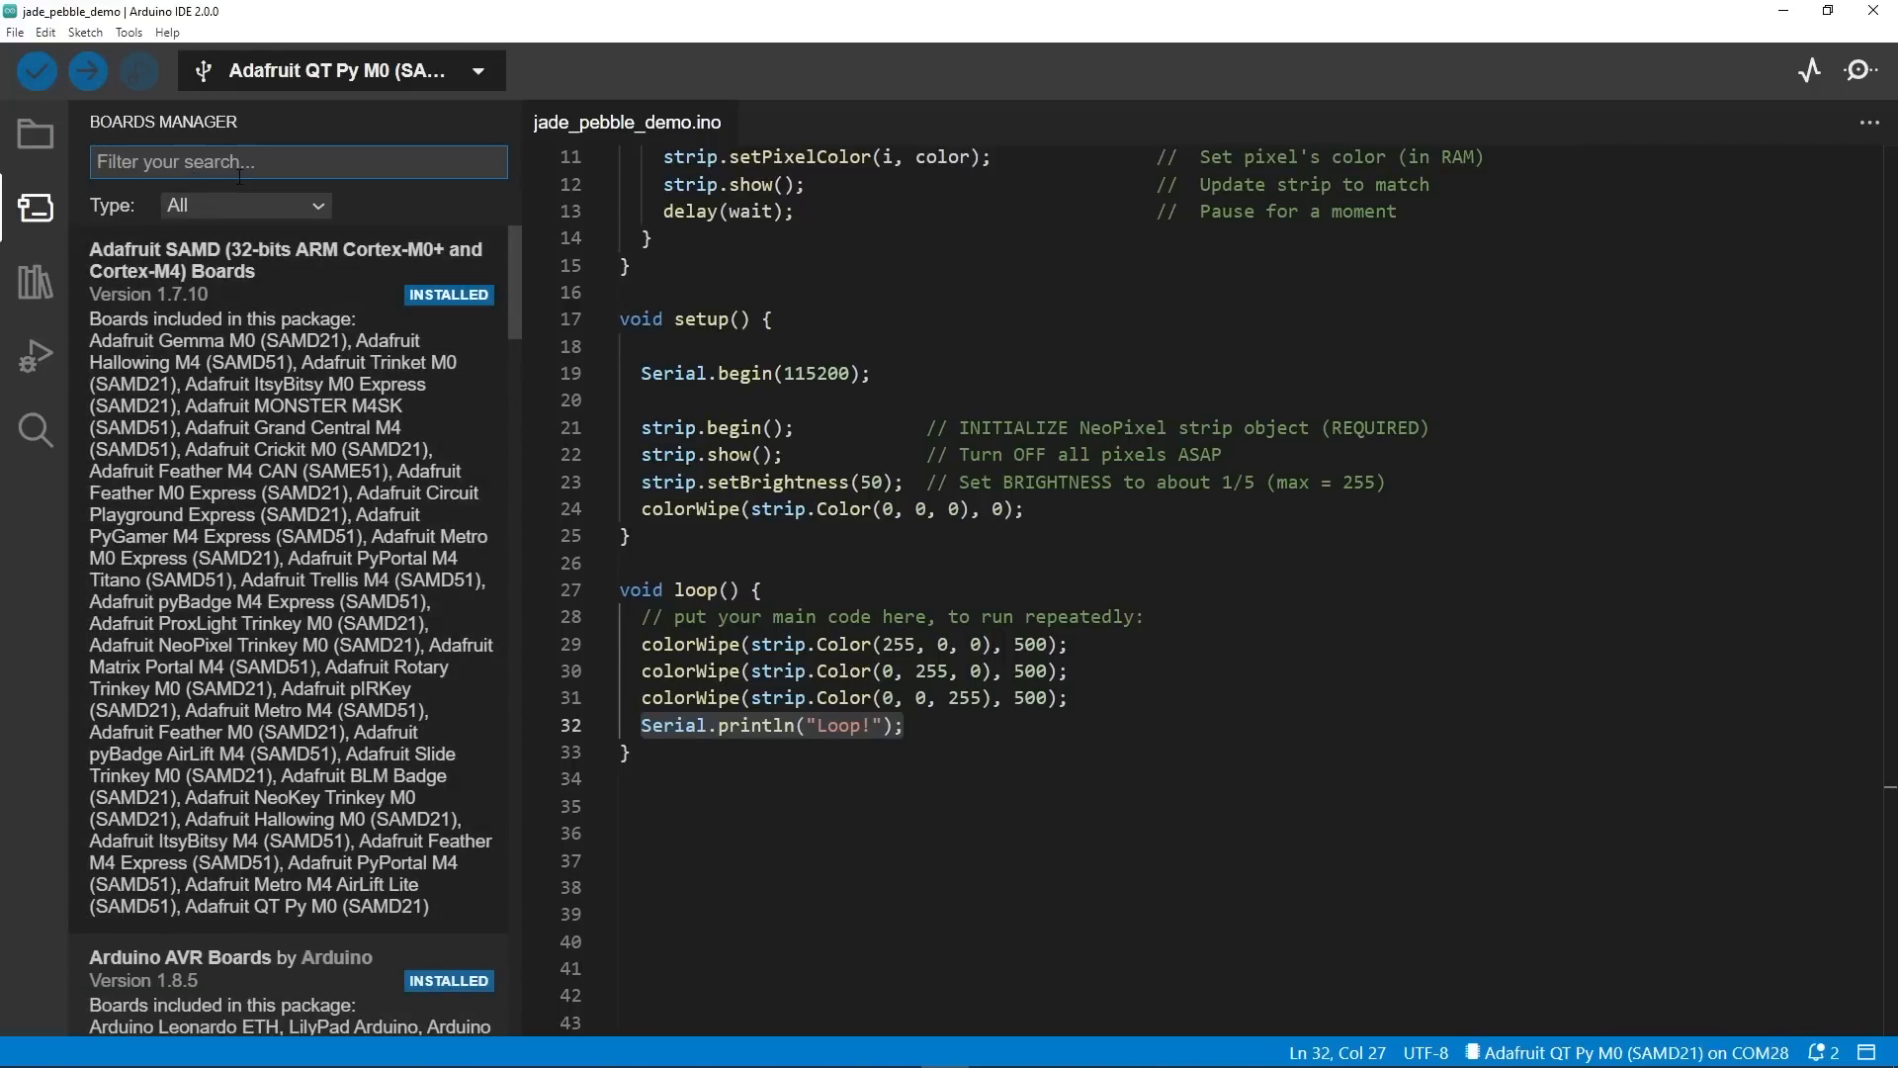
text(rp2040)
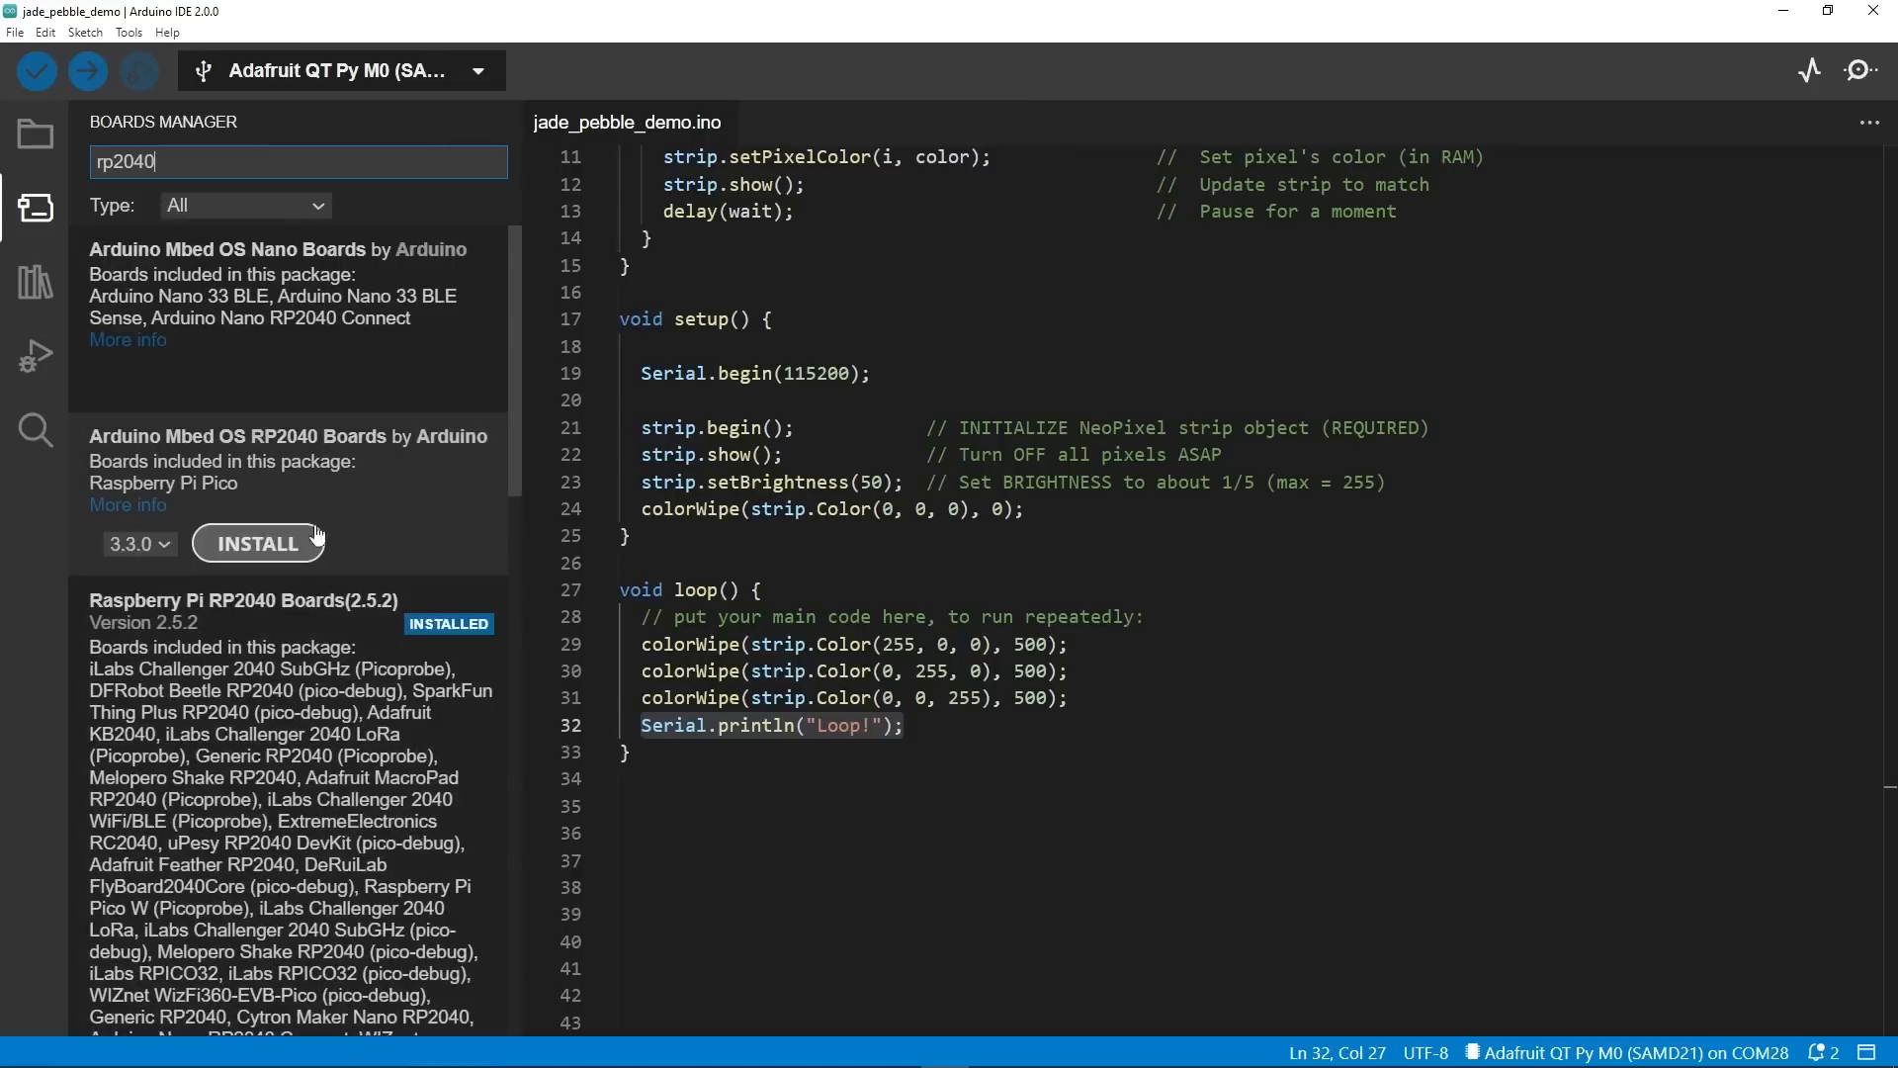
scroll(down, 3)
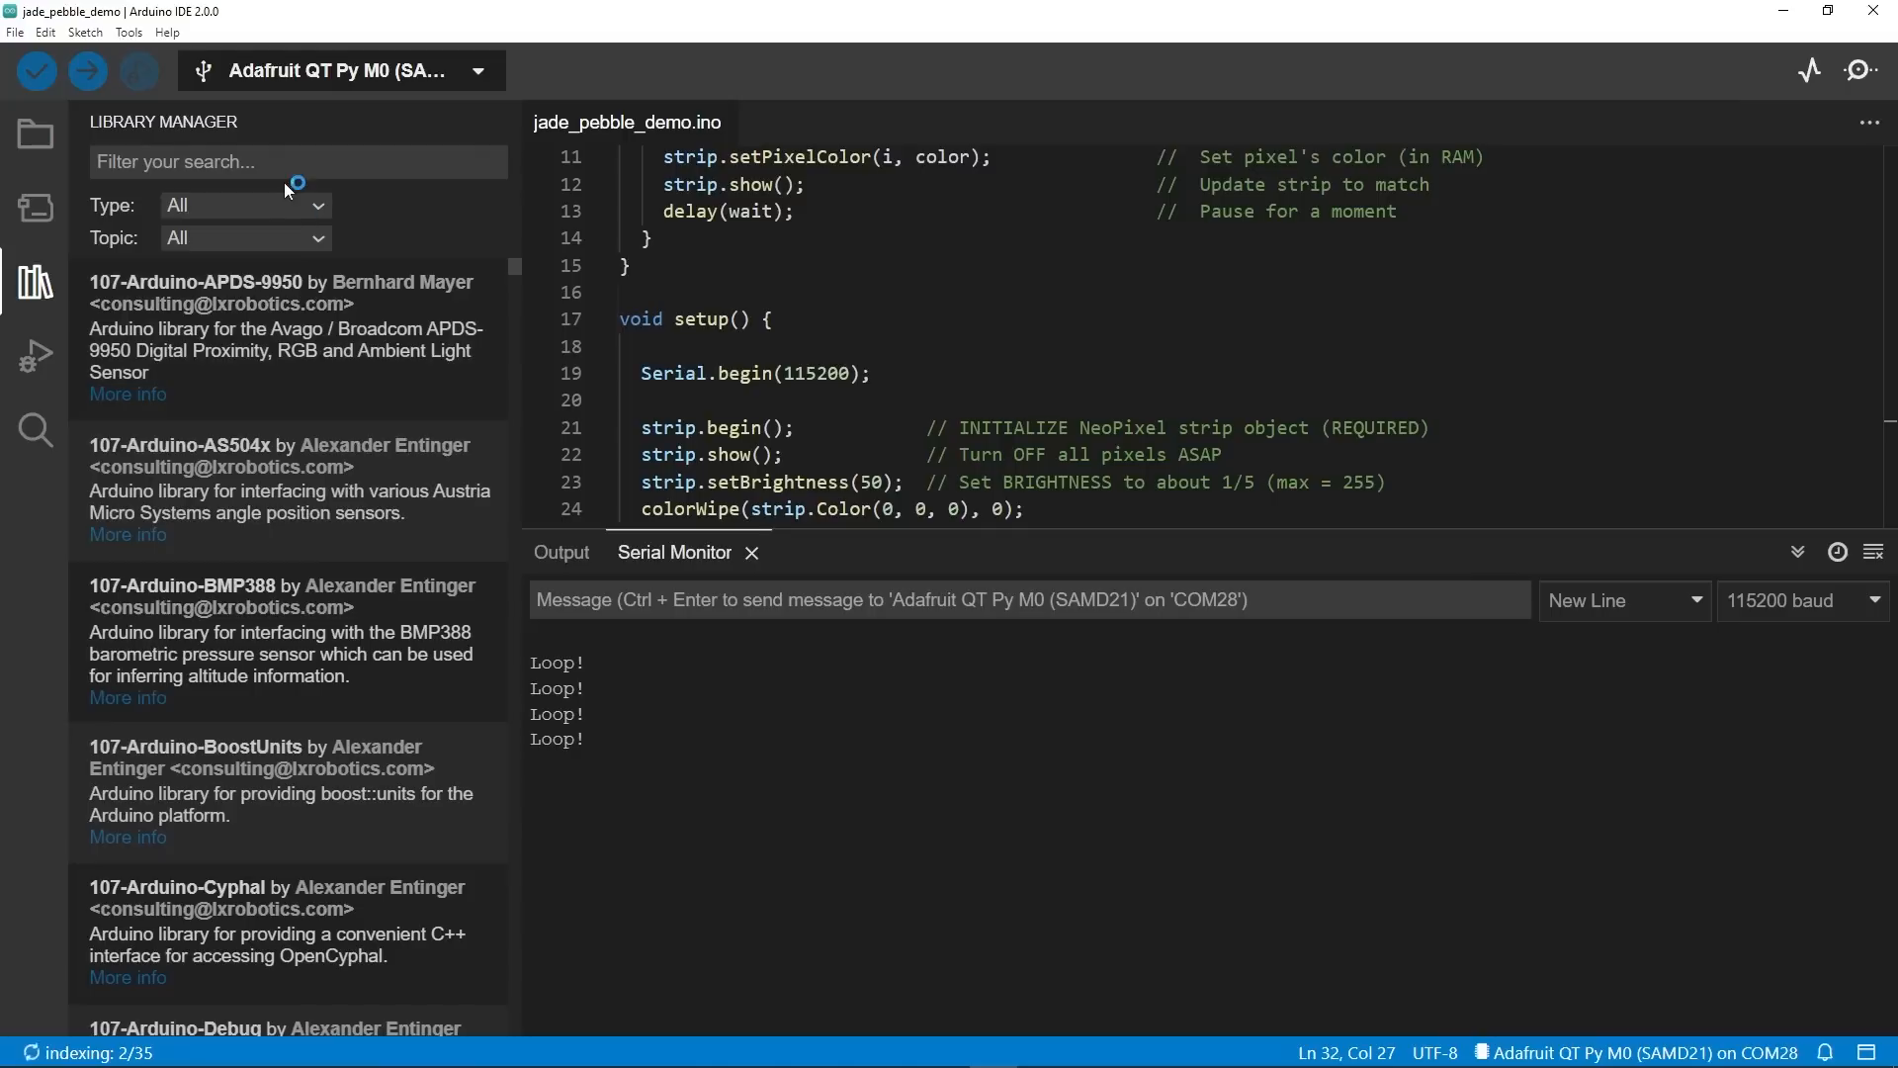
Search the Library Manager for neopixel libraries.
text(neopixel)
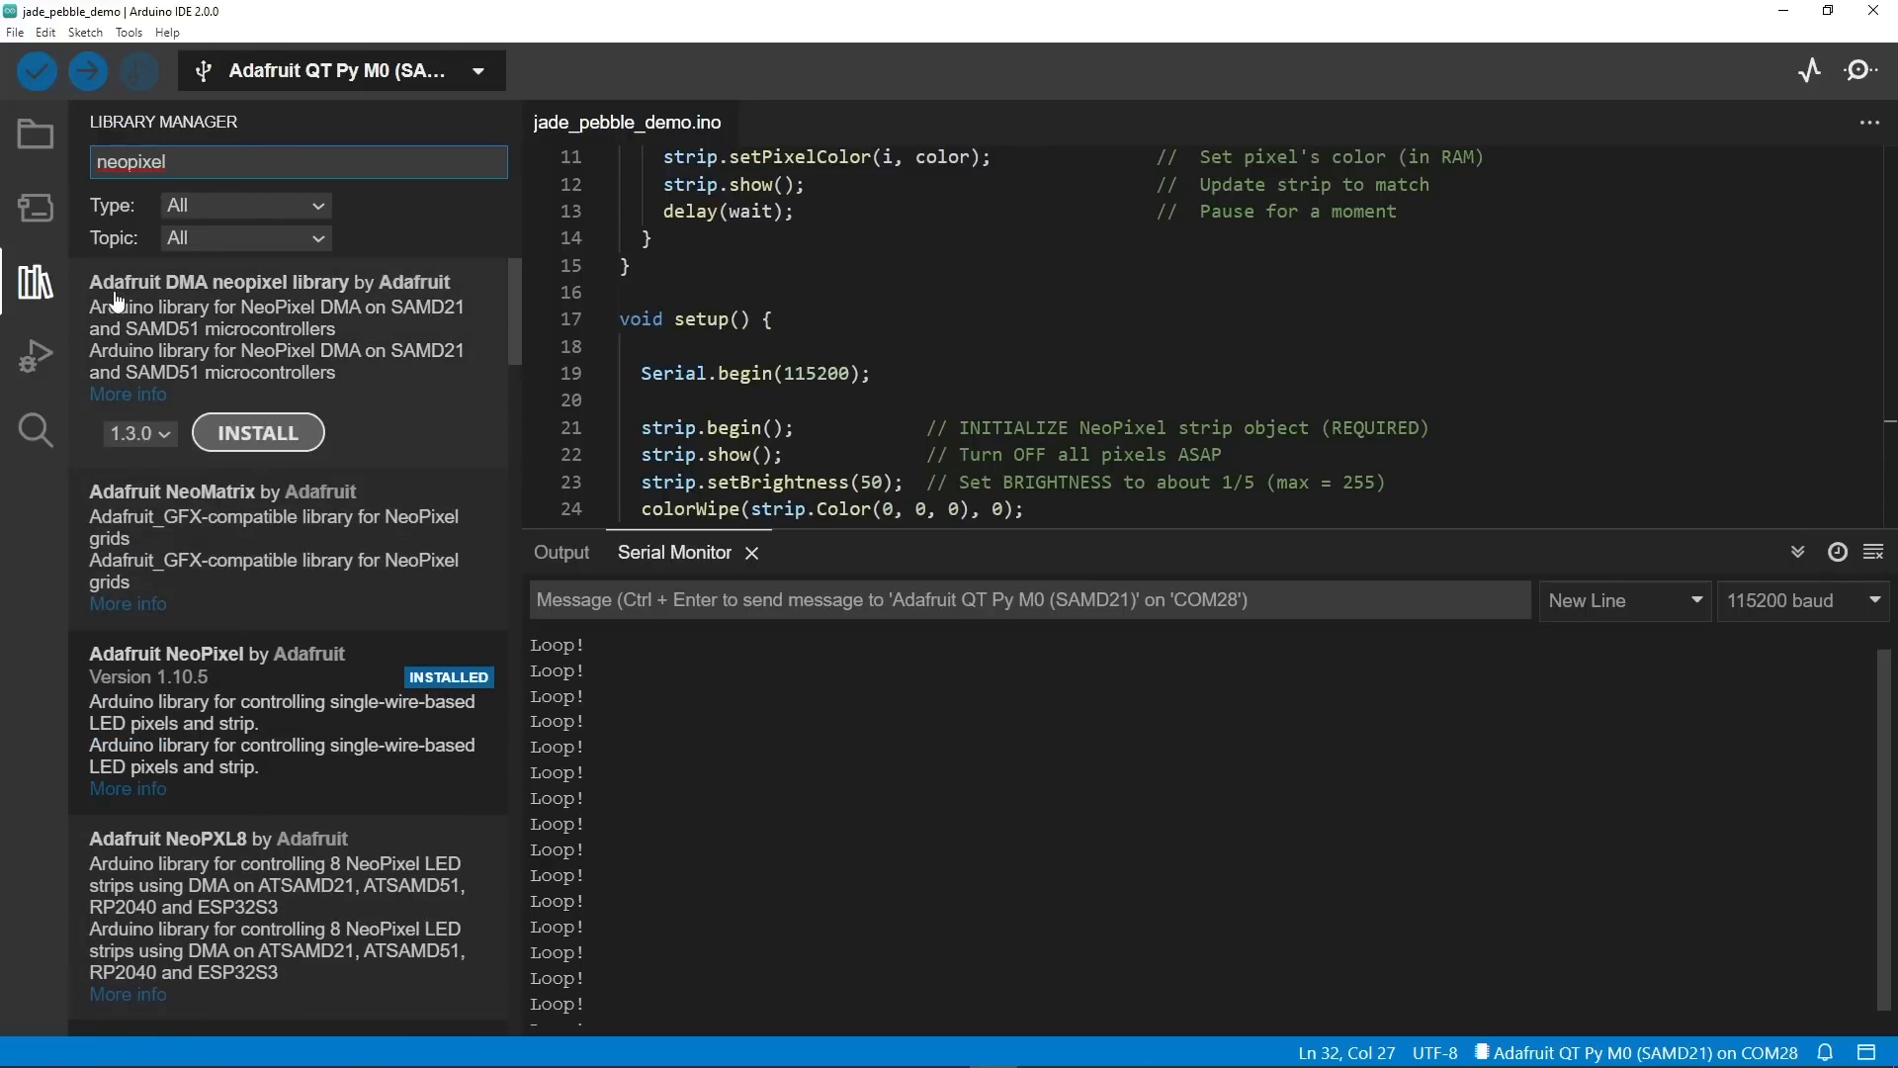
mouse_move(36, 133)
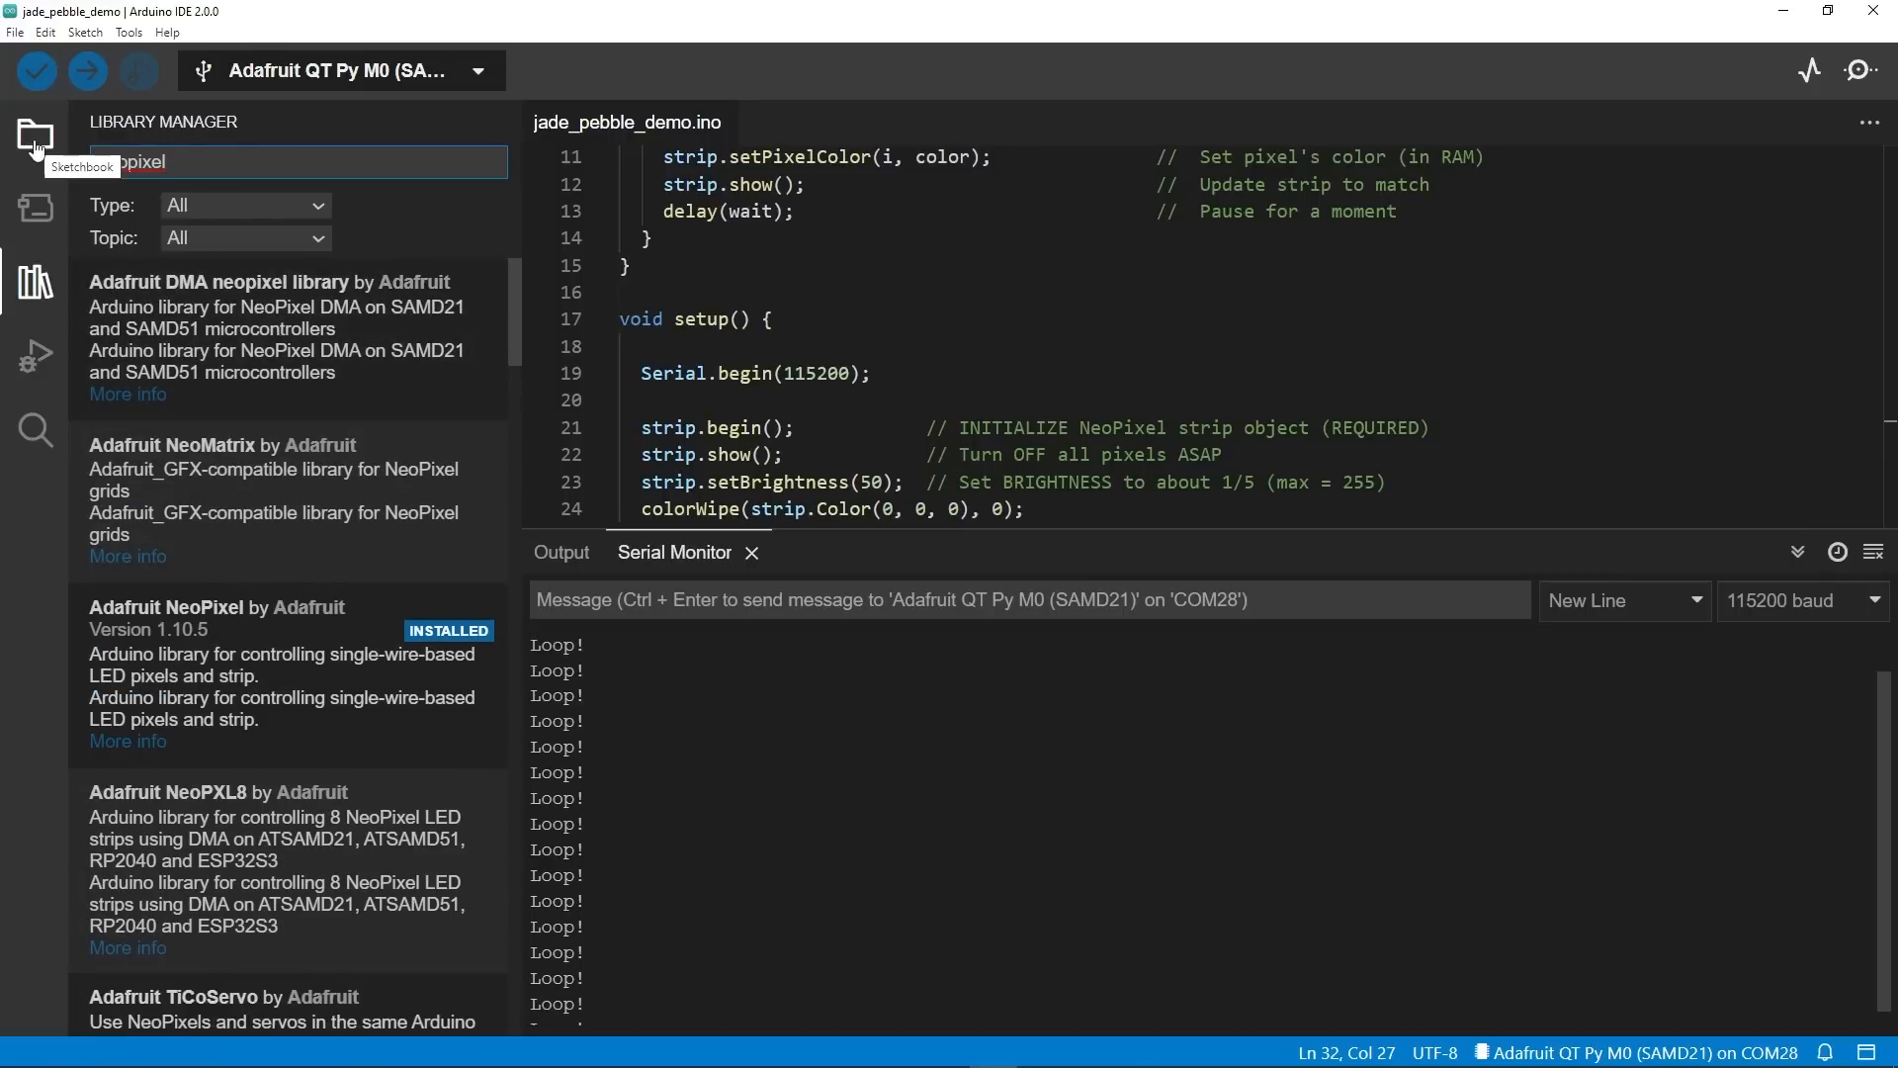
Show the options menu for carbon_v3_rgb_led_demo in the Remote Sketchbook.
click(34, 133)
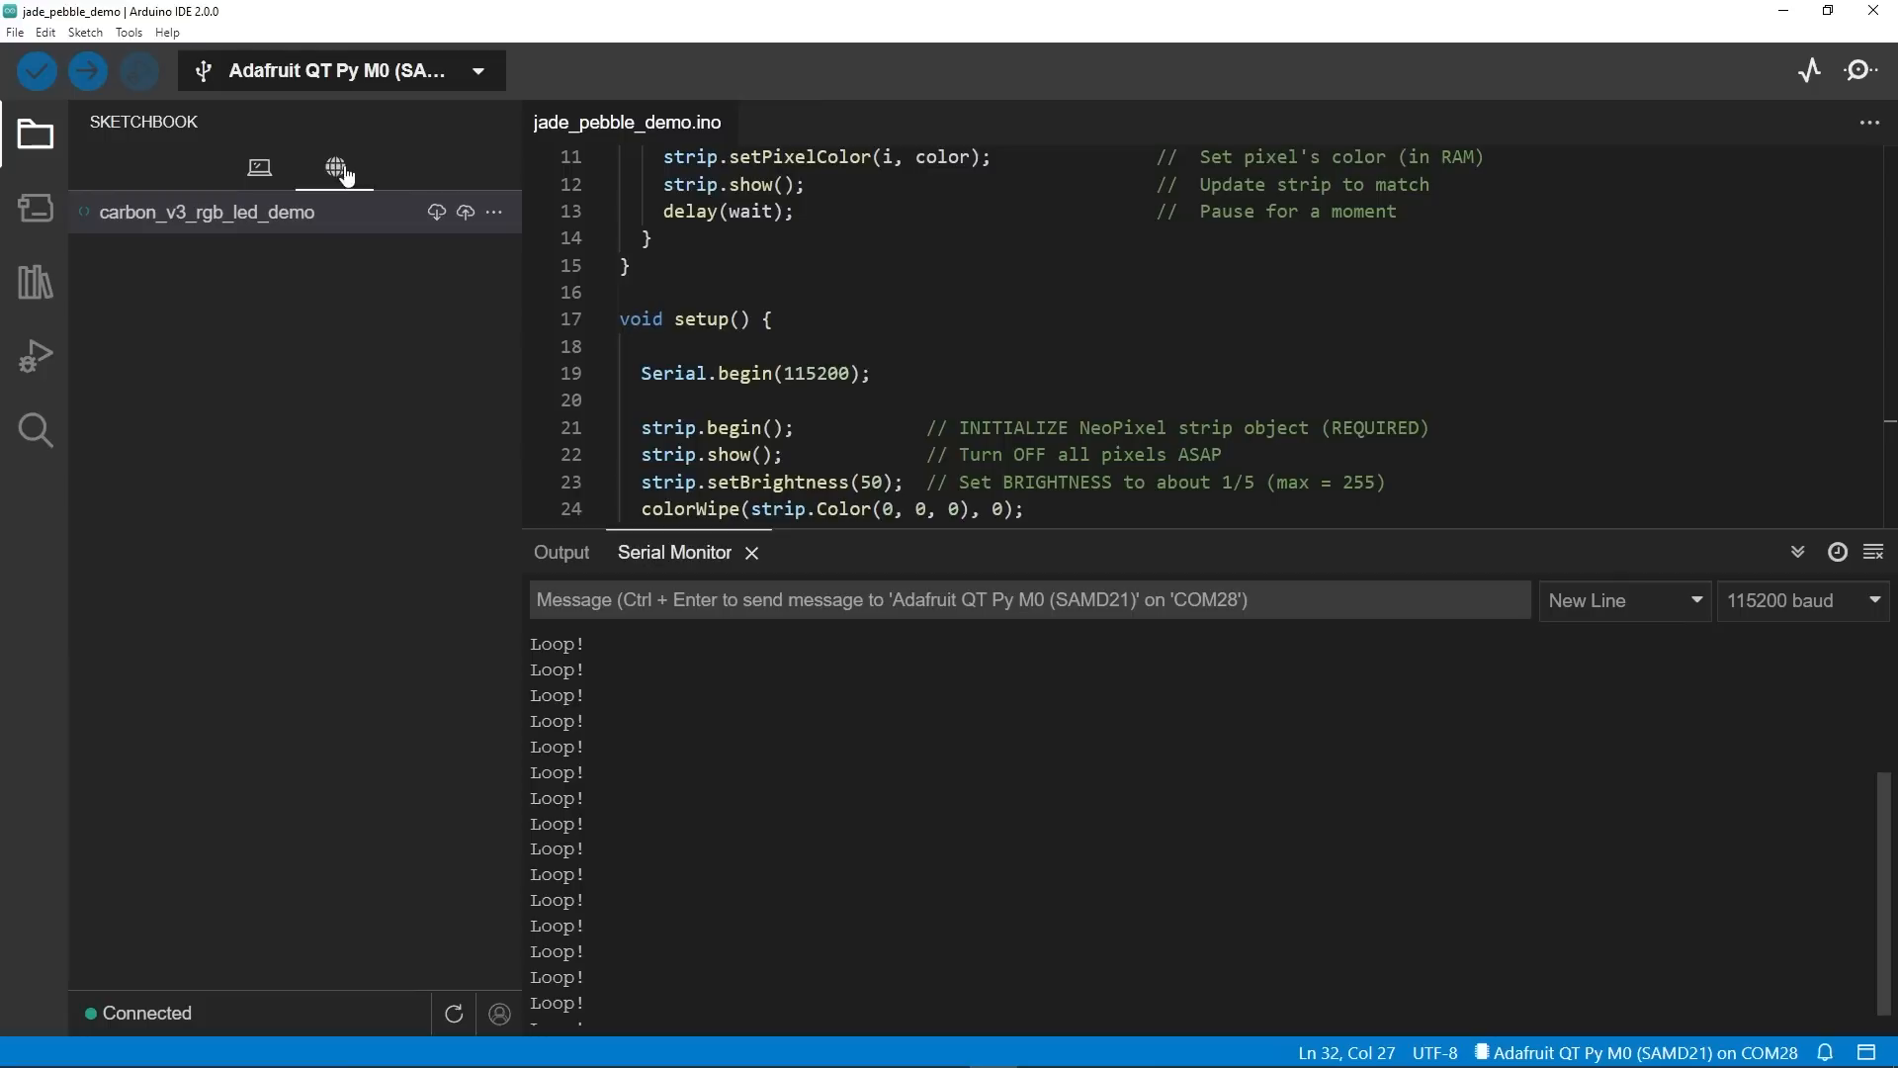
mouse_move(335, 168)
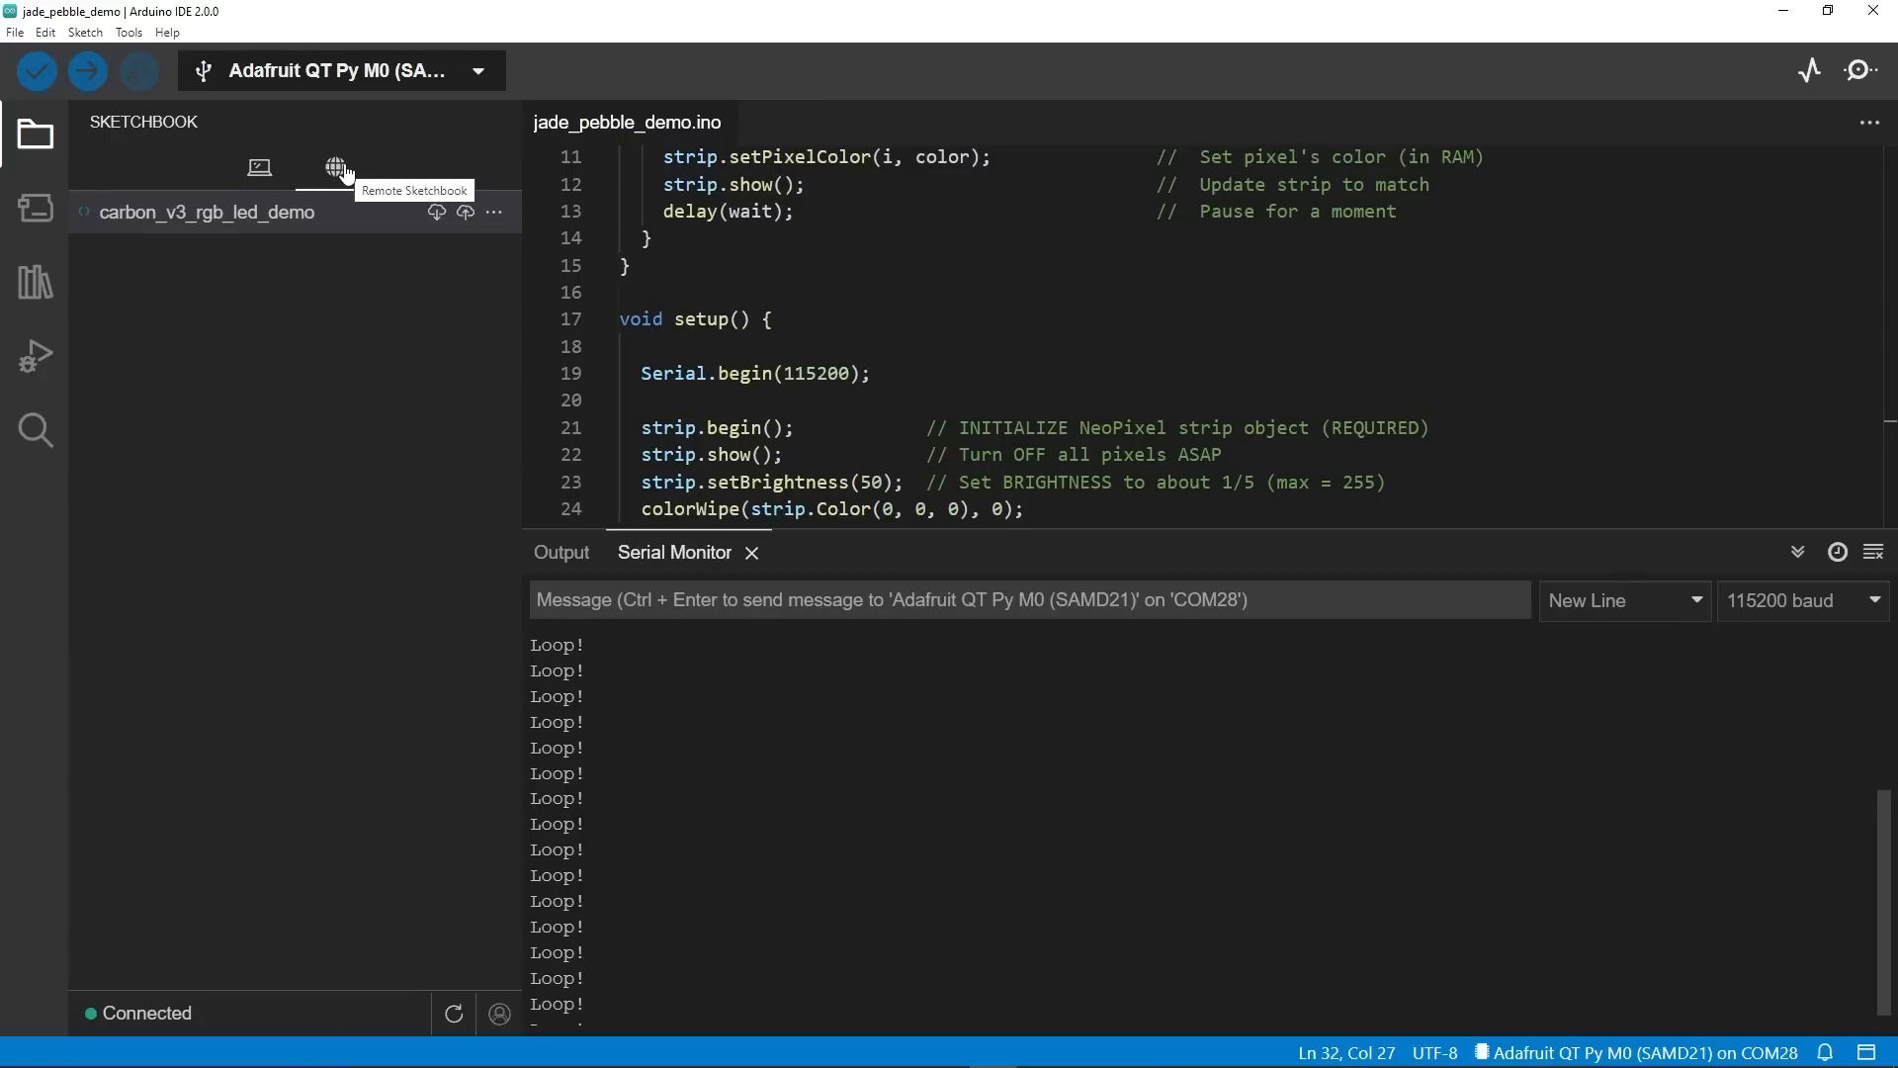
mouse_move(355, 318)
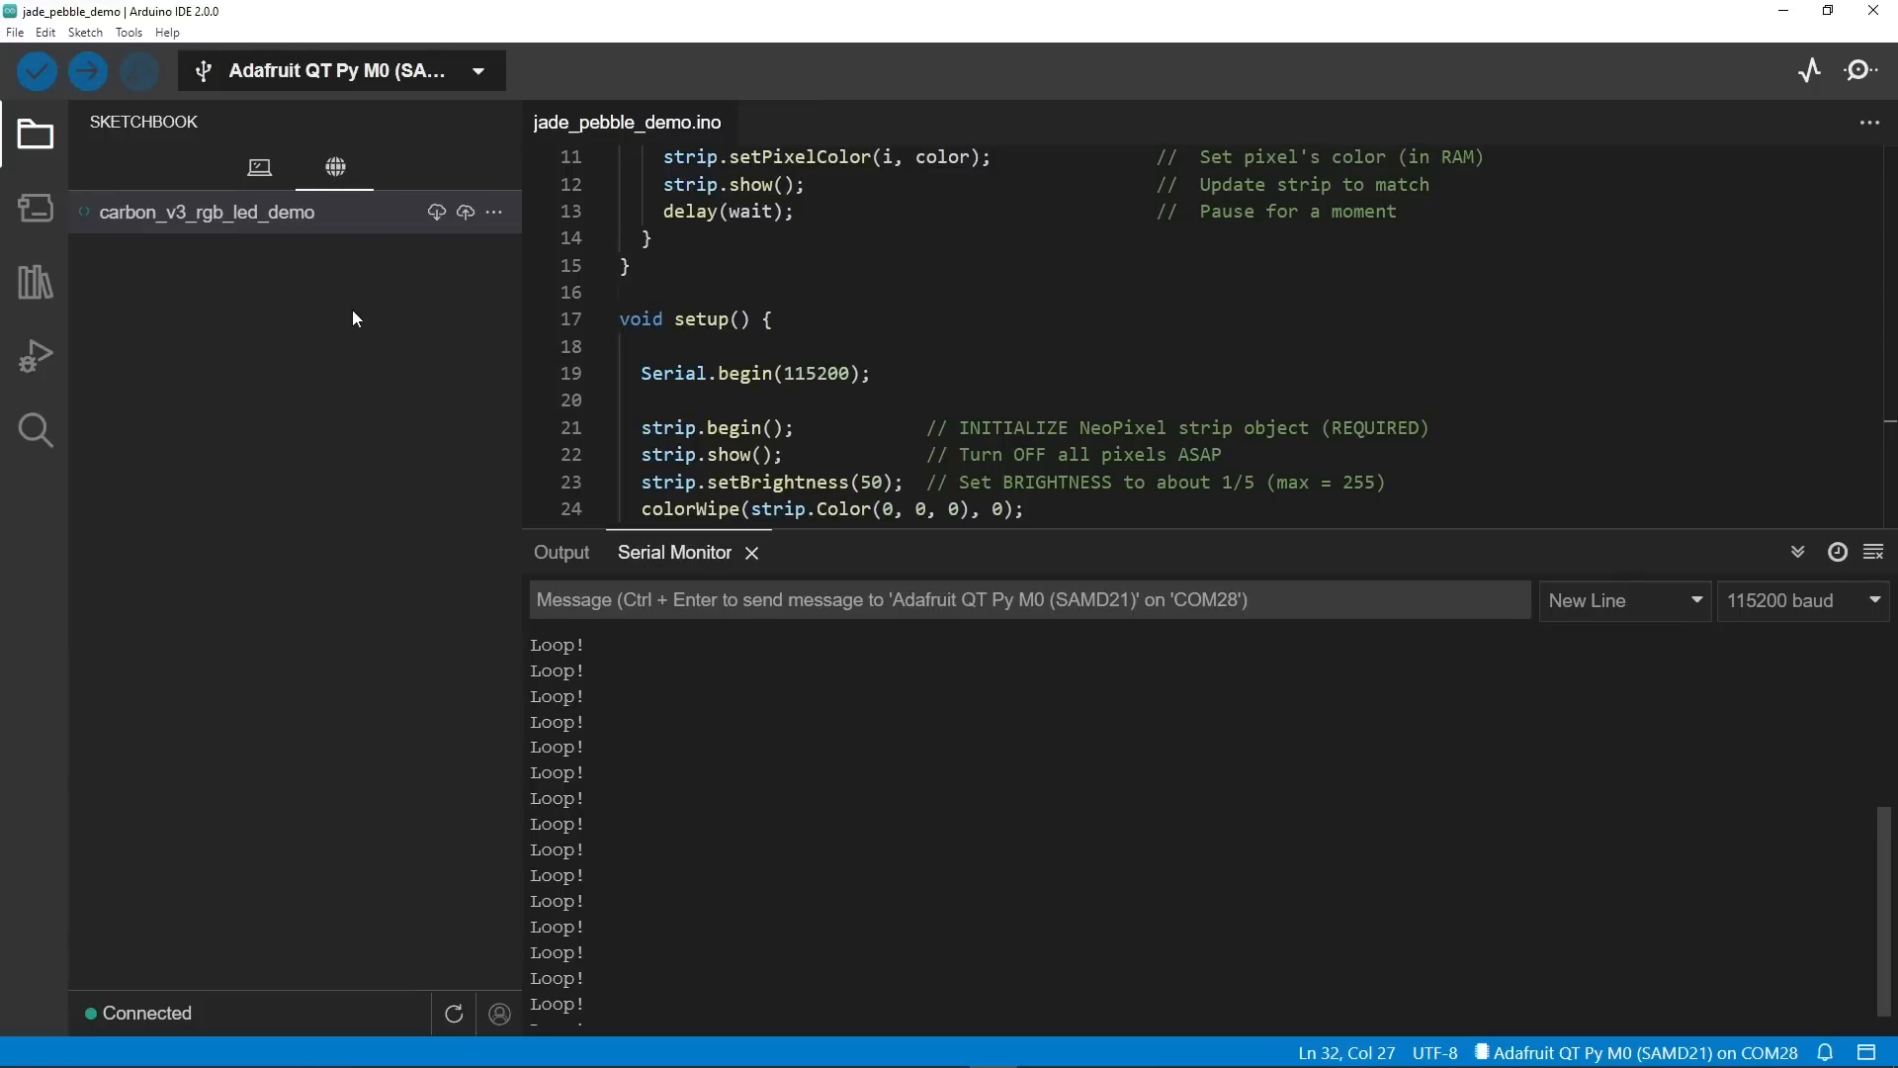
mouse_move(447, 255)
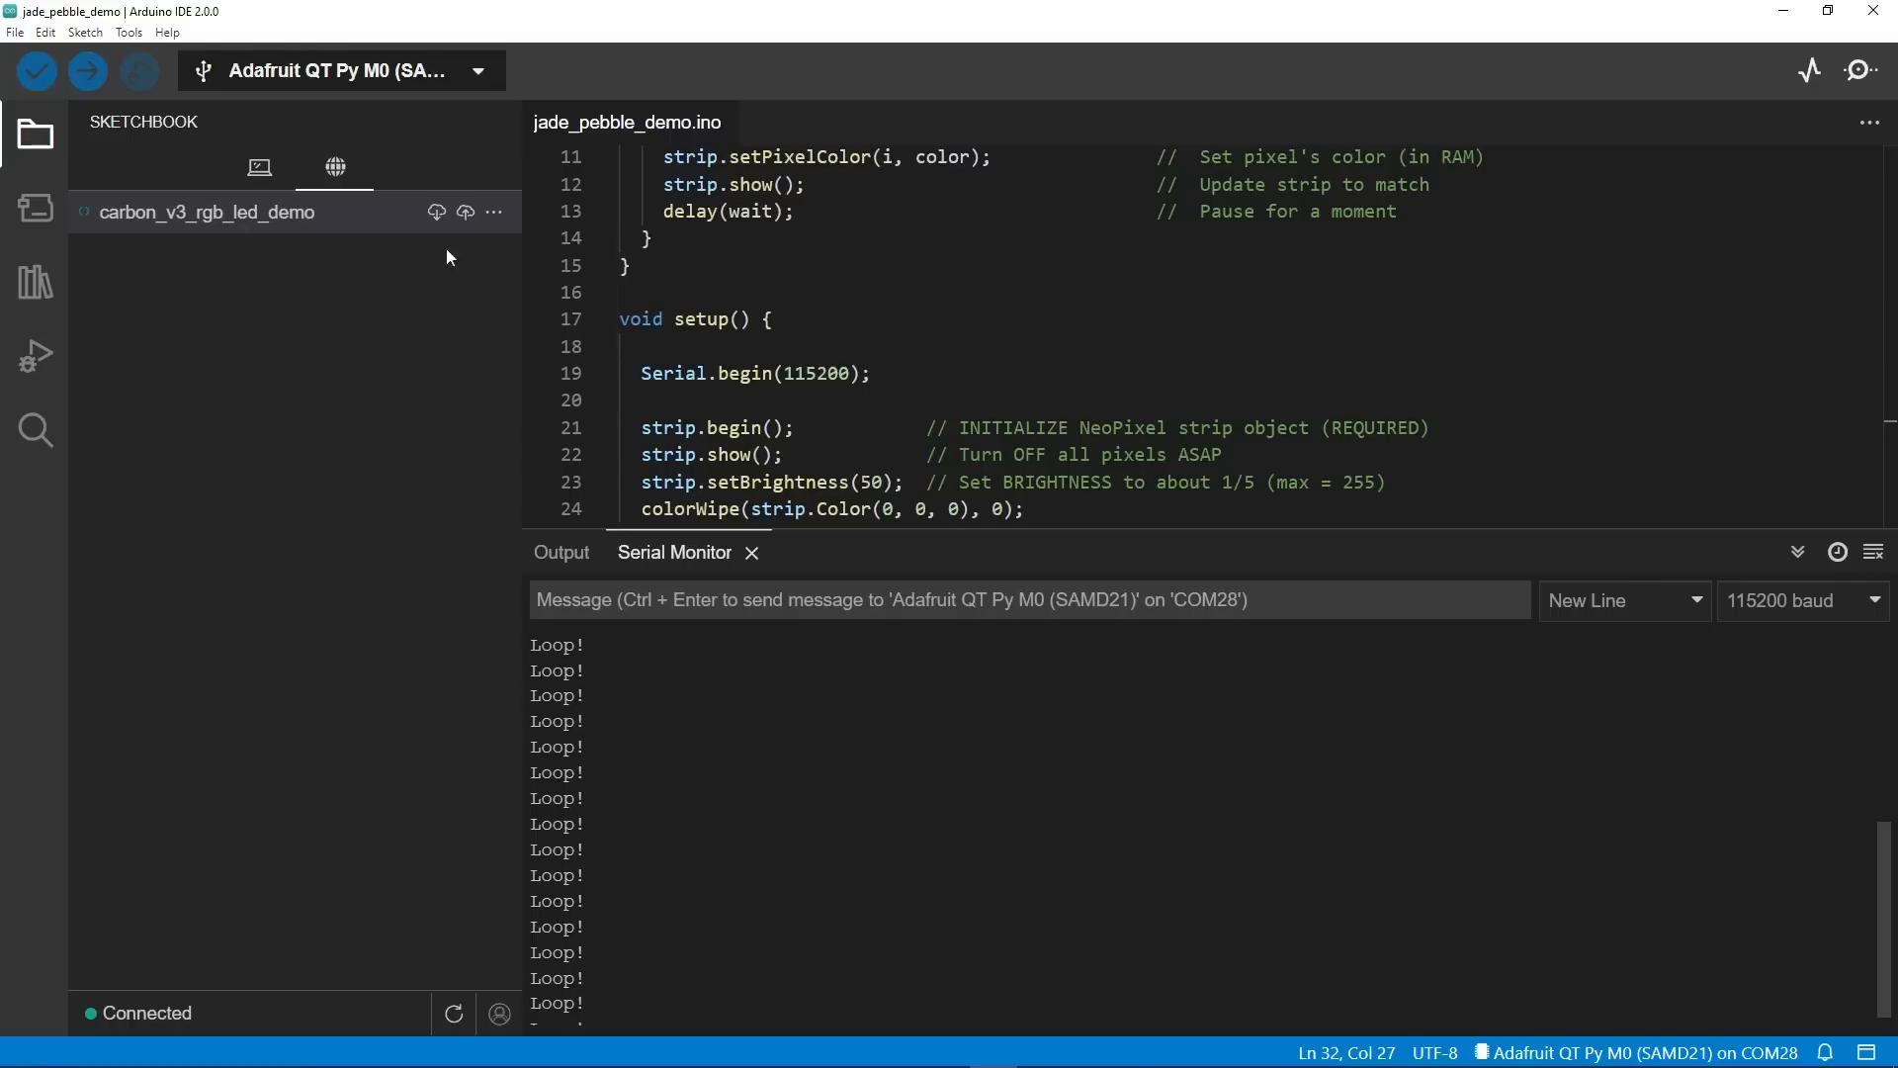
mouse_move(493, 230)
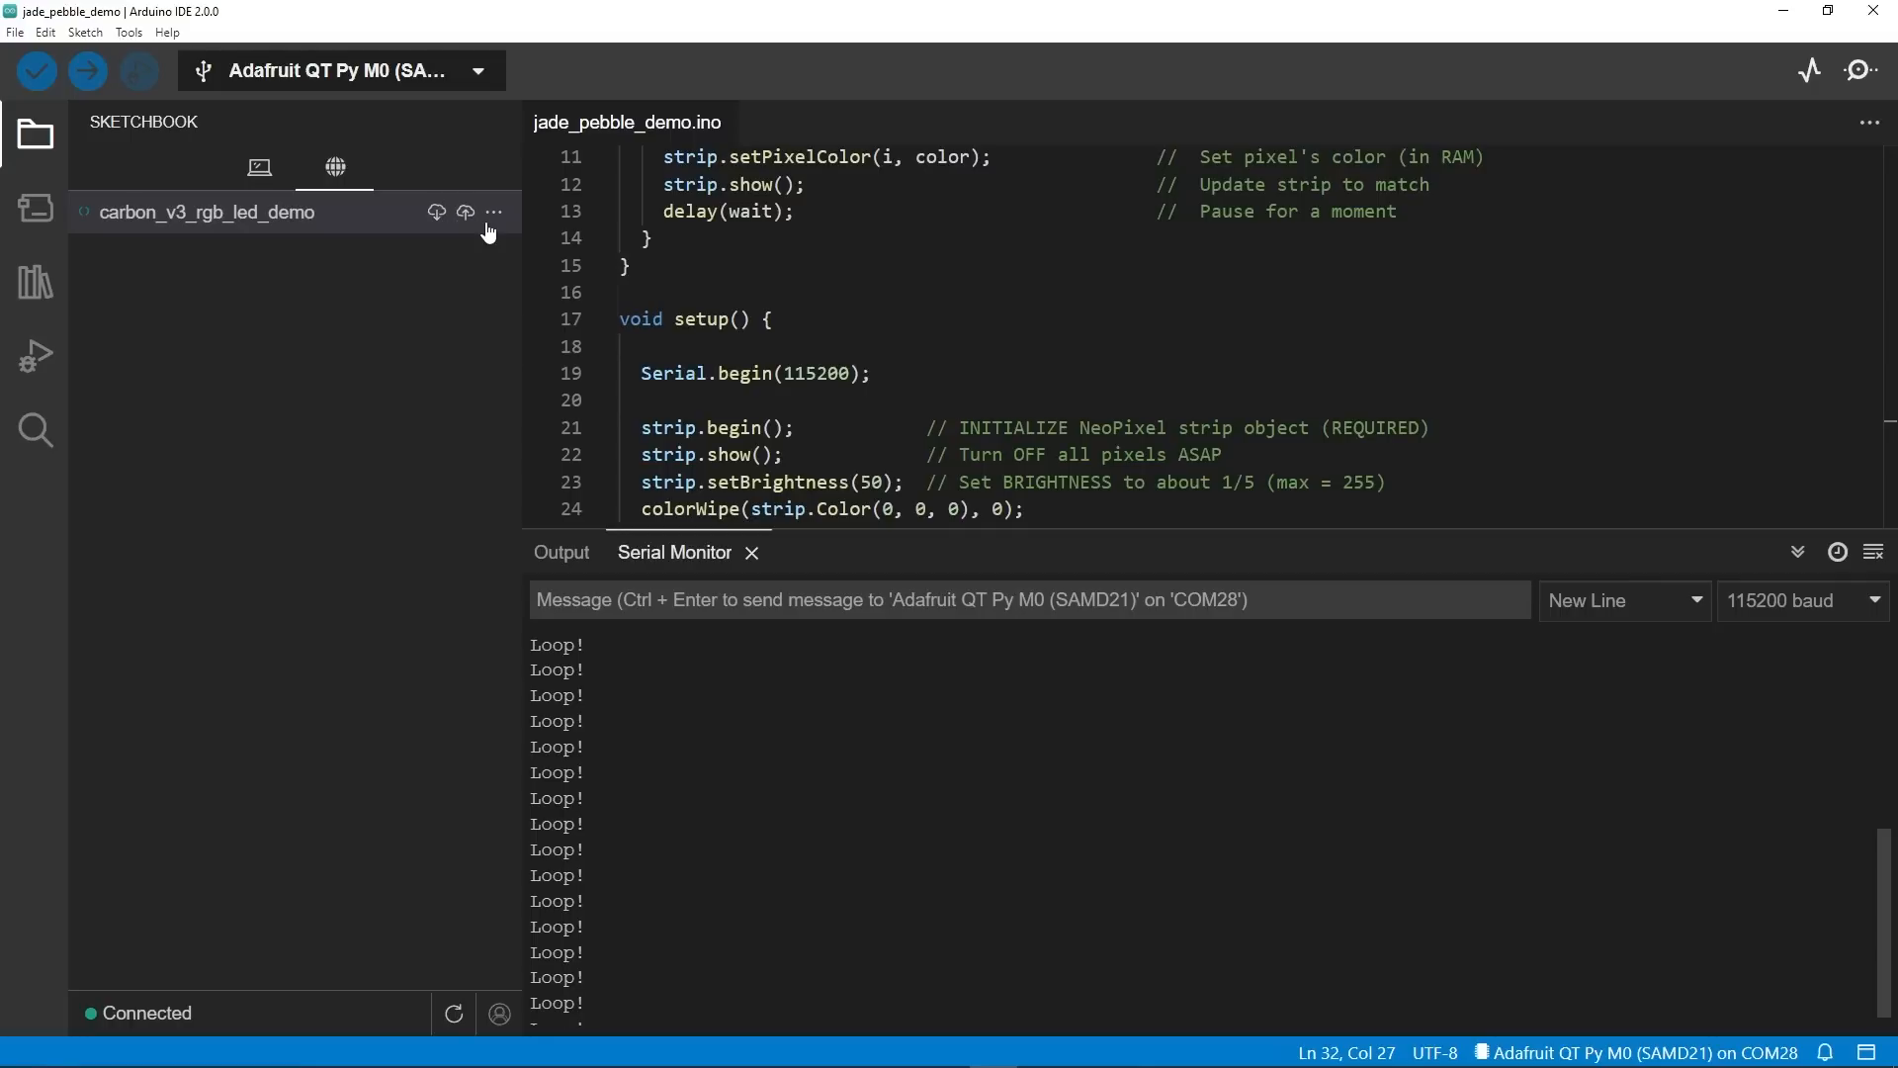
mouse_move(494, 213)
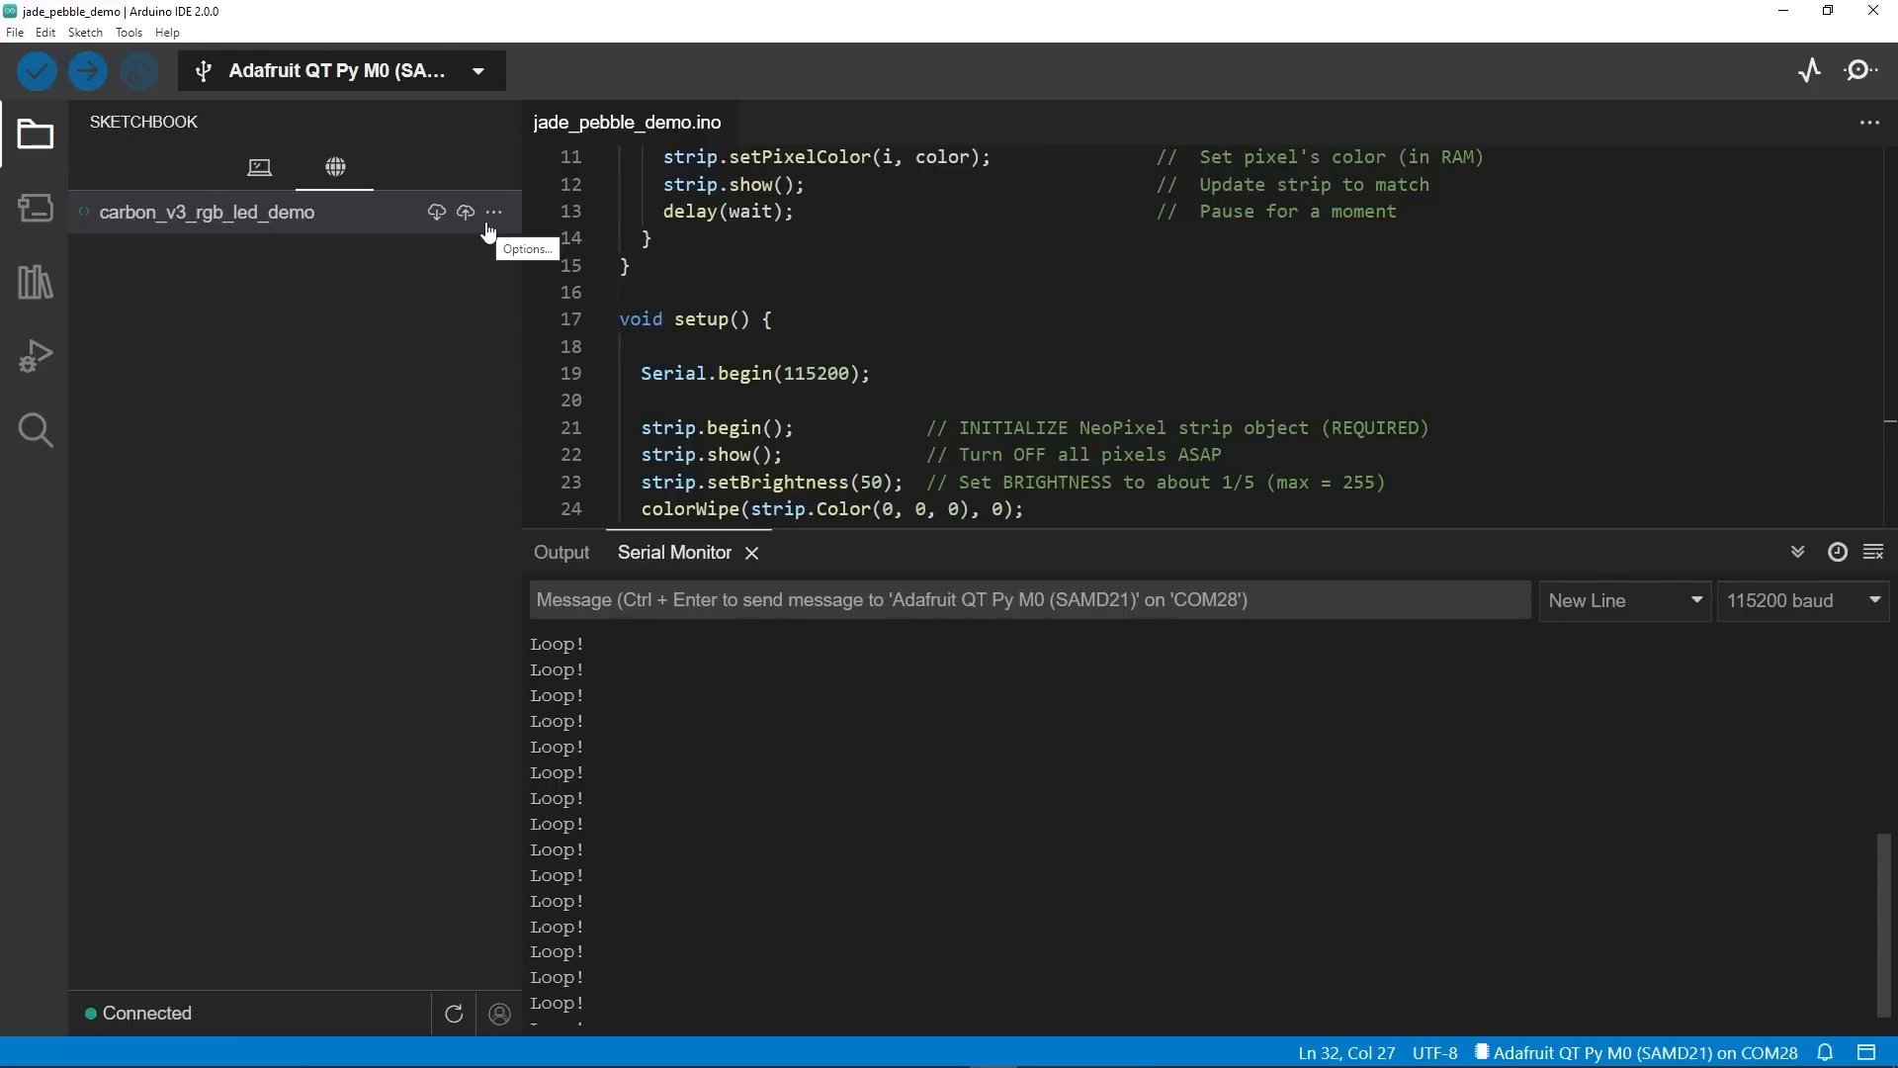
click(493, 211)
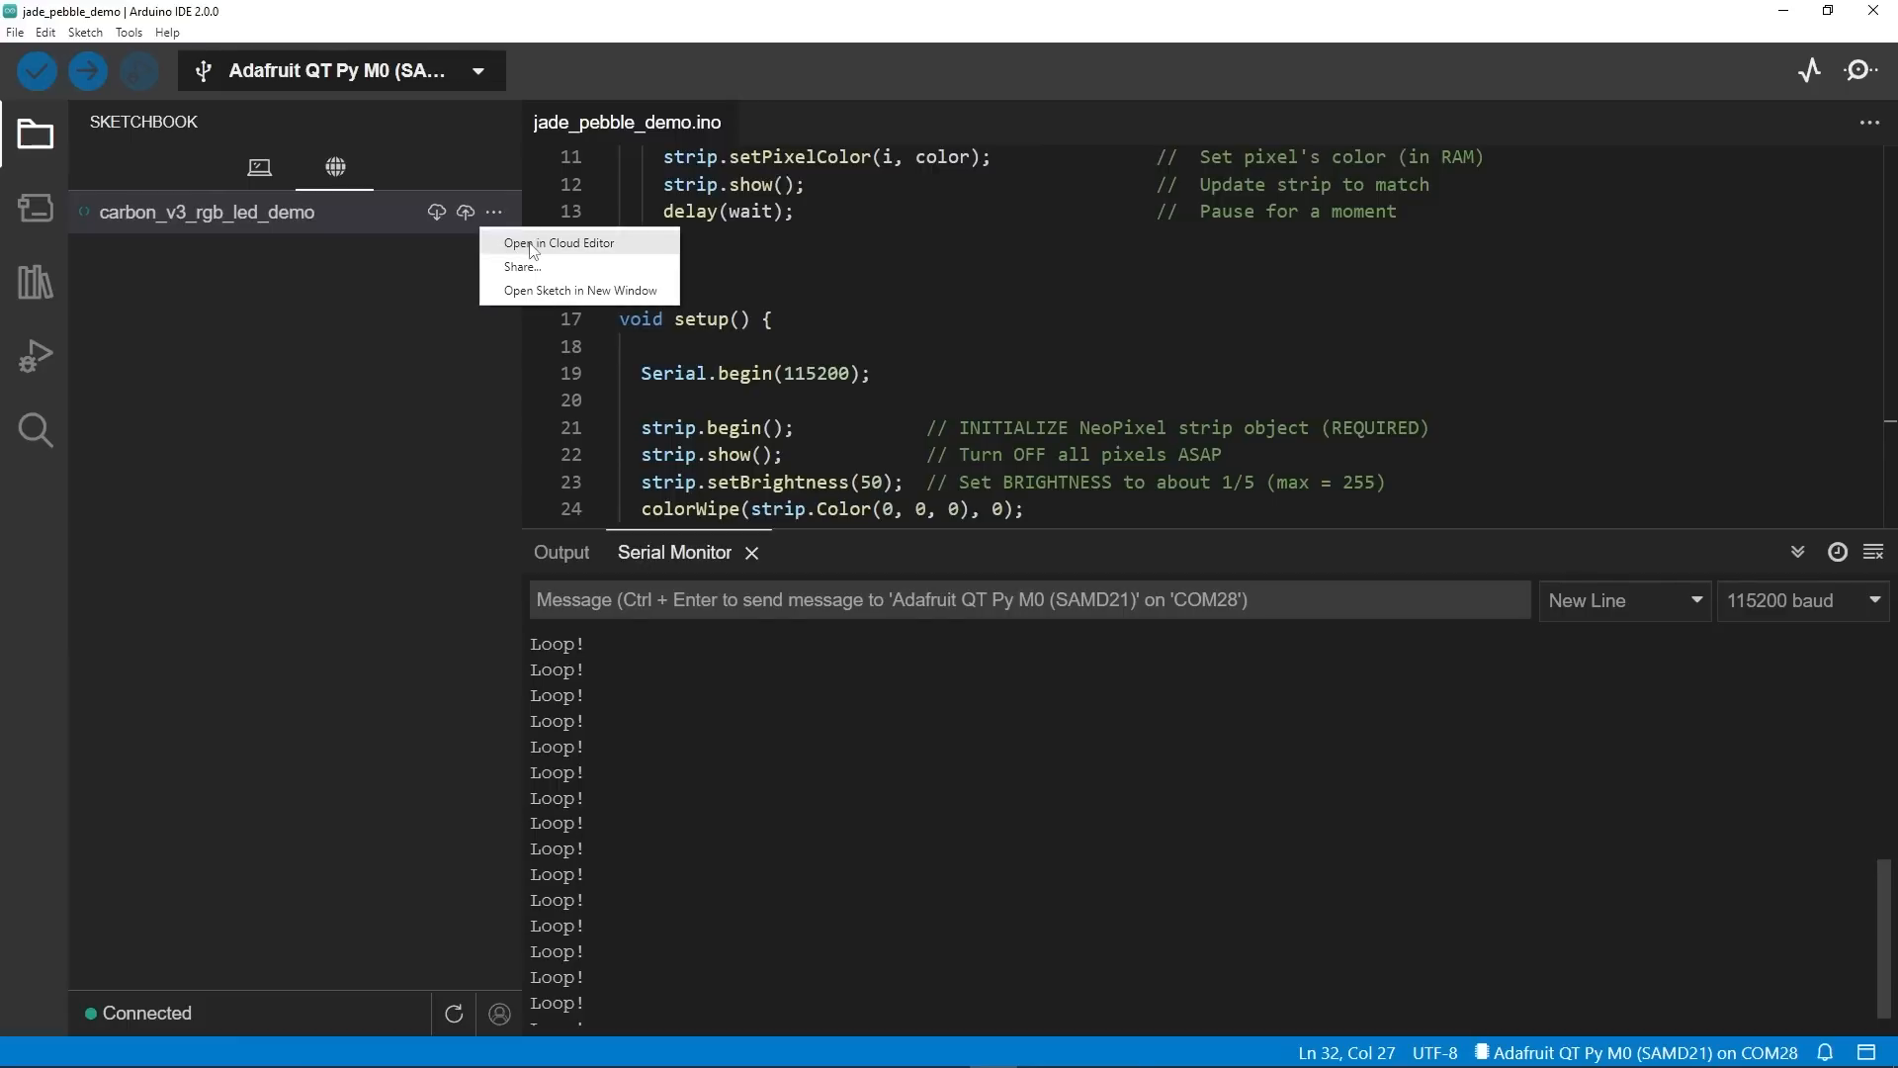
Open carbon_v3_rgb_led_demo in the Arduino Cloud Editor to view its NeoPixel colour-wipe code.
click(557, 244)
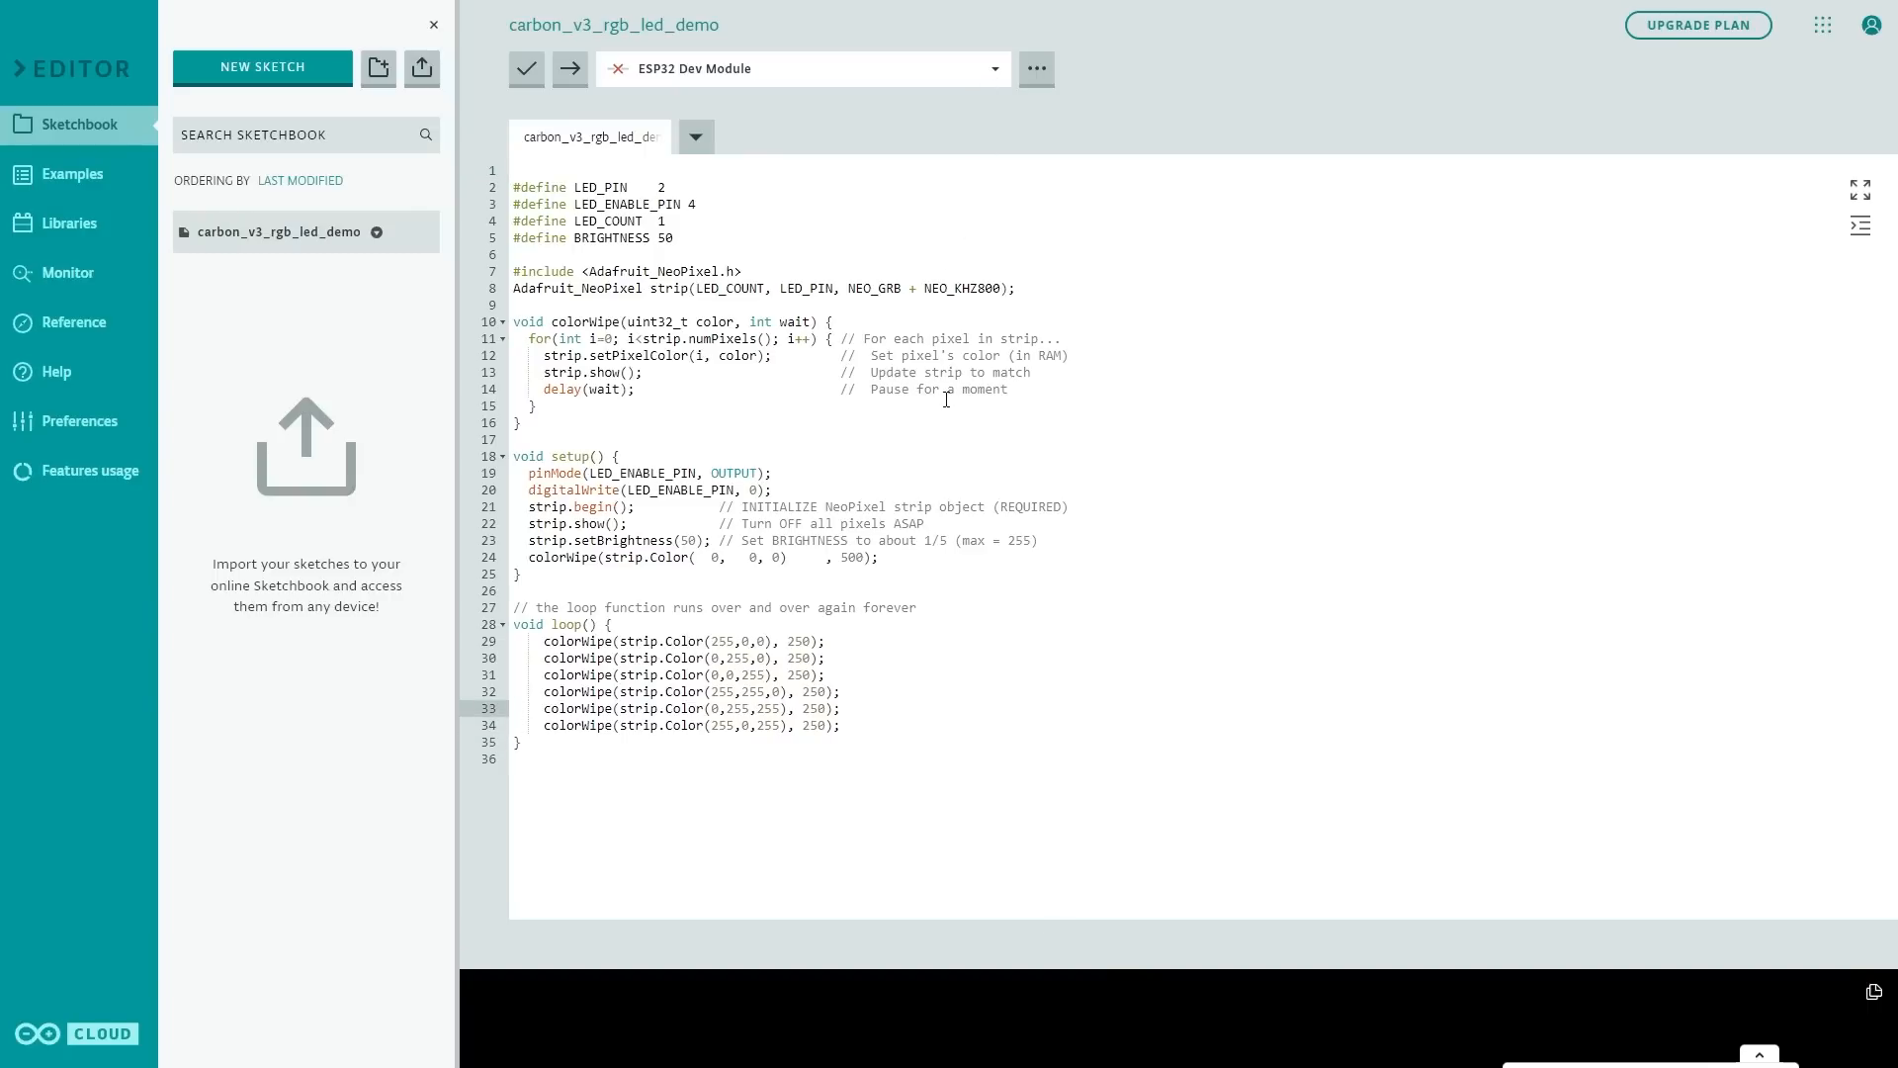
mouse_move(1698, 27)
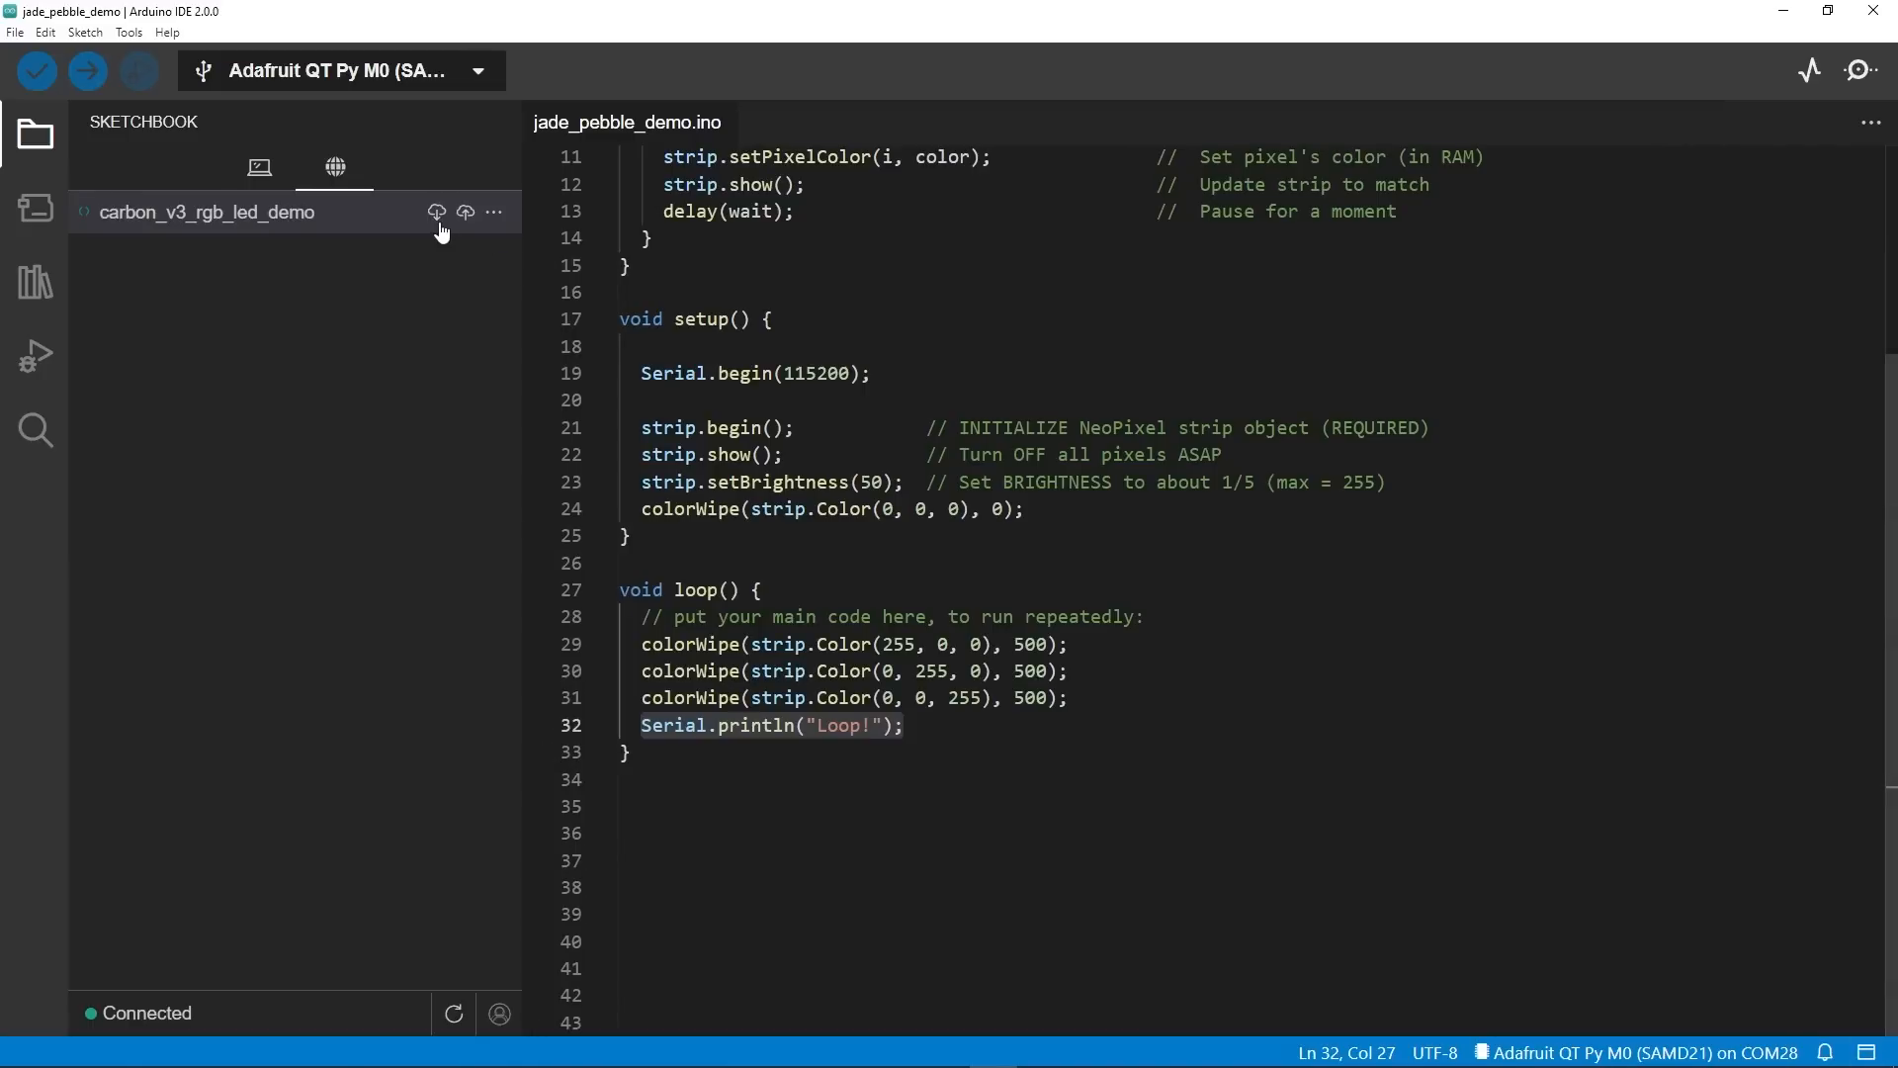
Pull carbon_v3_rgb_led_demo from the cloud, confirming the local copy is overwritten.
click(437, 212)
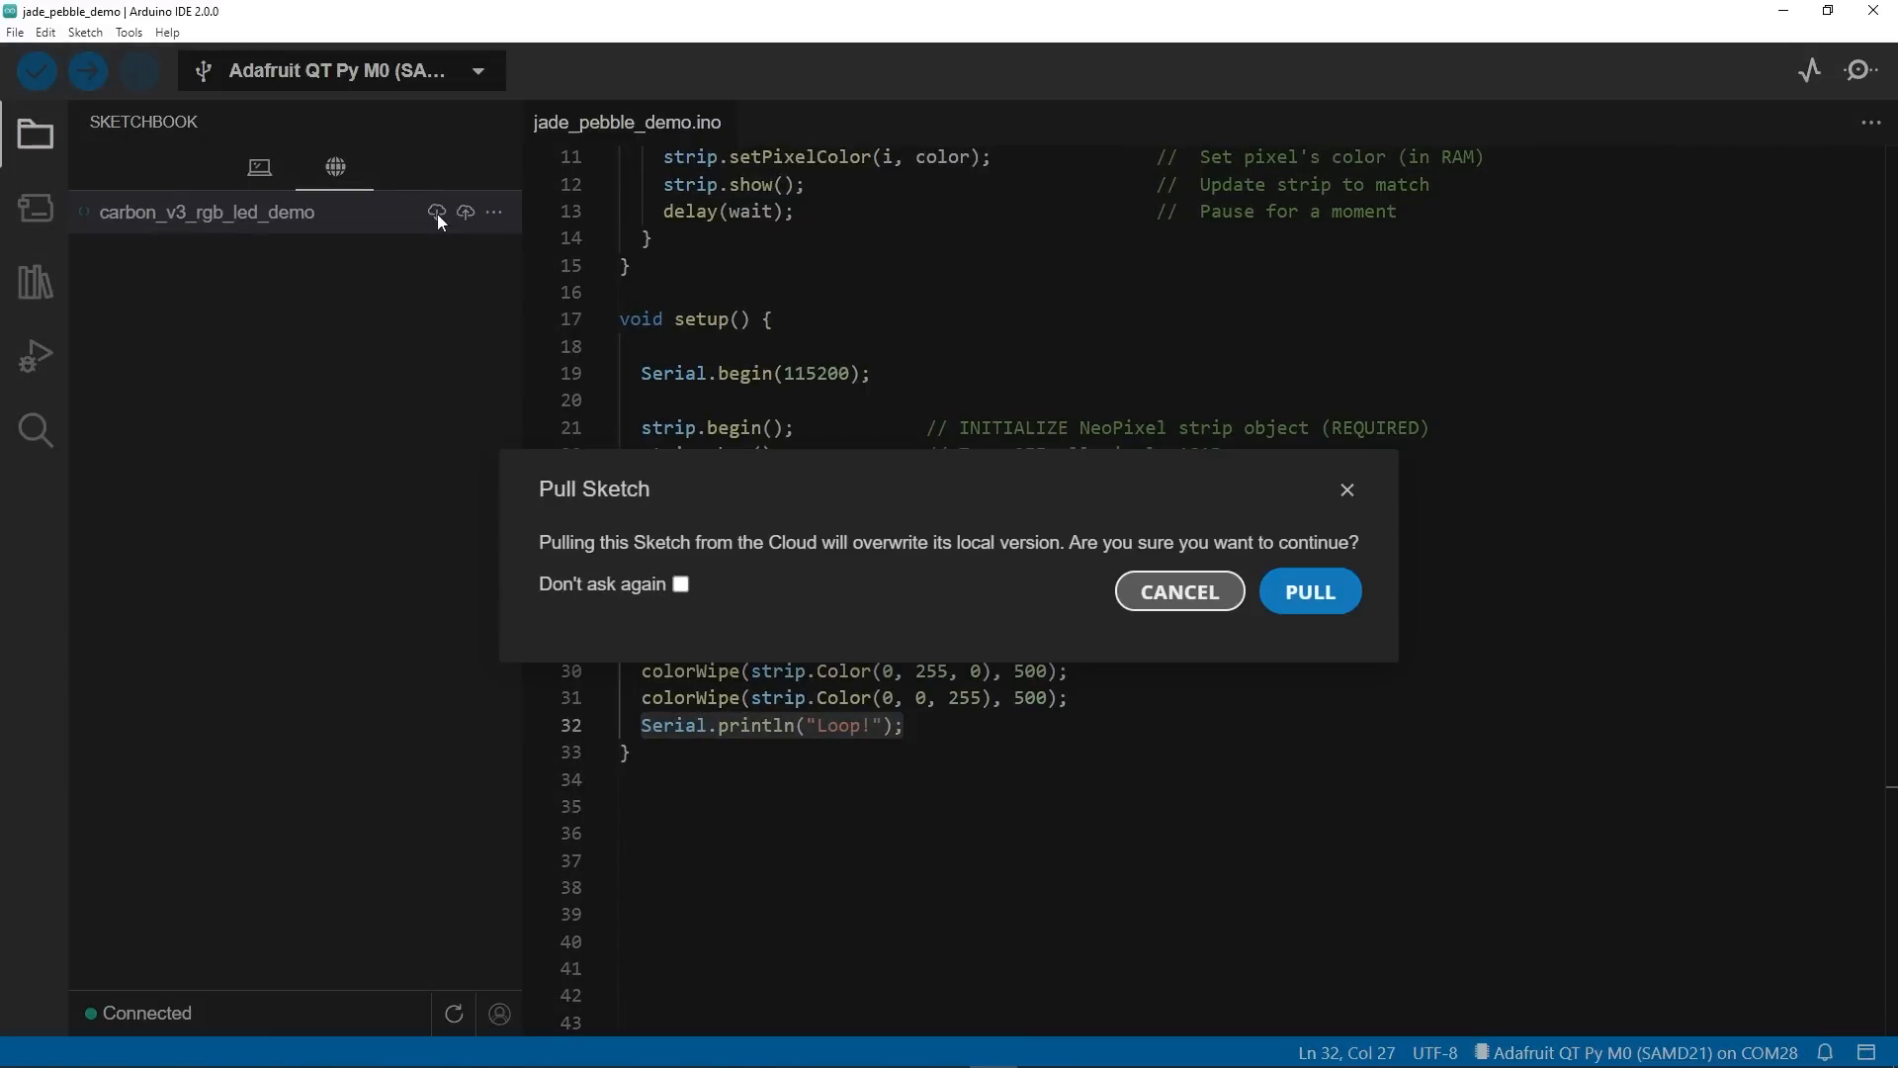
click(1310, 592)
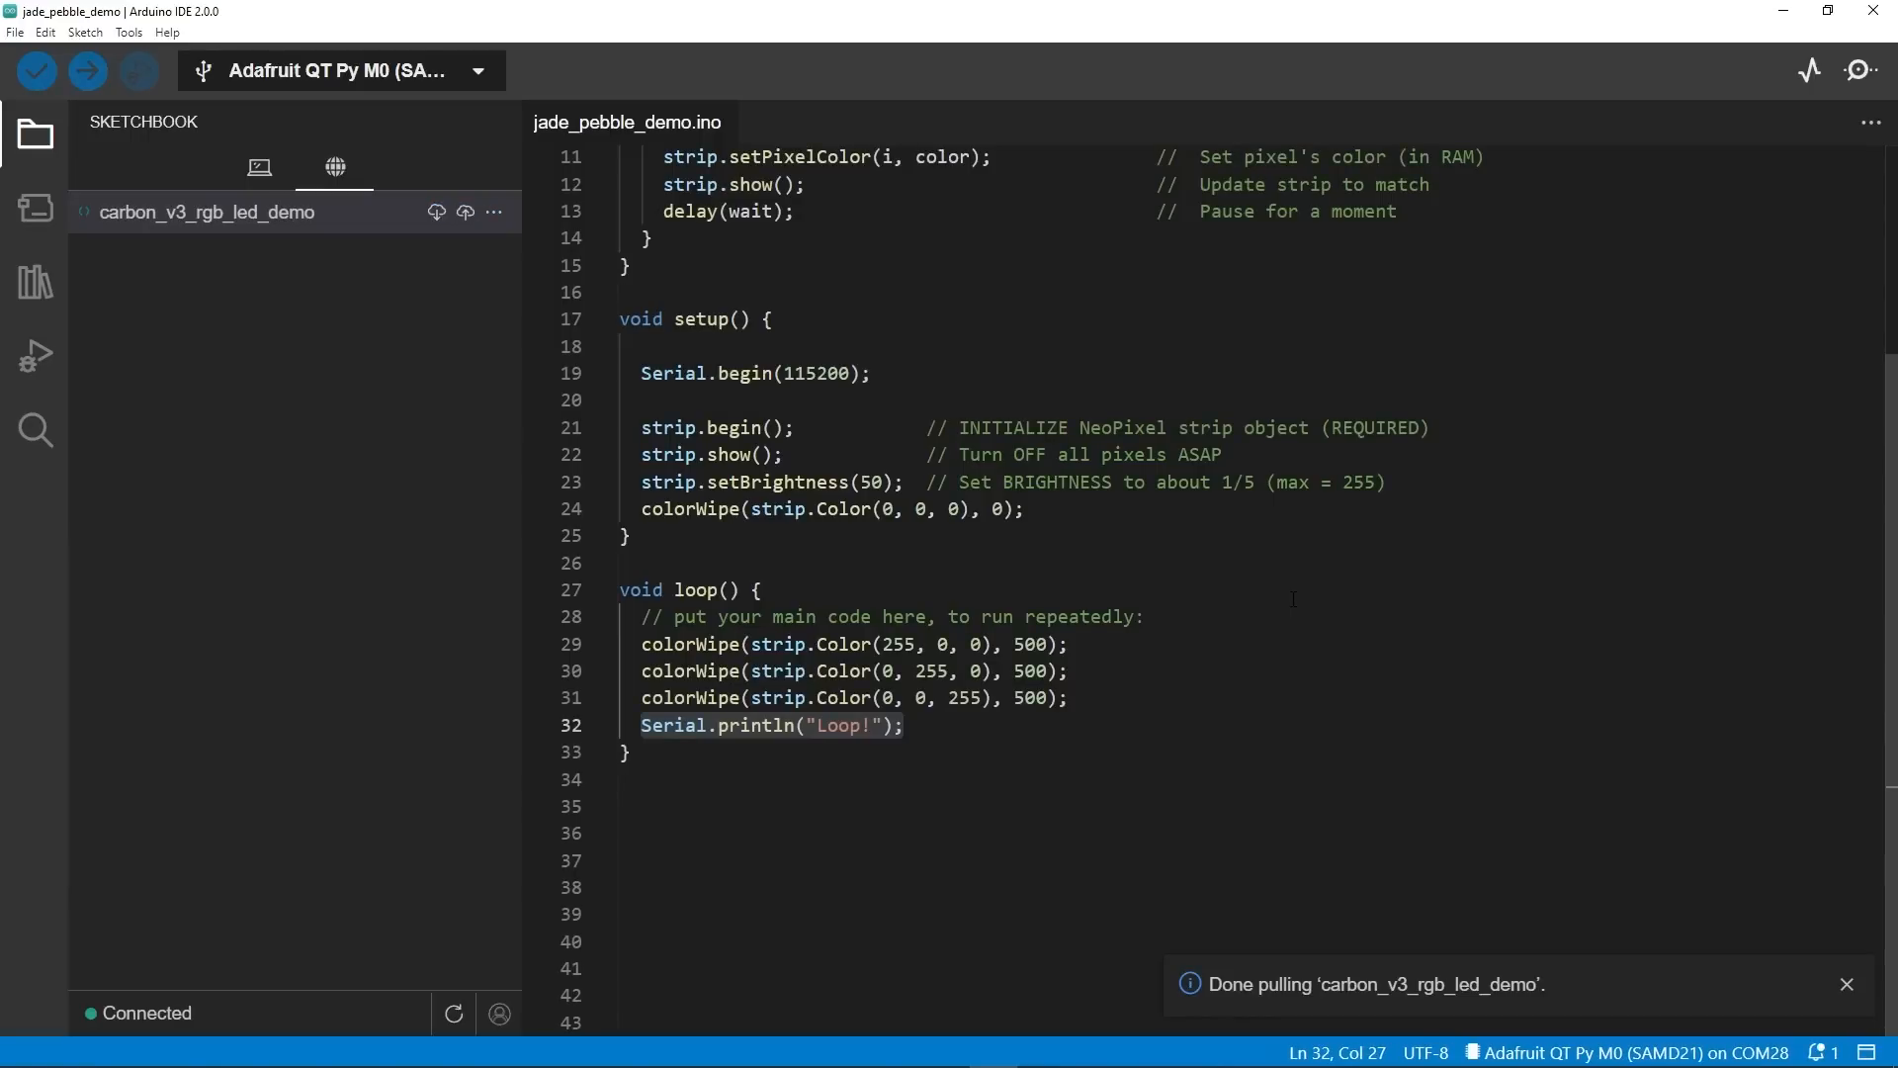
mouse_move(259, 225)
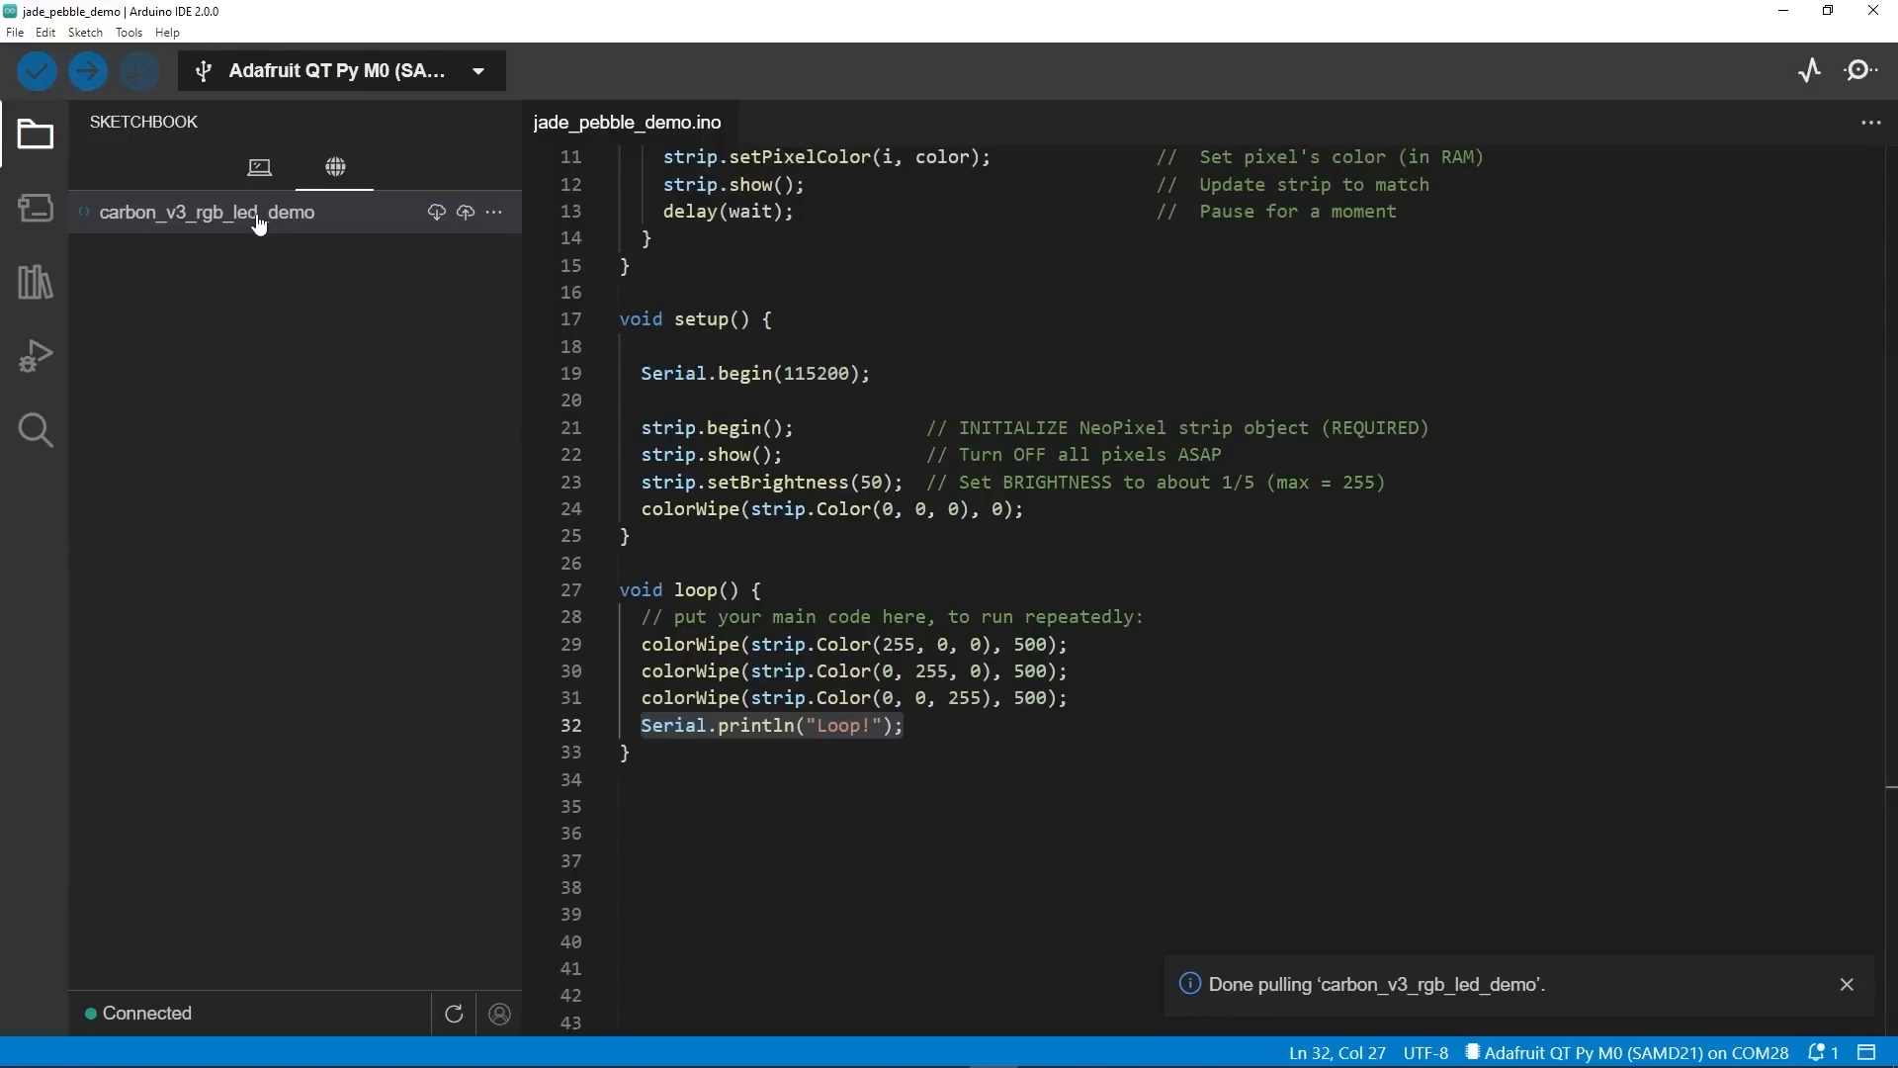